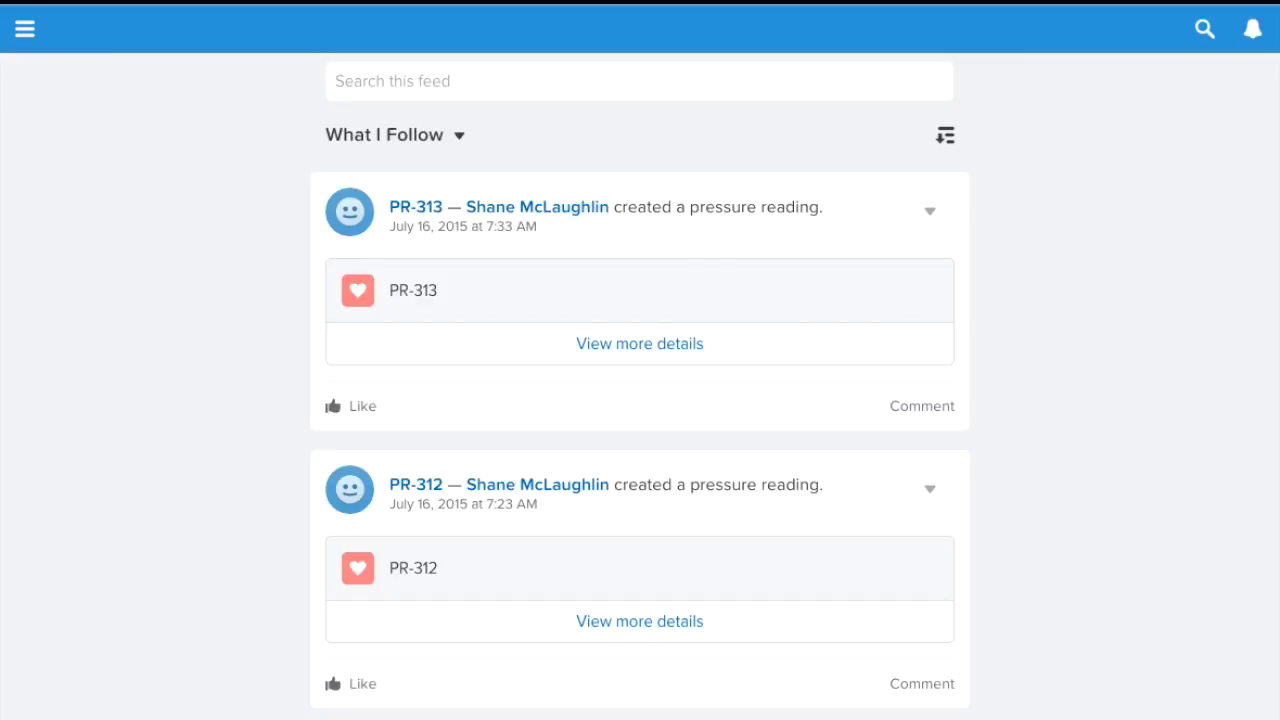
{"action": "mouse_move", "coordinate": [100, 38]}
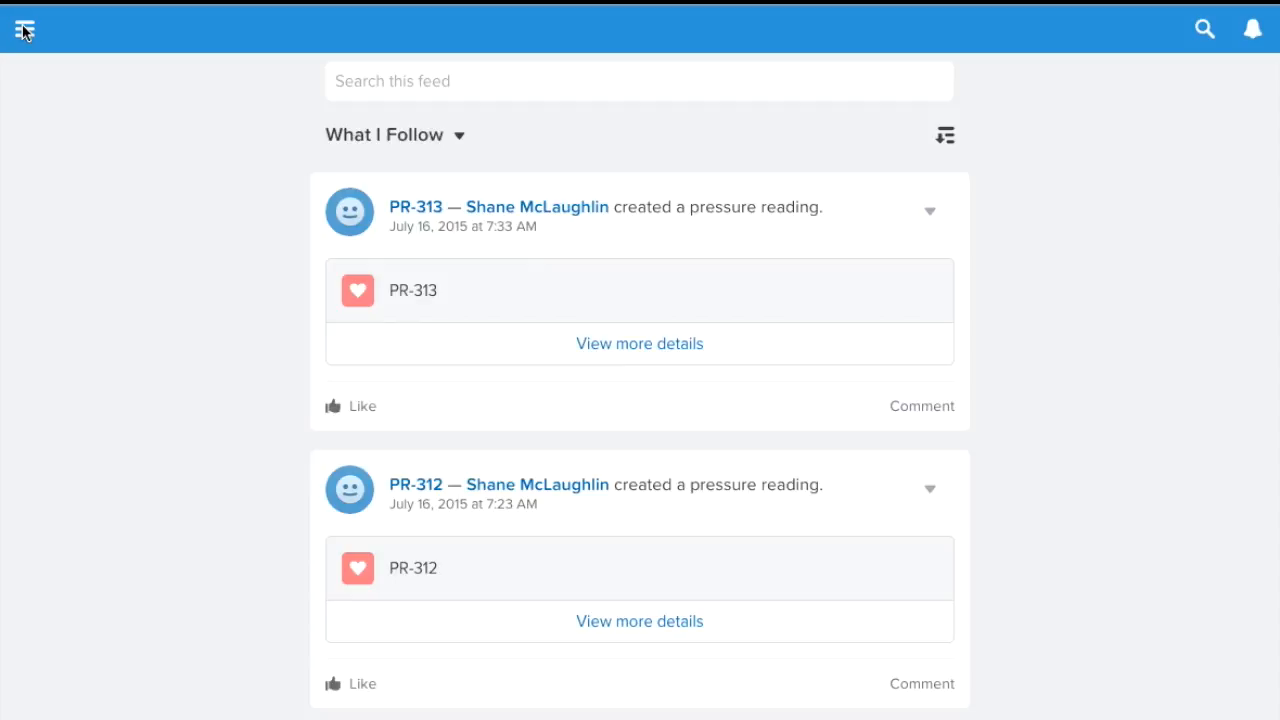
{"action": "mouse_move", "coordinate": [28, 88]}
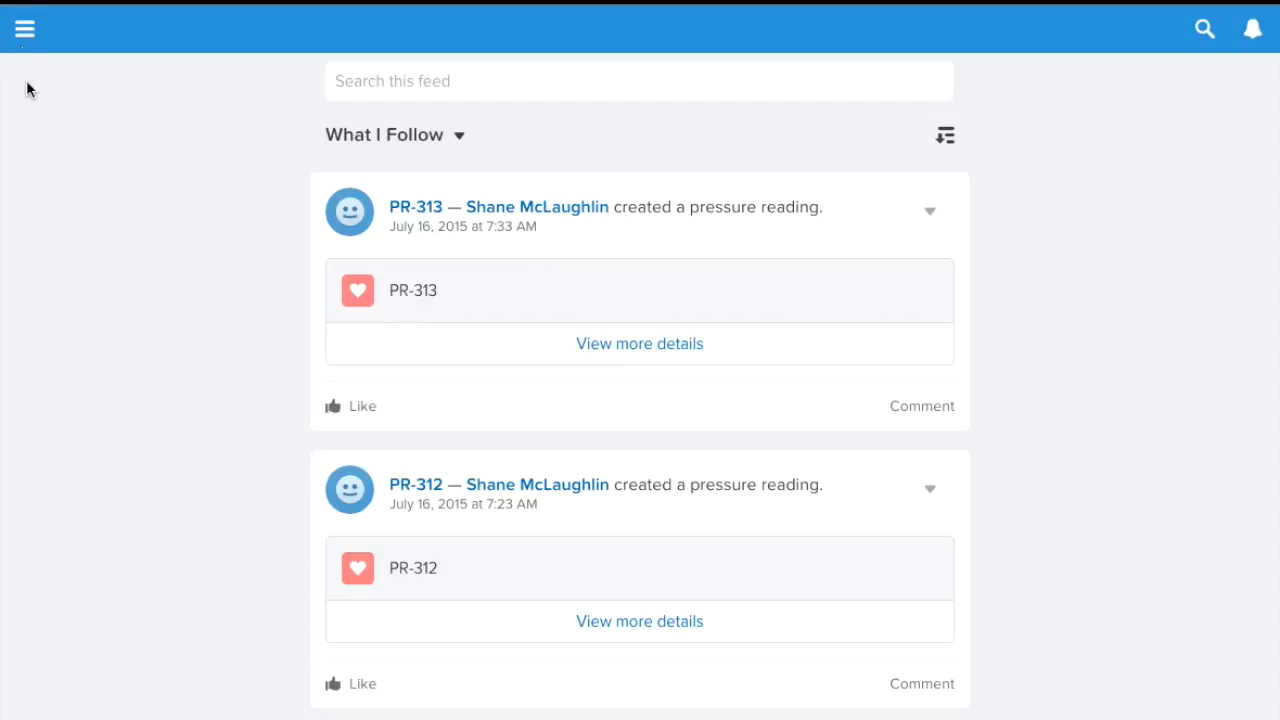
Step: Open the Salesforce1 navigation menu to reach the Popular app
{"action": "left_click", "coordinate": [24, 28]}
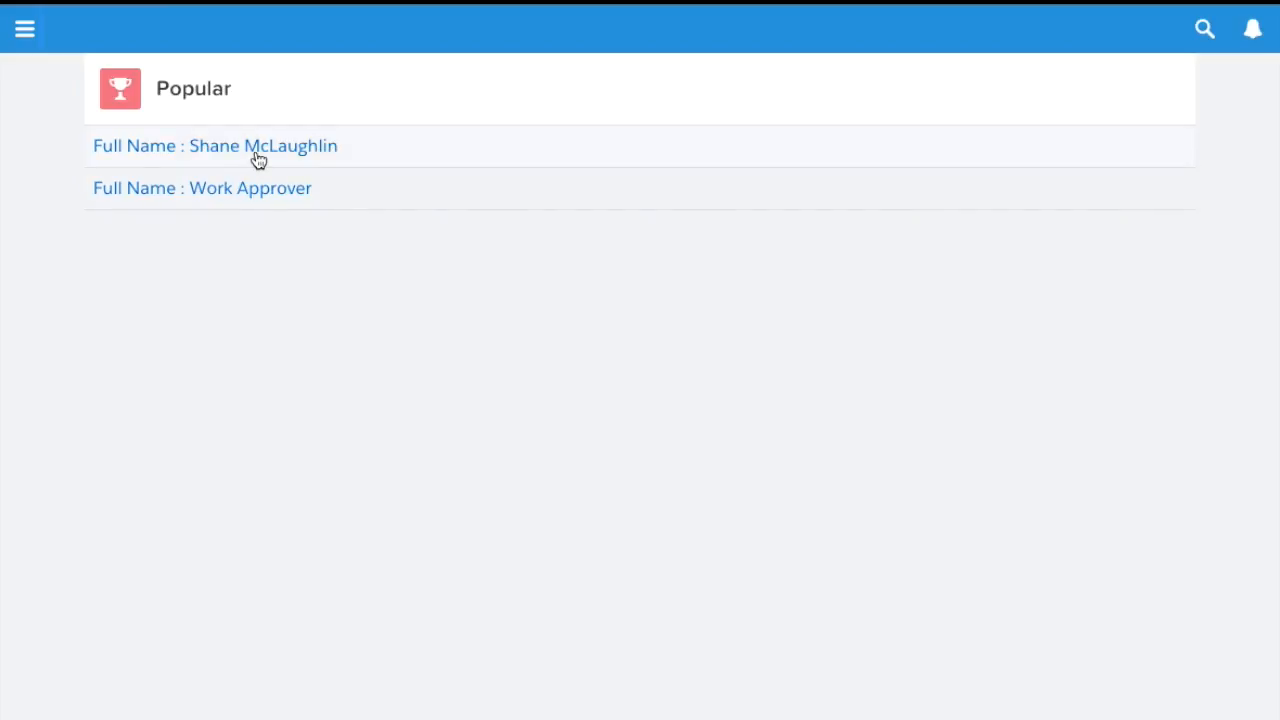
{"action": "mouse_move", "coordinate": [316, 164]}
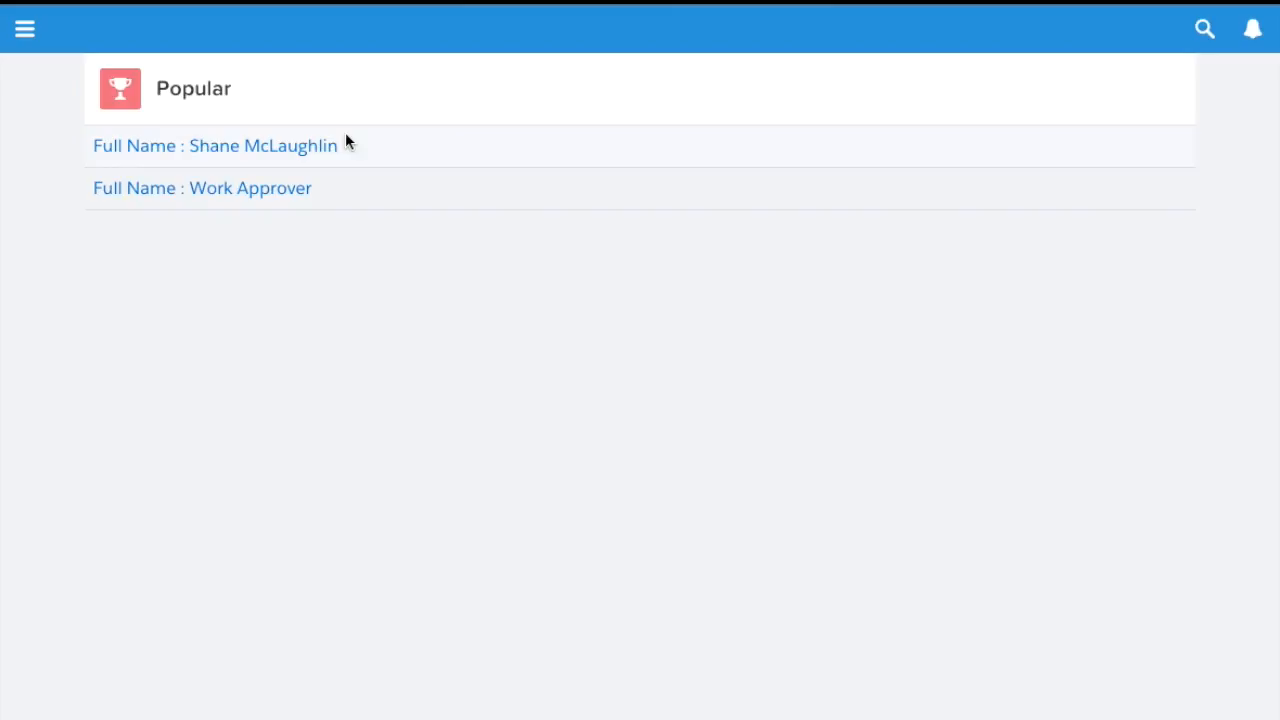
Step: Leave the Salesforce1 mobile view for the full desktop site
{"action": "left_click", "coordinate": [24, 28]}
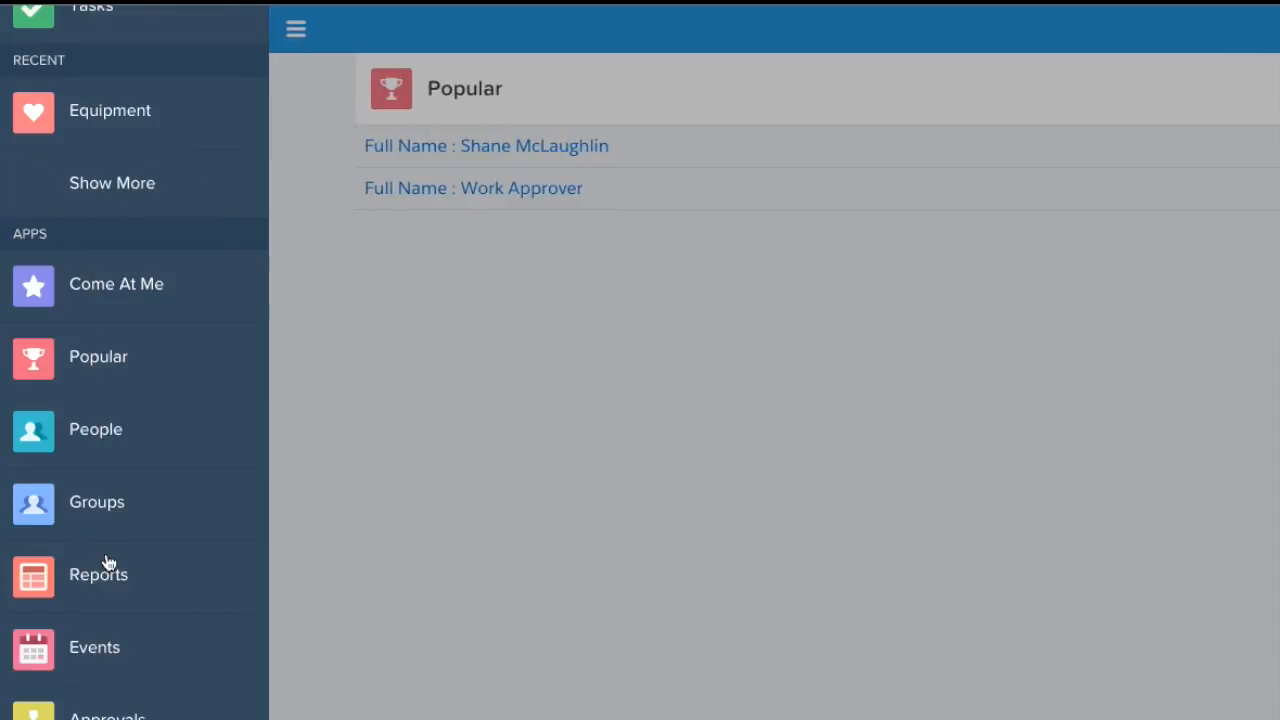
{"action": "scroll", "scroll_direction": "down", "scroll_amount": 3}
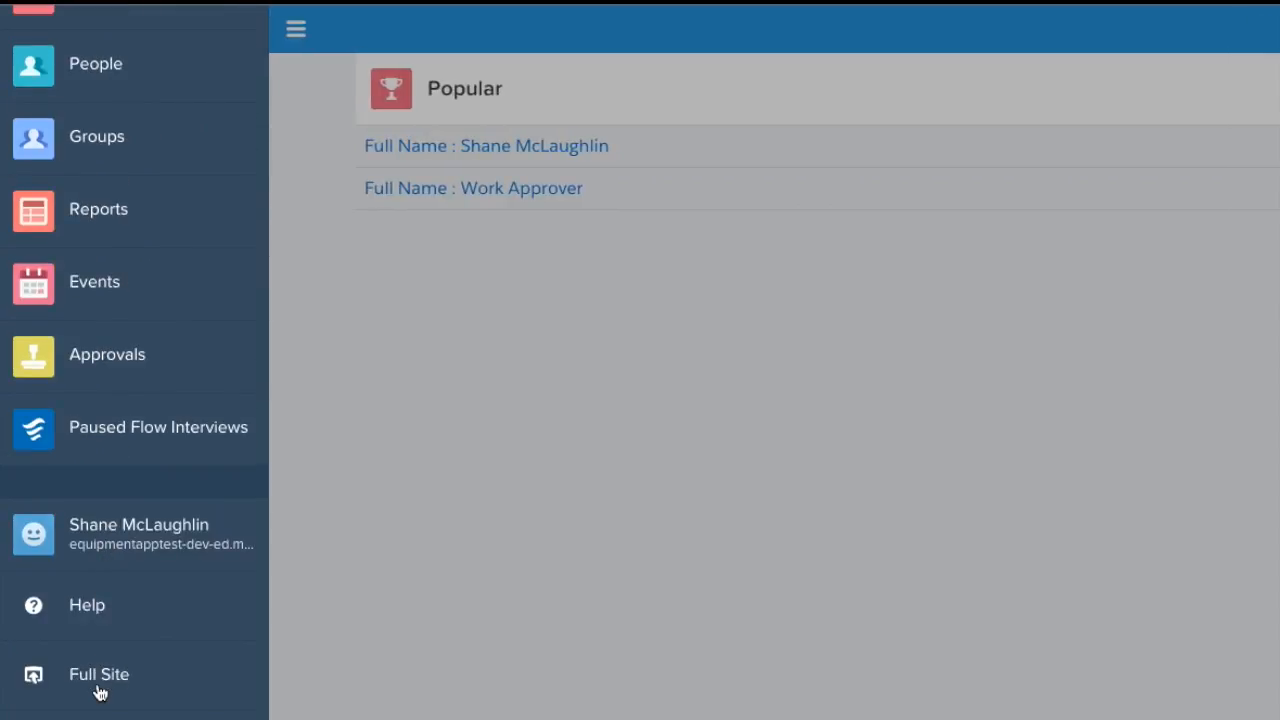
{"action": "left_click", "coordinate": [100, 674]}
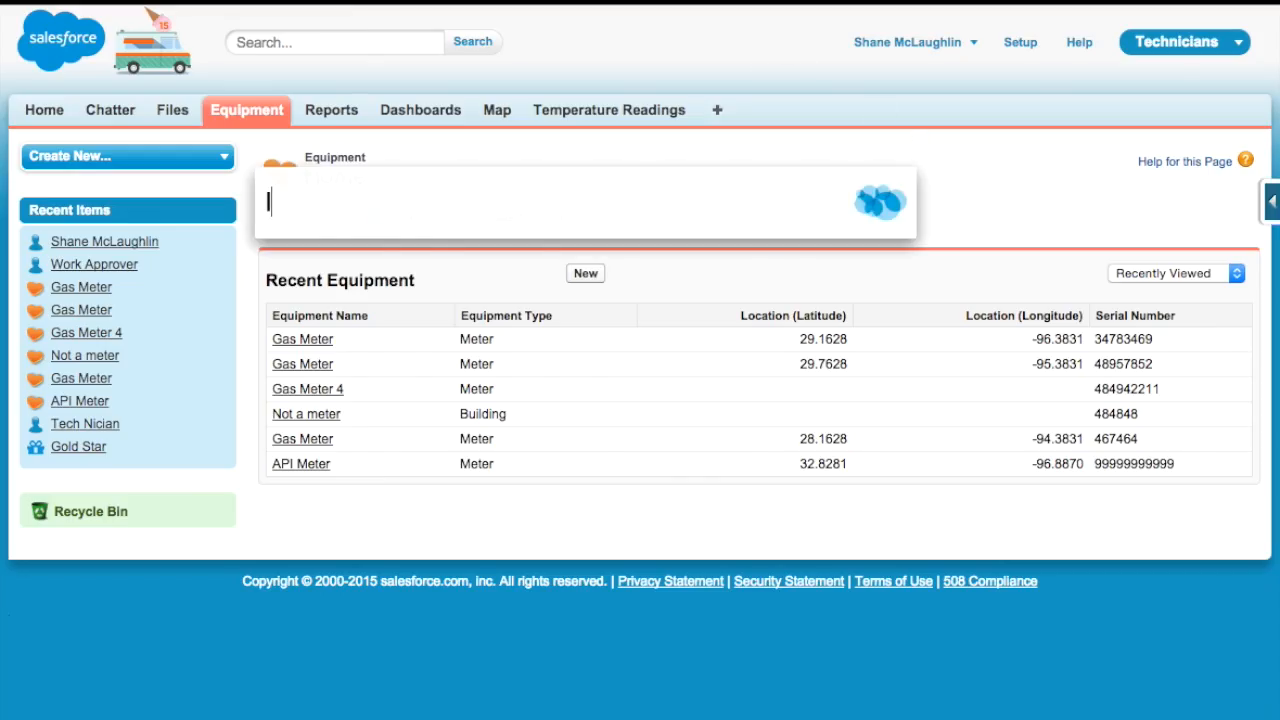
Step: From Lightning App Builder's page list, open GetPopular and start editing it
{"action": "left_click", "coordinate": [1020, 40]}
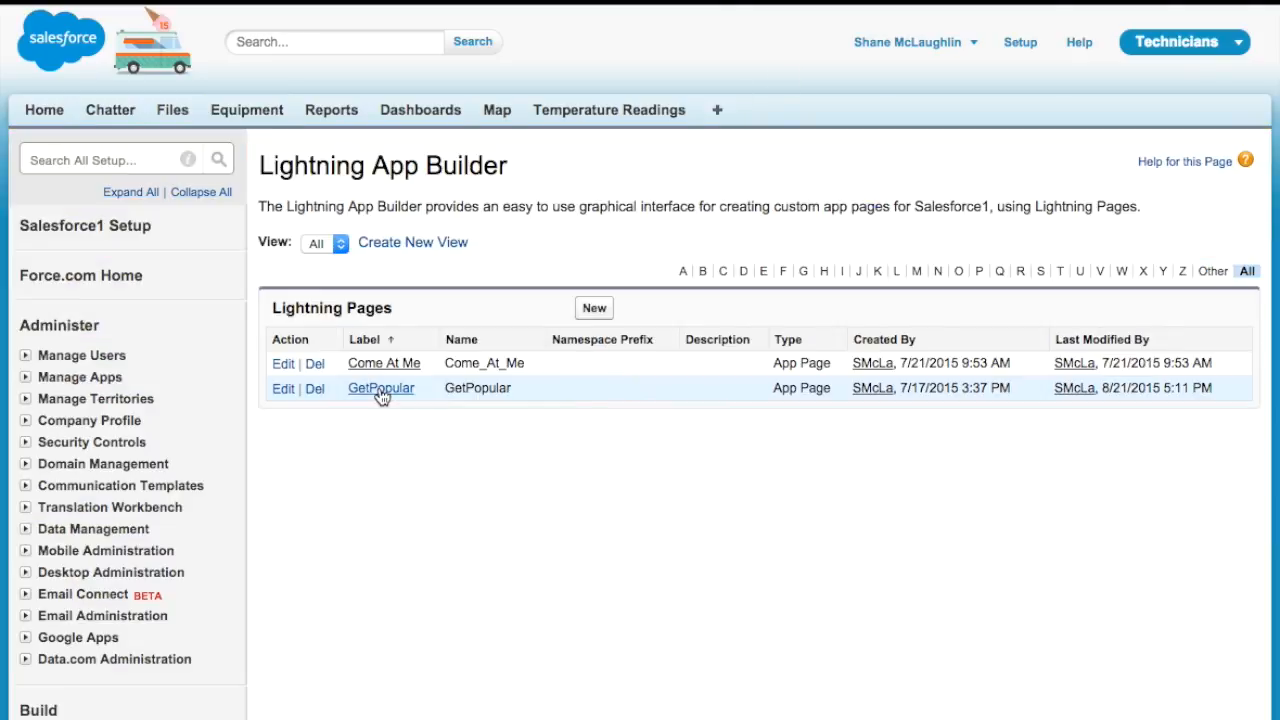
{"action": "left_click", "coordinate": [380, 388]}
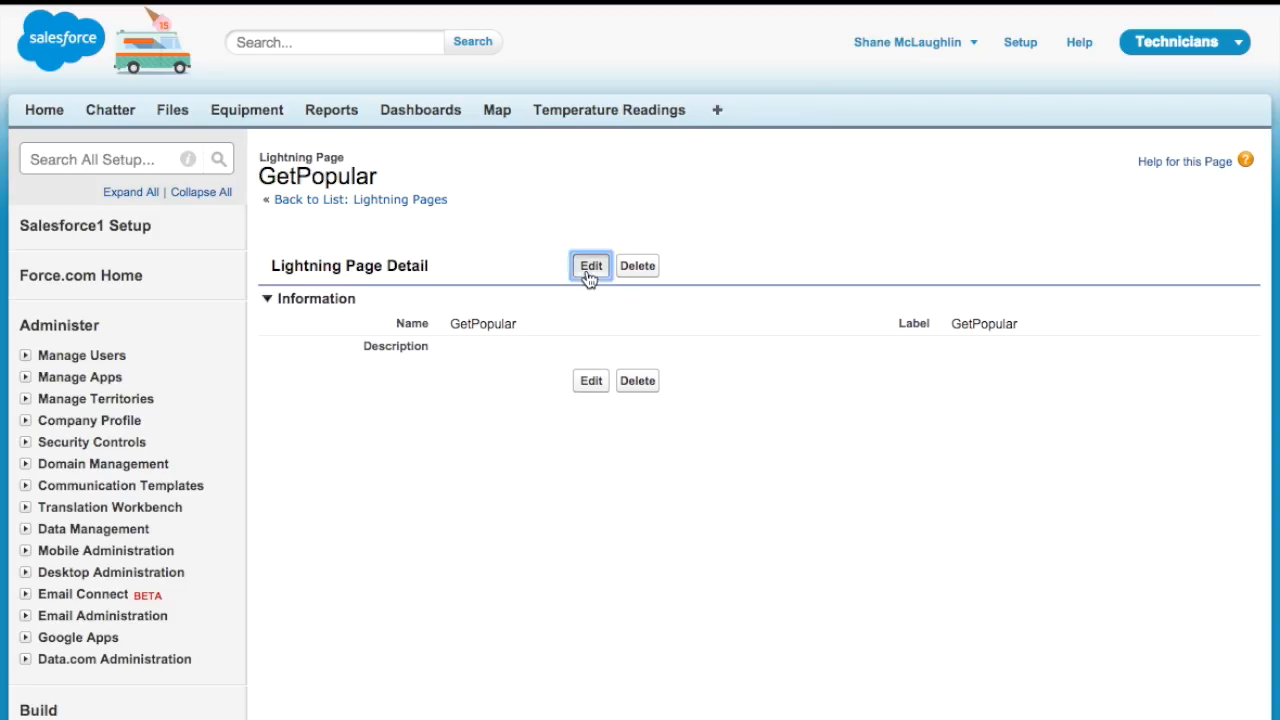
{"action": "left_click", "coordinate": [590, 264]}
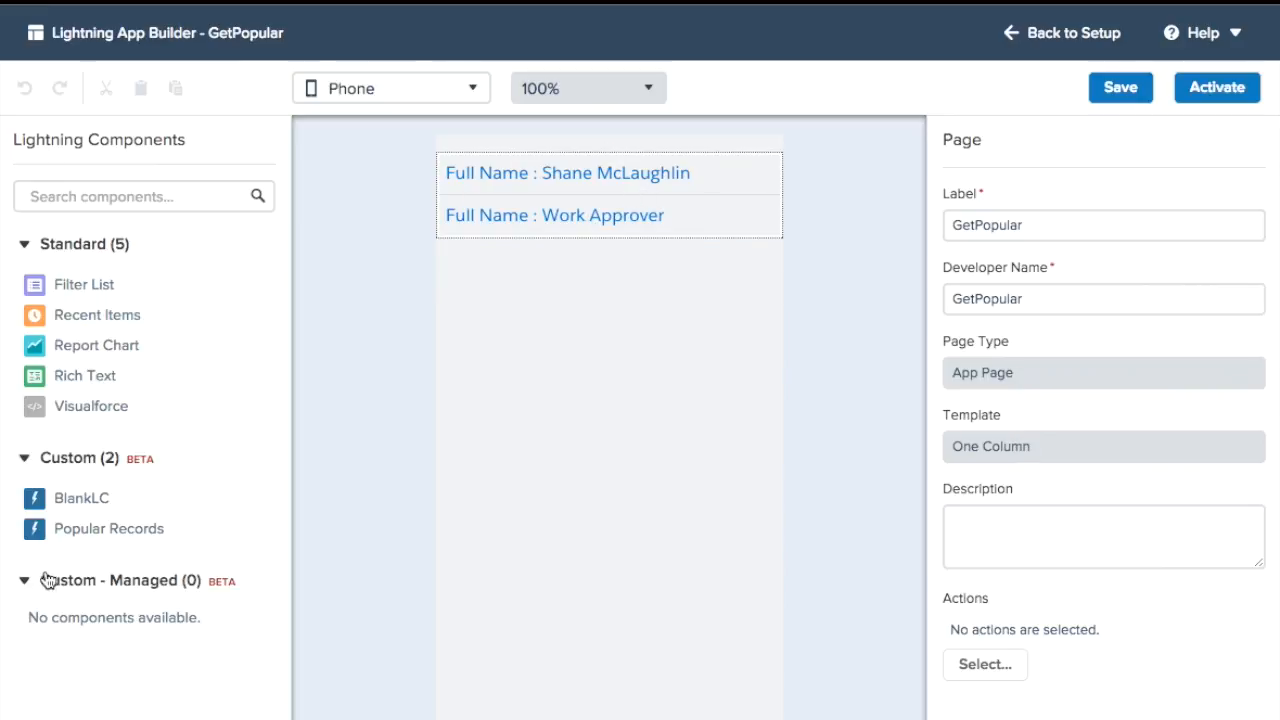
Step: Select the Popular Records component and review its Object Type, Days to Look Back and Fields to Show settings
{"action": "left_click", "coordinate": [568, 172]}
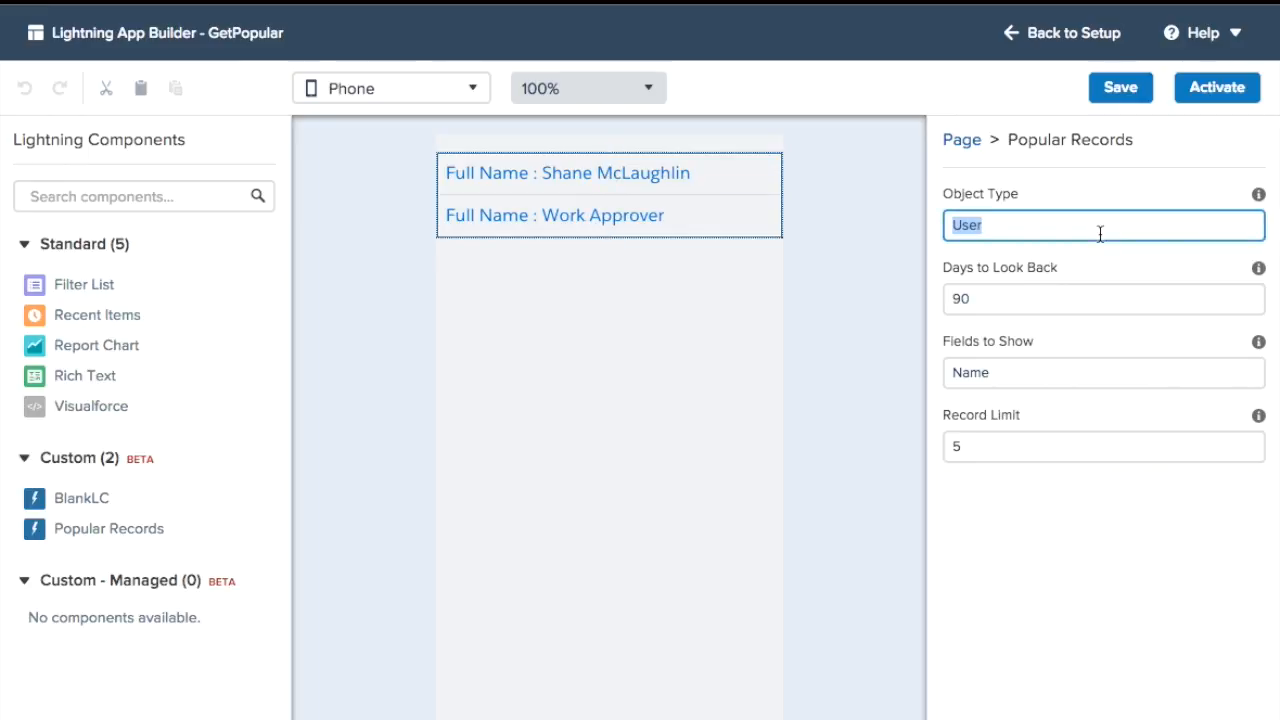
{"action": "left_click", "coordinate": [1104, 298]}
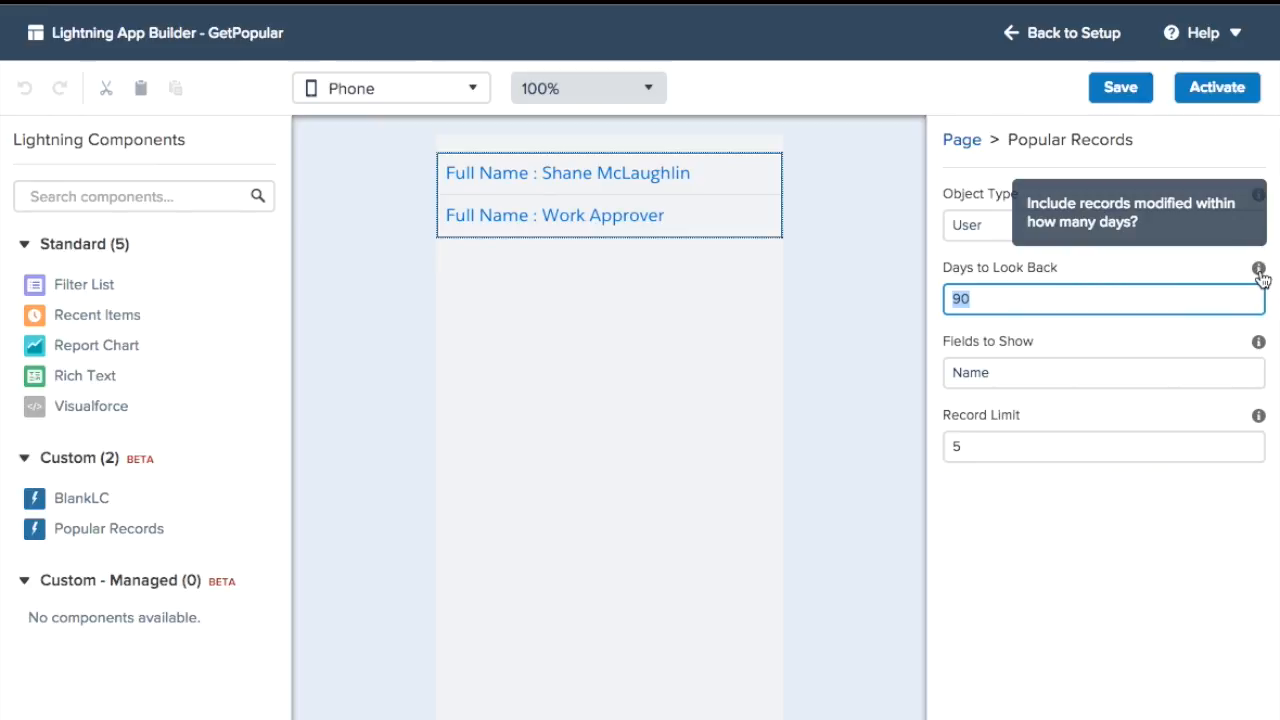
{"action": "mouse_move", "coordinate": [1136, 308]}
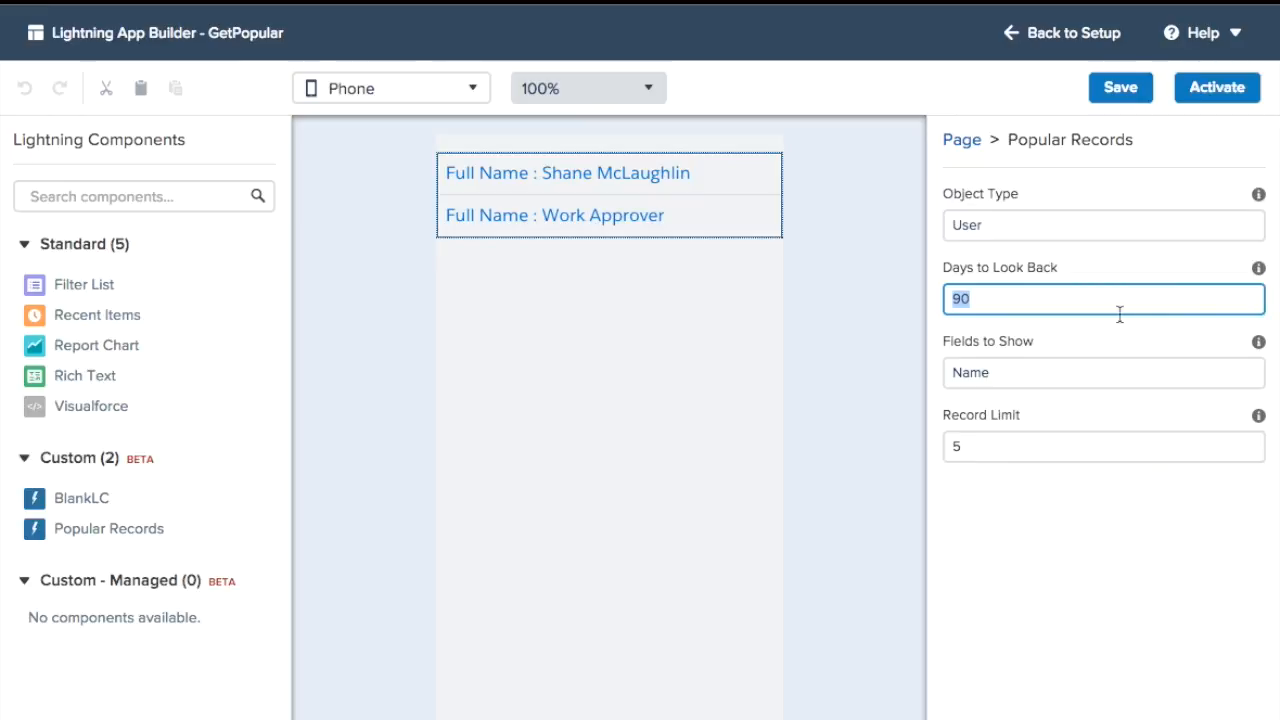
{"action": "left_click", "coordinate": [1104, 372]}
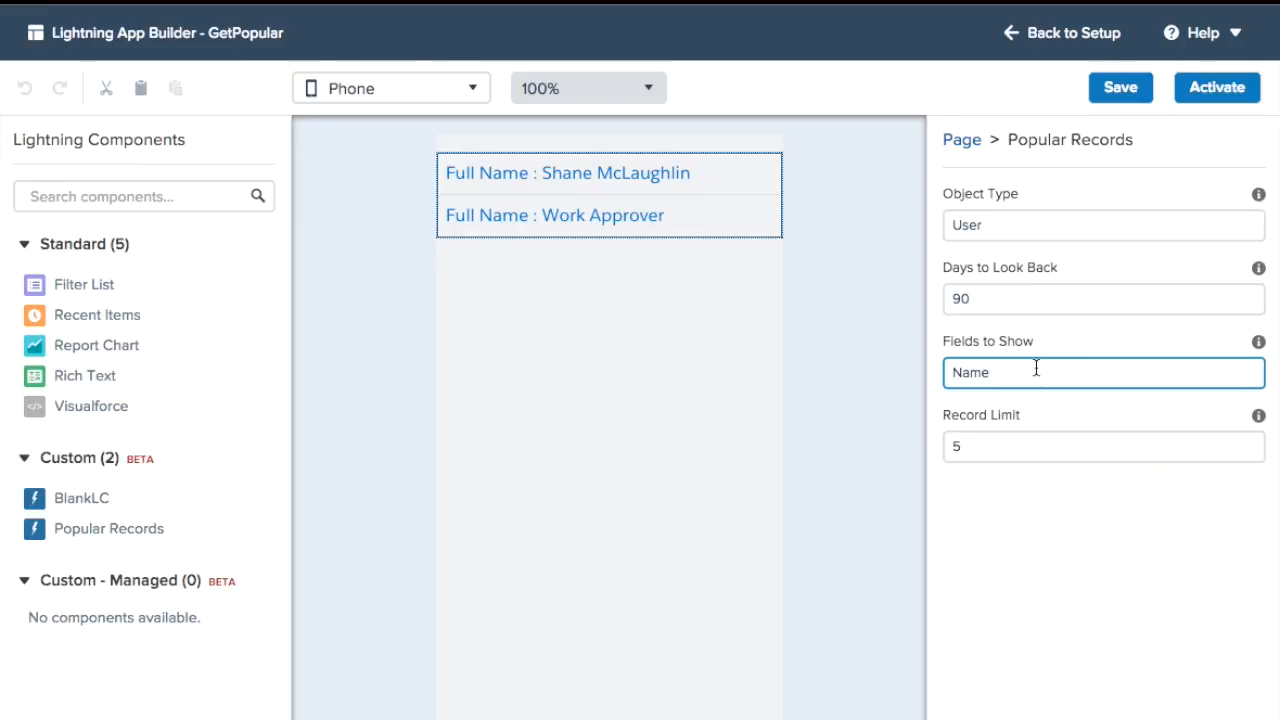
{"action": "left_click", "coordinate": [568, 172]}
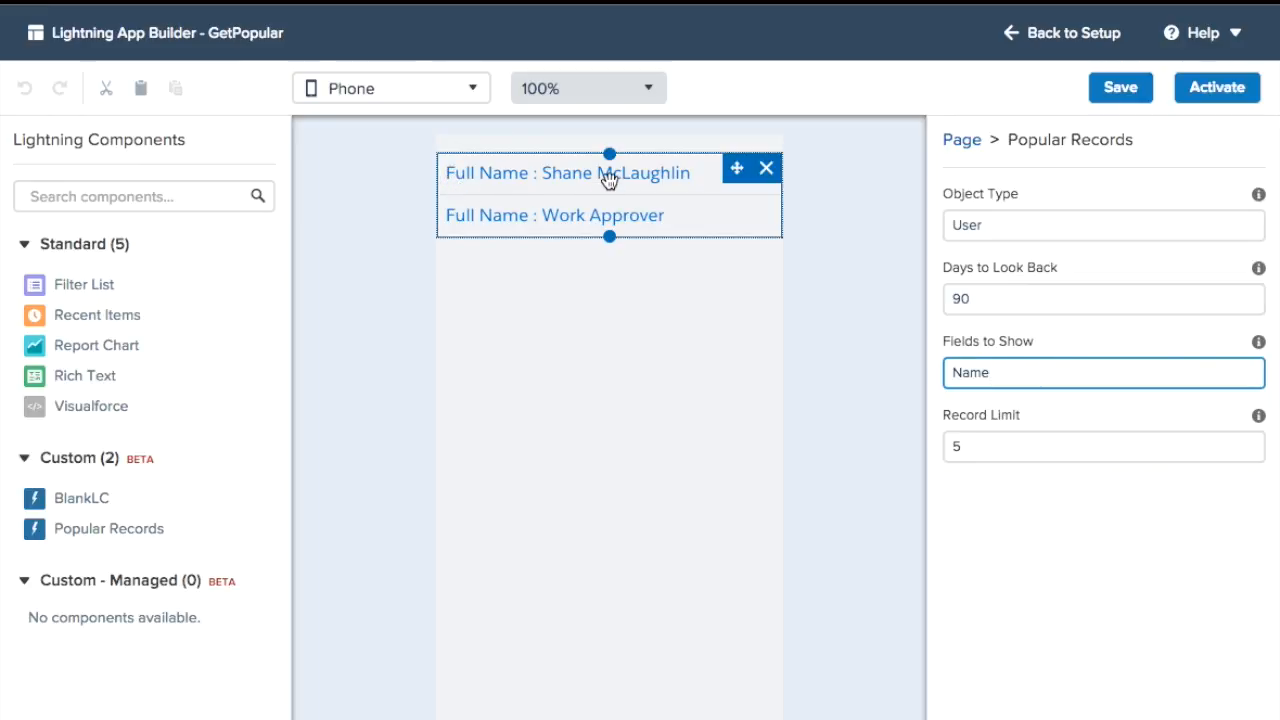
{"action": "mouse_move", "coordinate": [478, 178]}
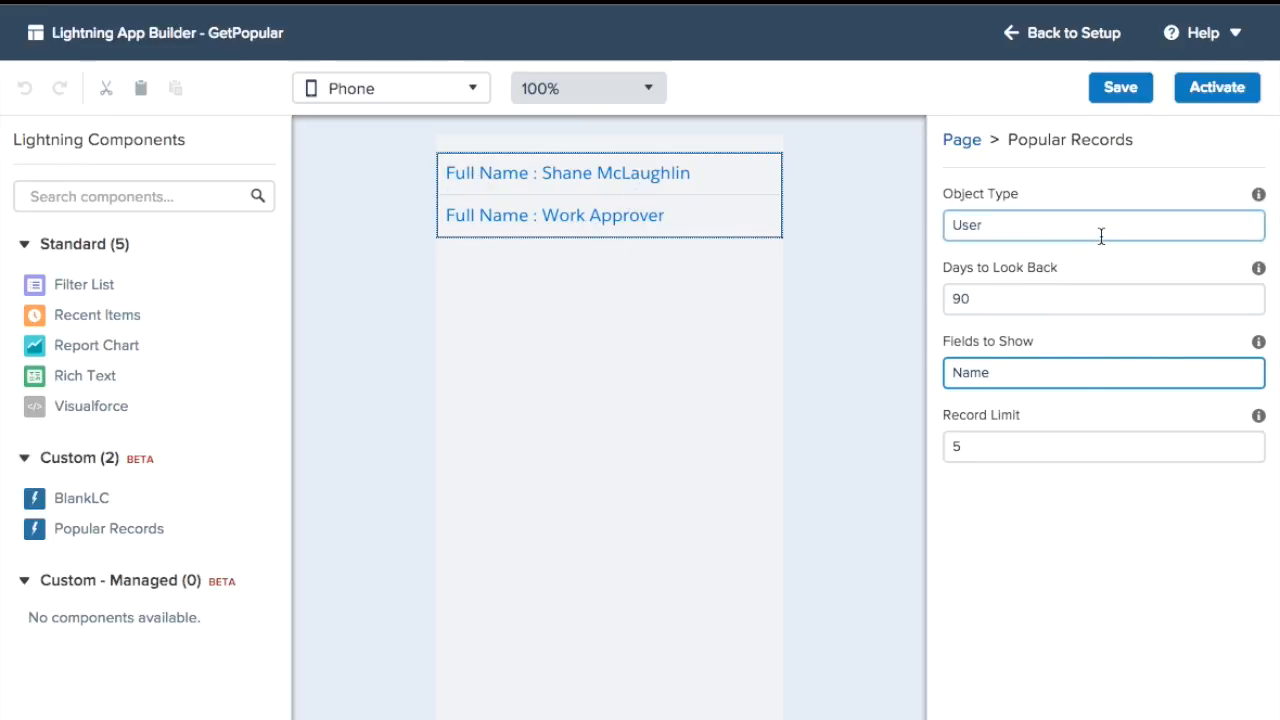
Step: Set the component's Object Type to Equipment__c
{"action": "type", "text": "Equipment__c"}
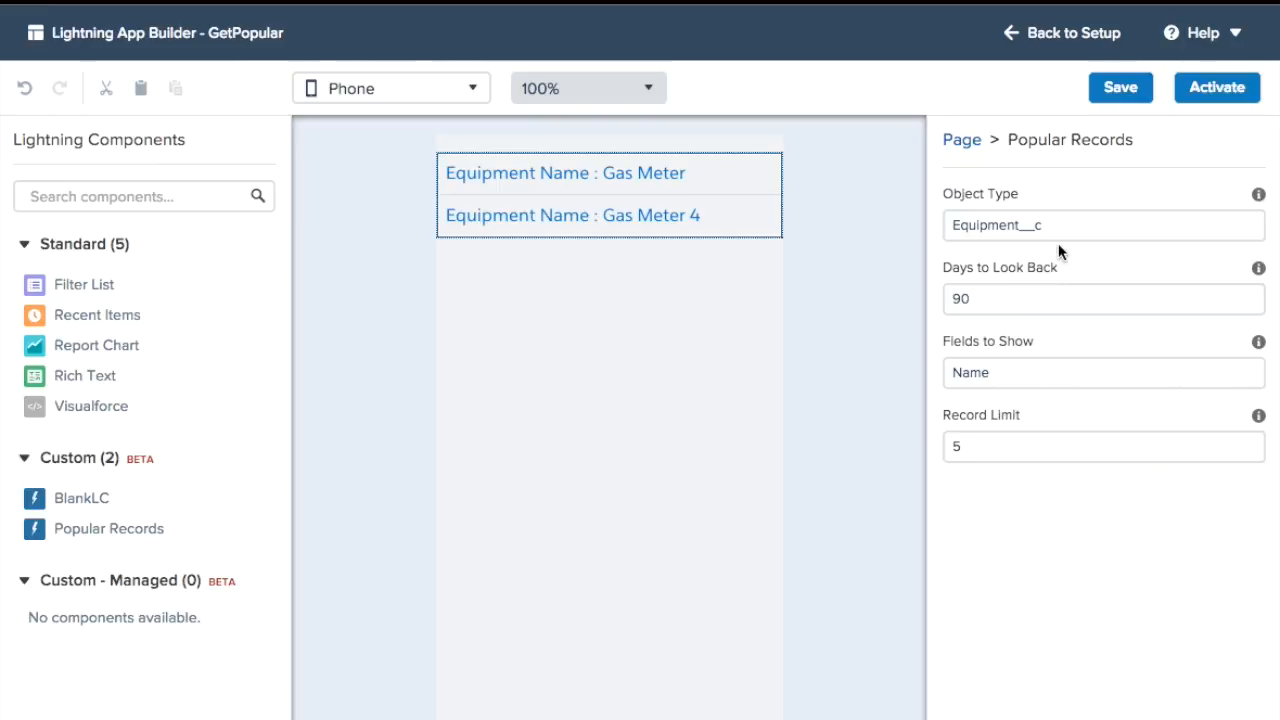
{"action": "mouse_move", "coordinate": [964, 438]}
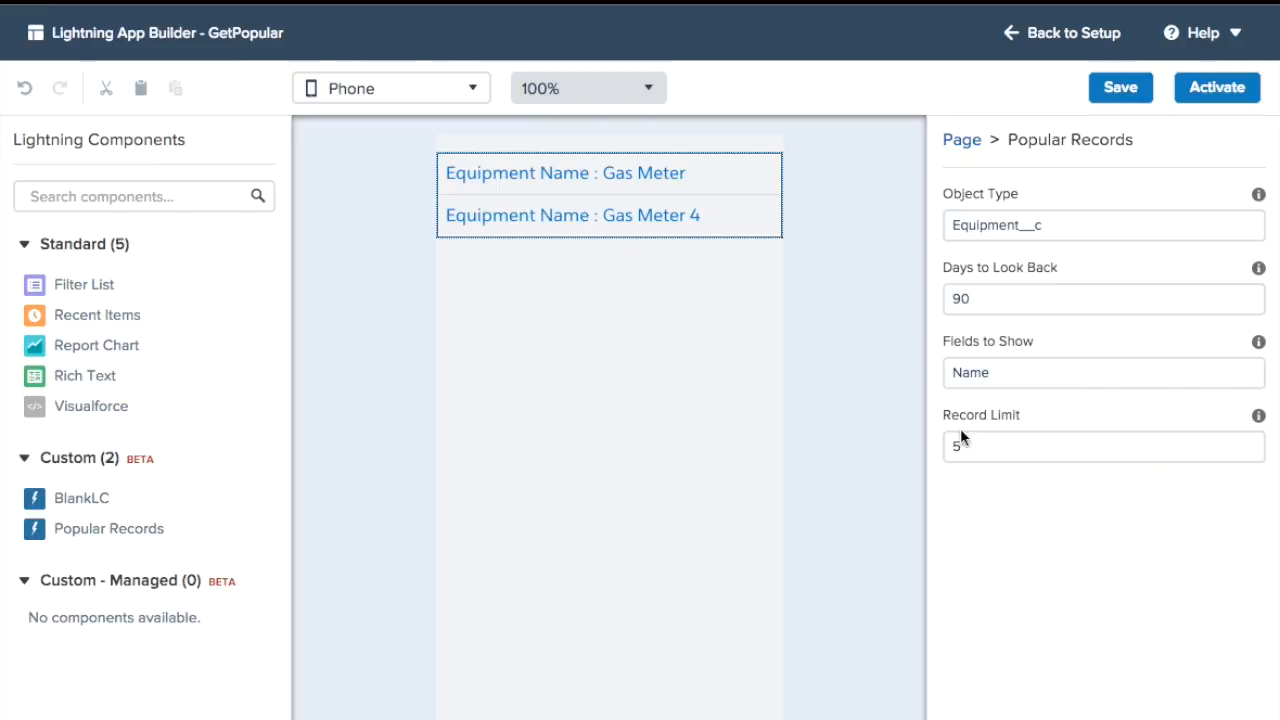
{"action": "left_click", "coordinate": [1104, 372]}
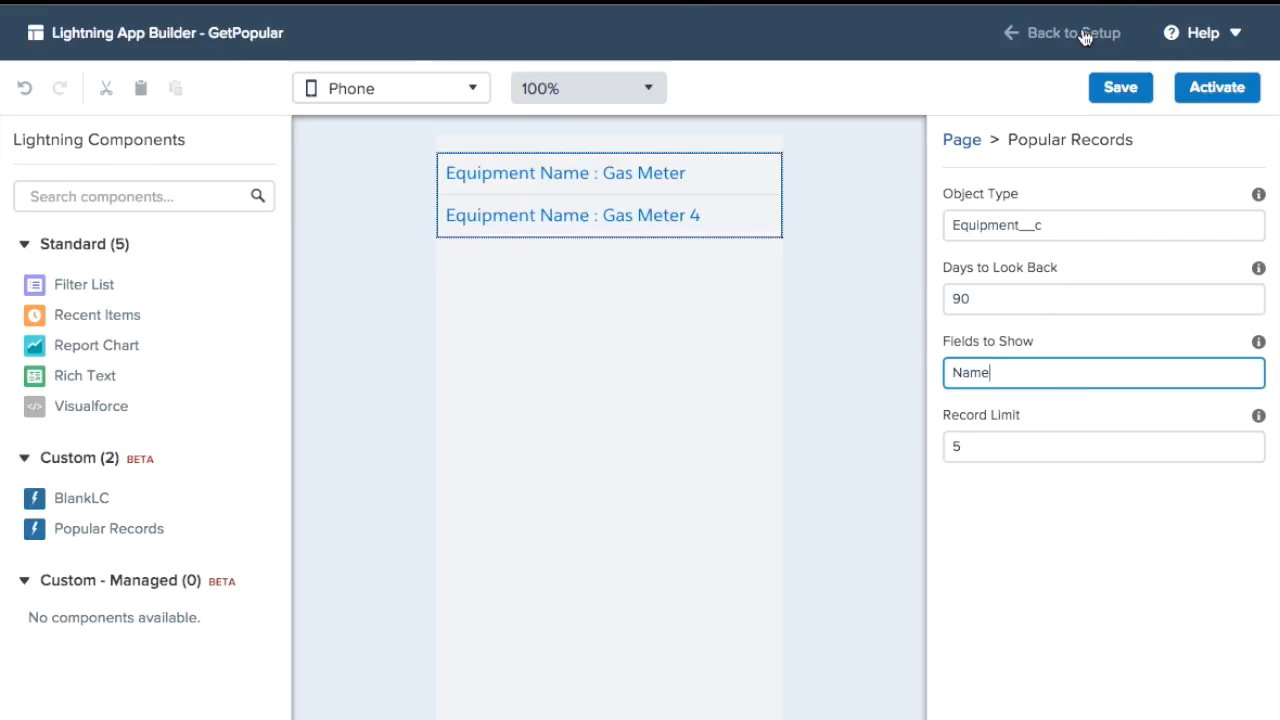
Step: Back in Setup, find the Equipment custom object via Quick Find to check its API name
{"action": "left_click", "coordinate": [1072, 32]}
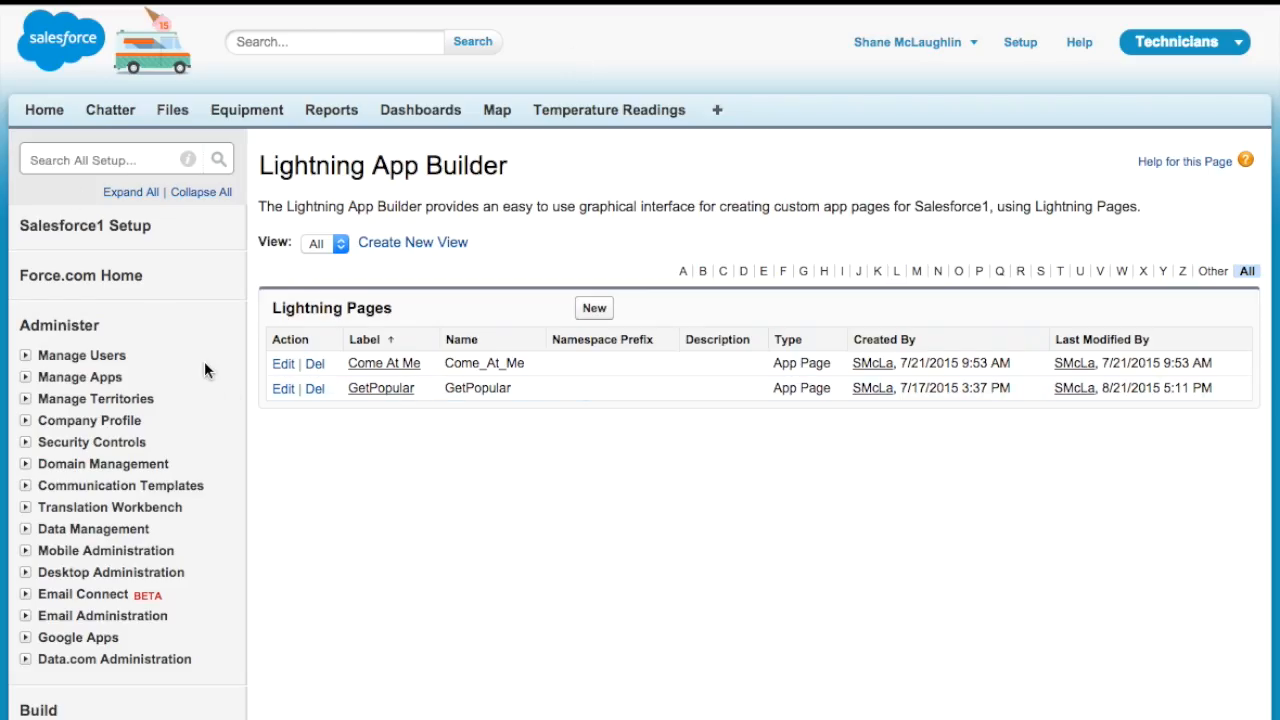
{"action": "type", "text": "equipm"}
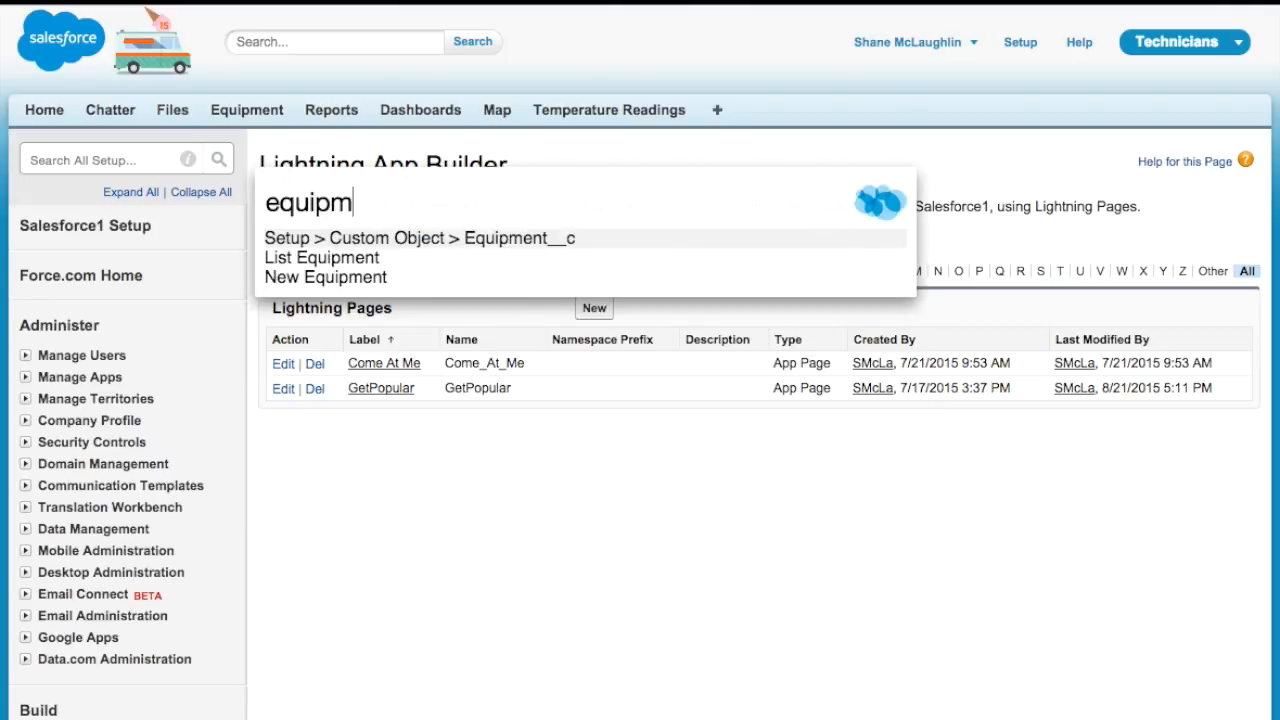
{"action": "left_click", "coordinate": [420, 238]}
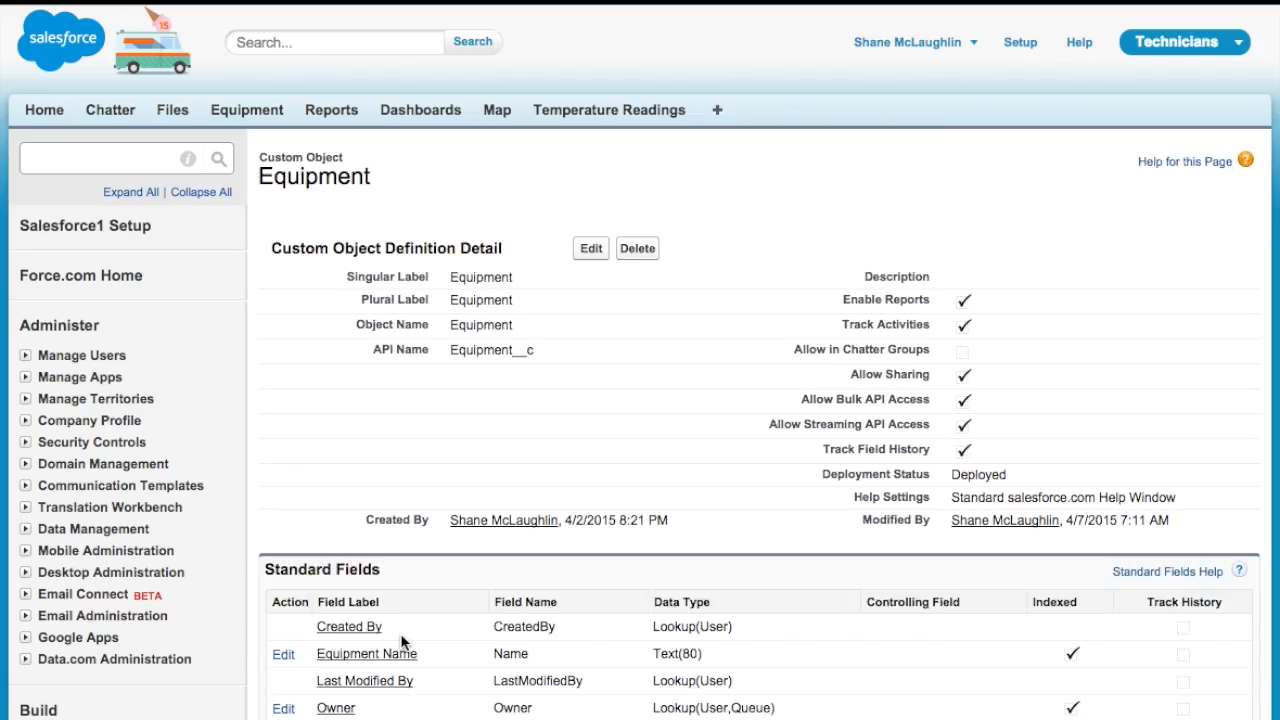
{"action": "scroll", "scroll_direction": "down", "scroll_amount": 3}
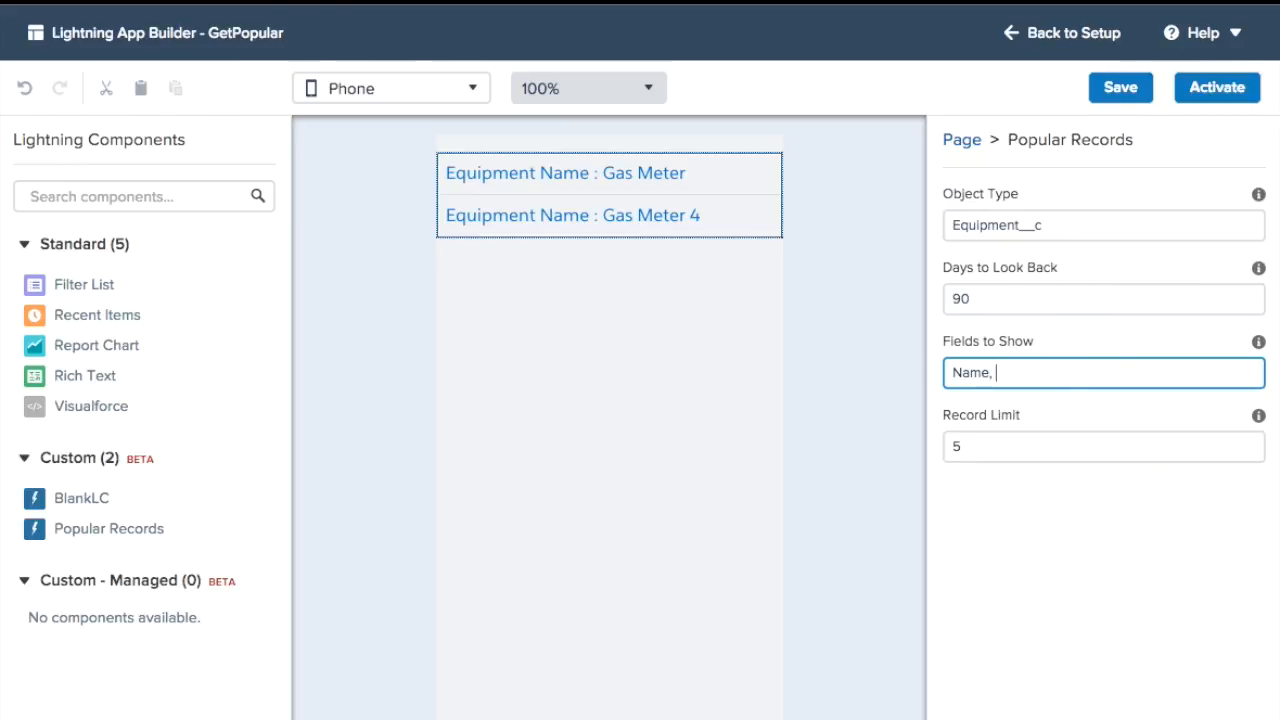
Step: Add Equipment_Type__c to Fields to Show alongside Name
{"action": "type", "text": "Equipment_Type__c"}
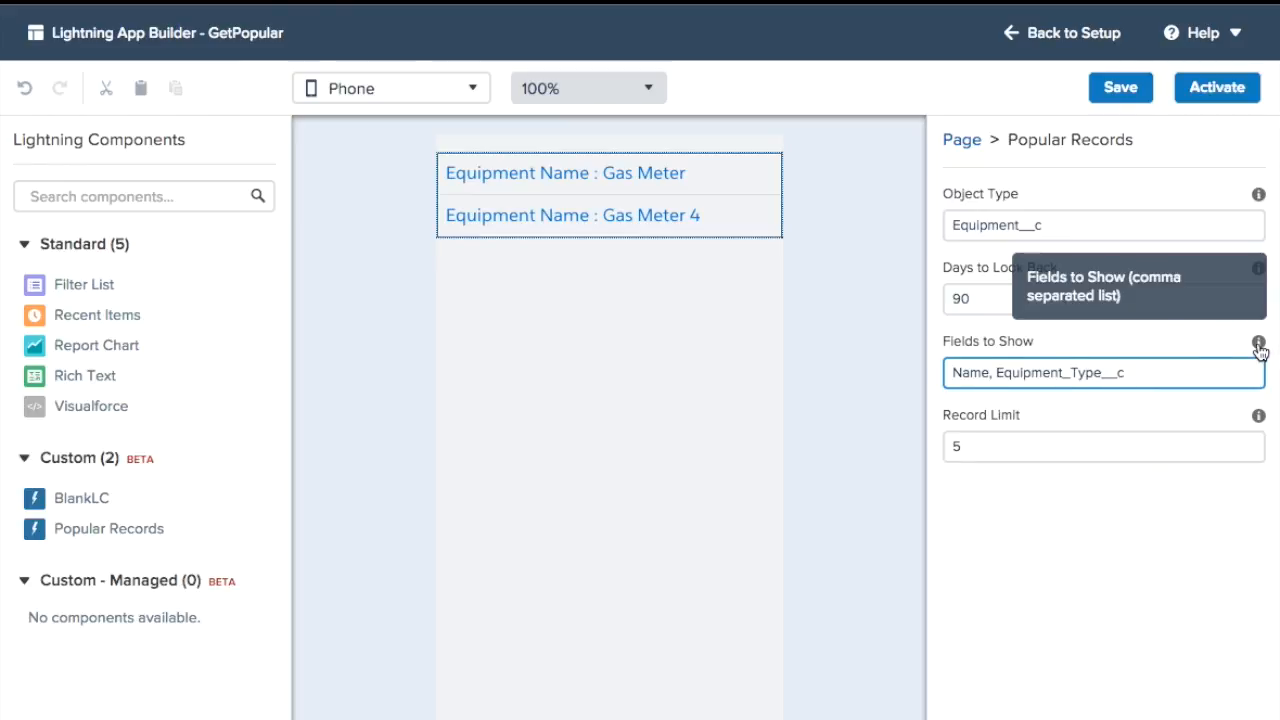
{"action": "mouse_move", "coordinate": [1168, 372]}
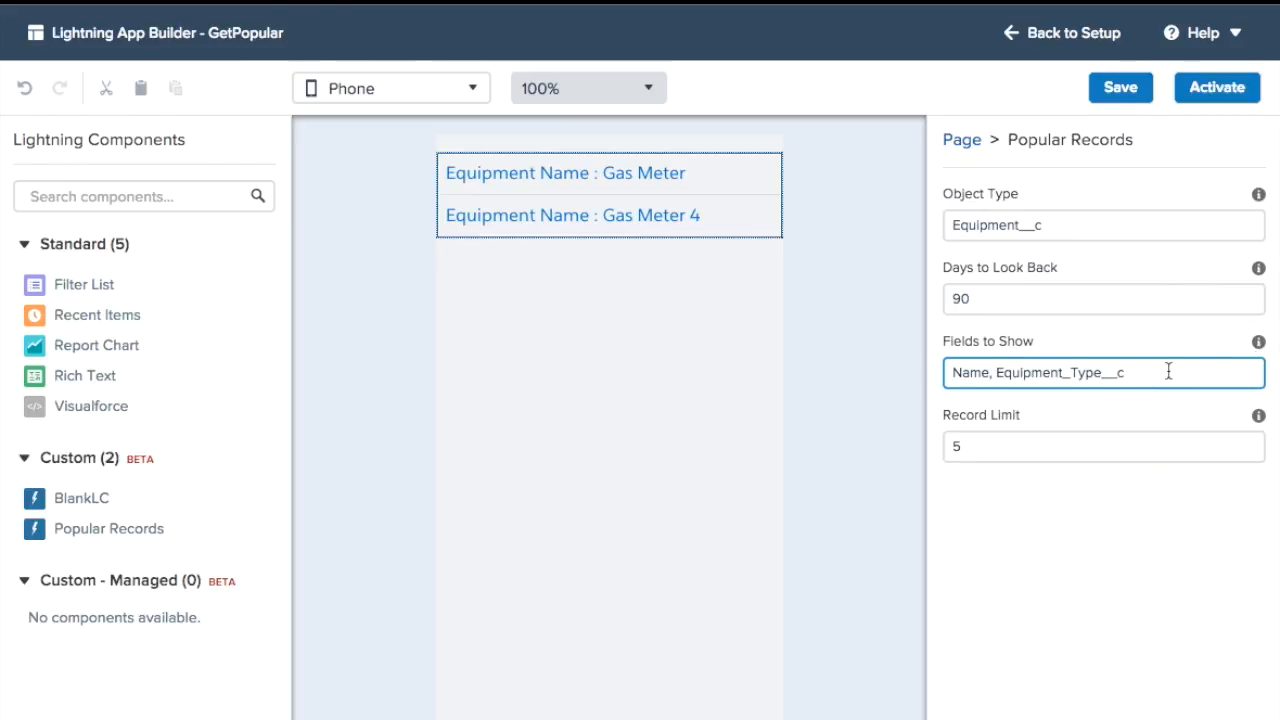
{"action": "left_click", "coordinate": [1104, 446]}
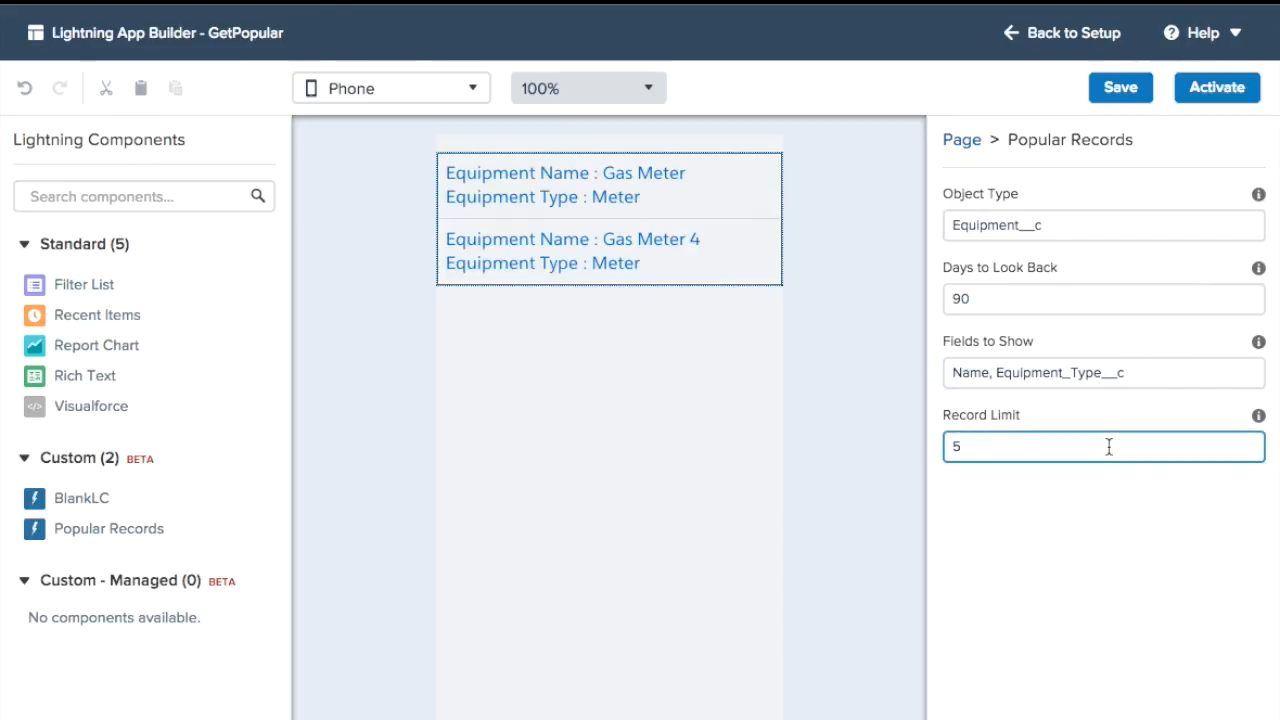
{"action": "left_click", "coordinate": [610, 184]}
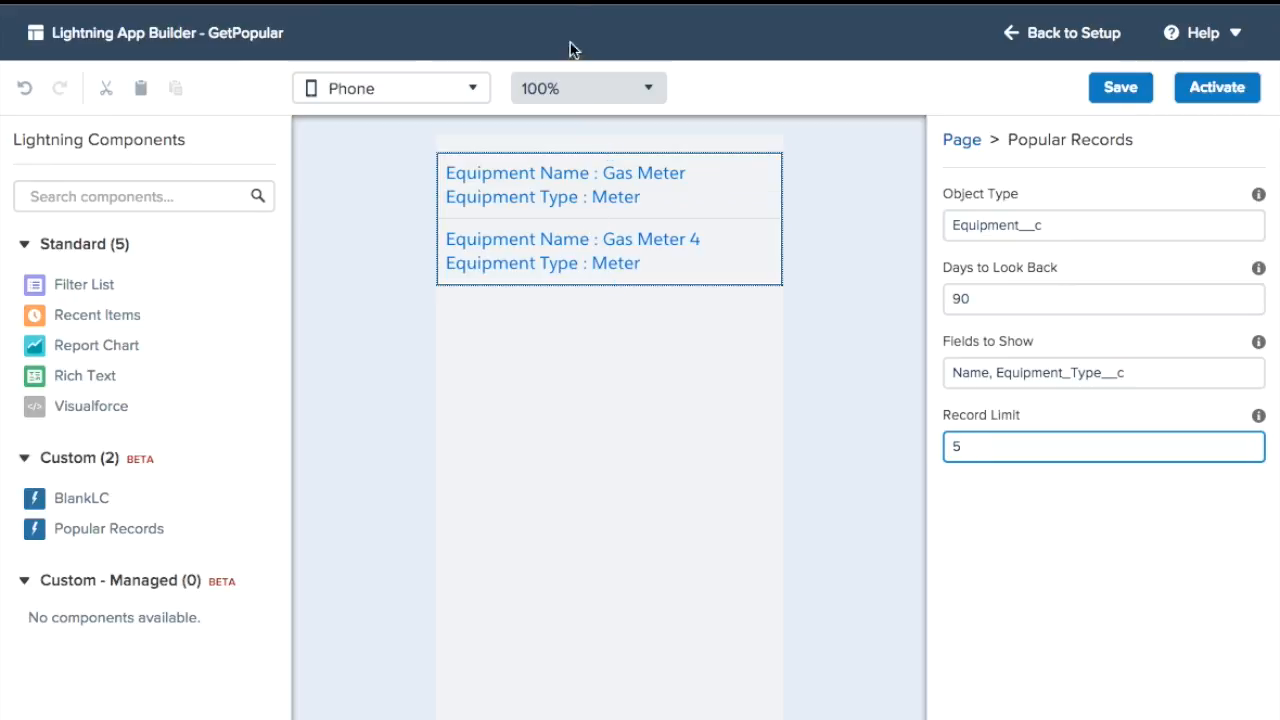
Step: Set Days to Look Back to 180 and Record Limit to 2
{"action": "left_click", "coordinate": [1104, 298]}
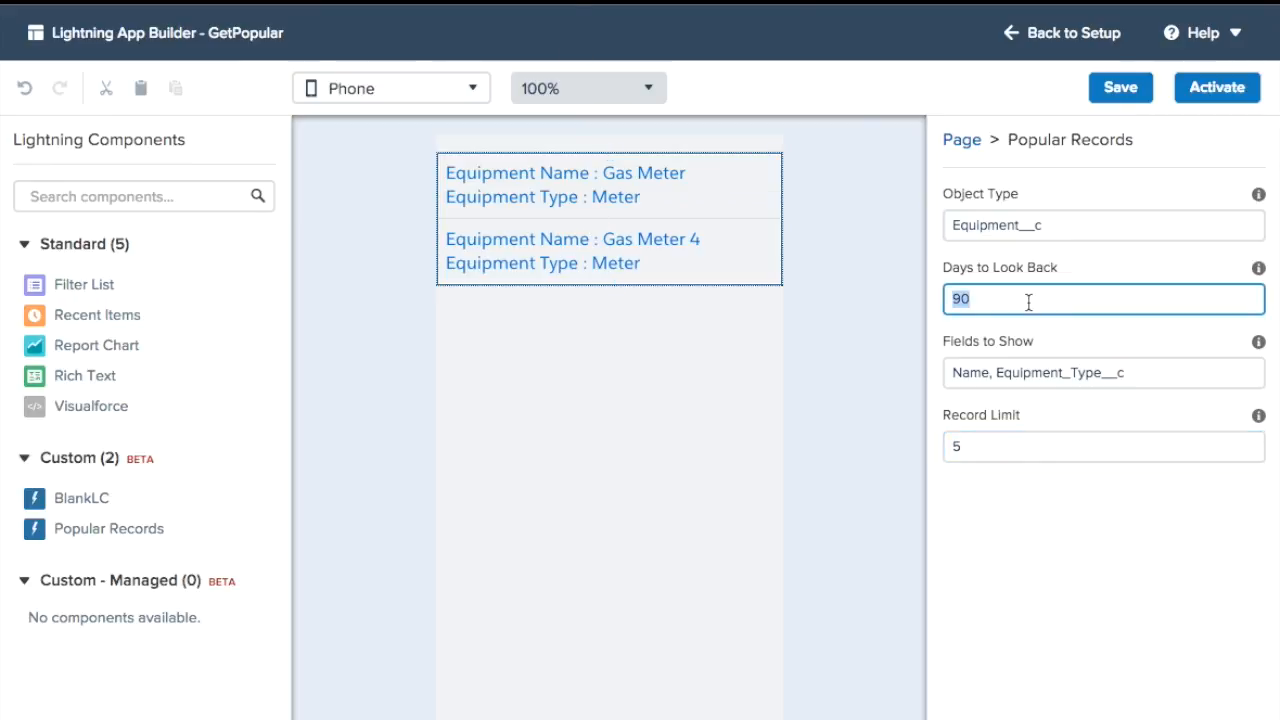
{"action": "type", "text": "180"}
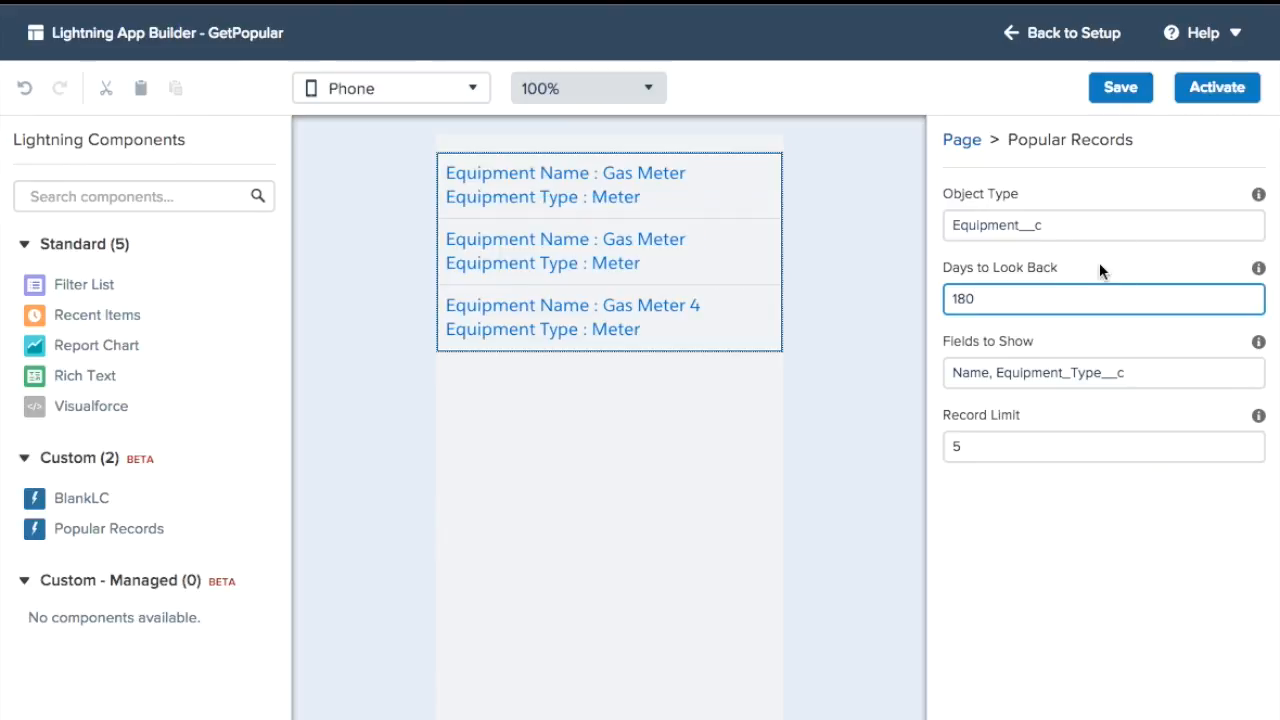
{"action": "mouse_move", "coordinate": [876, 332]}
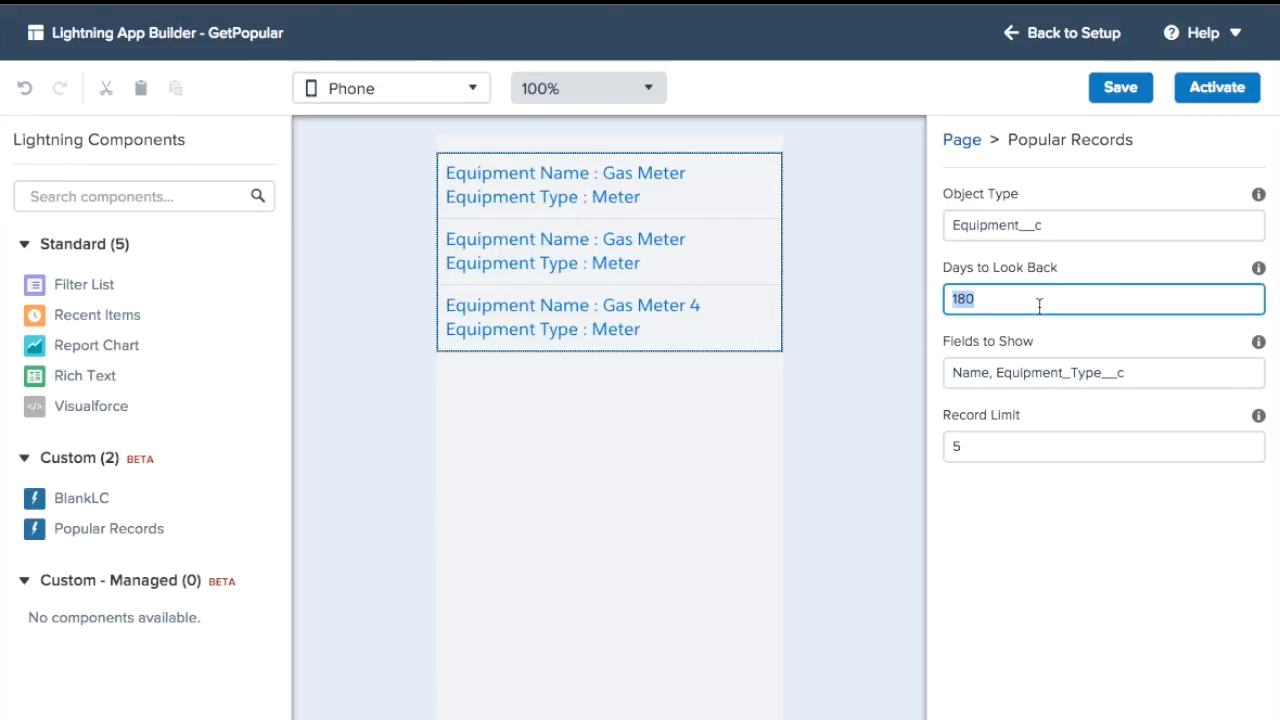
{"action": "type", "text": "90"}
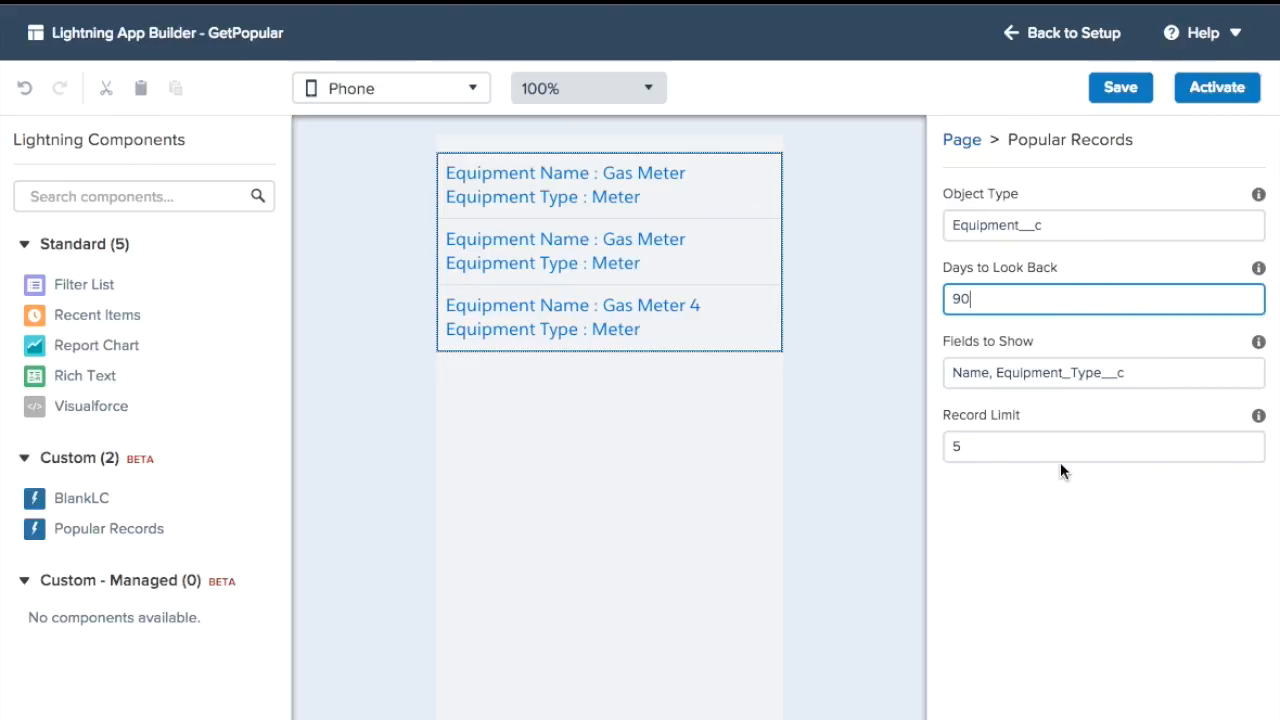
{"action": "left_click", "coordinate": [1104, 446]}
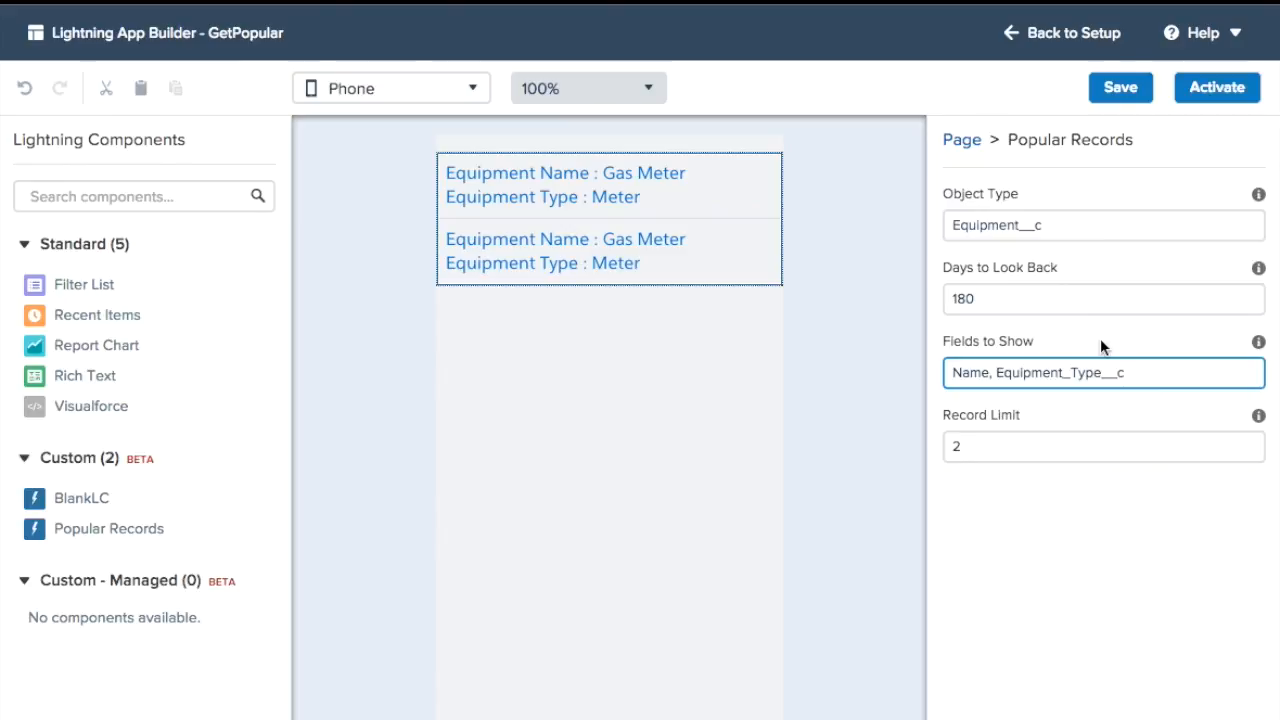
{"action": "left_click", "coordinate": [1104, 298]}
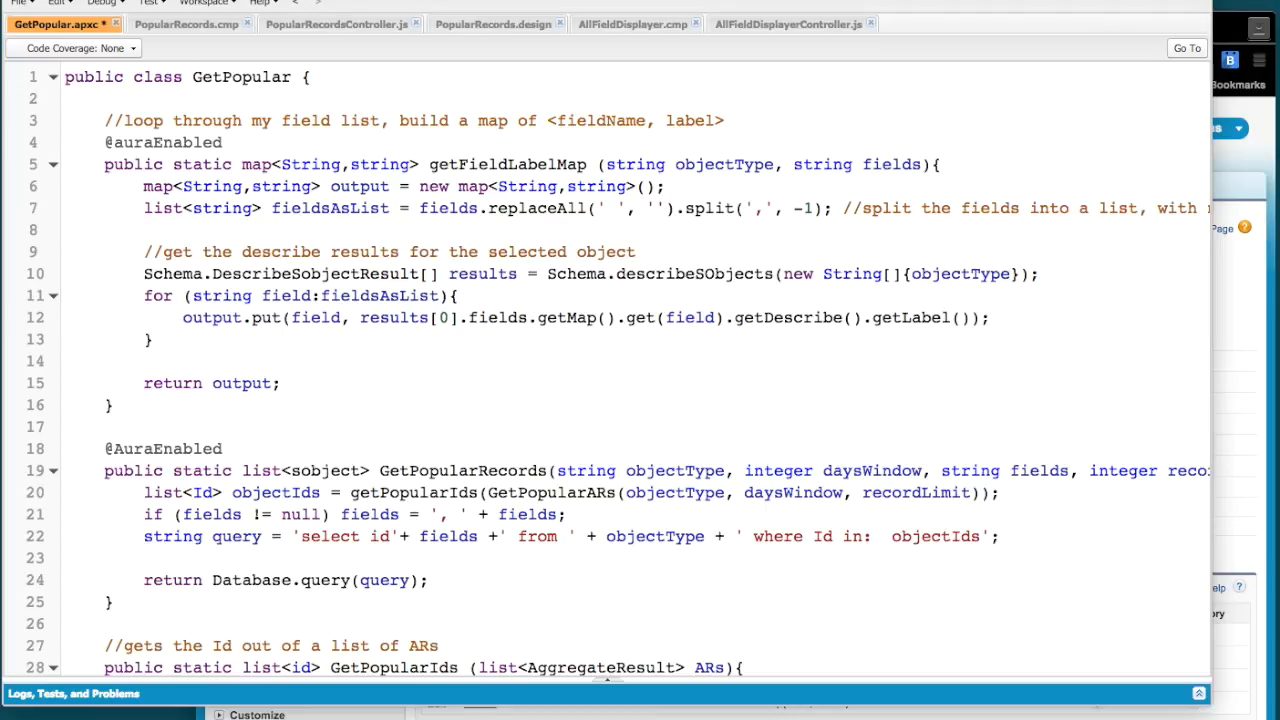
{"action": "mouse_move", "coordinate": [332, 138]}
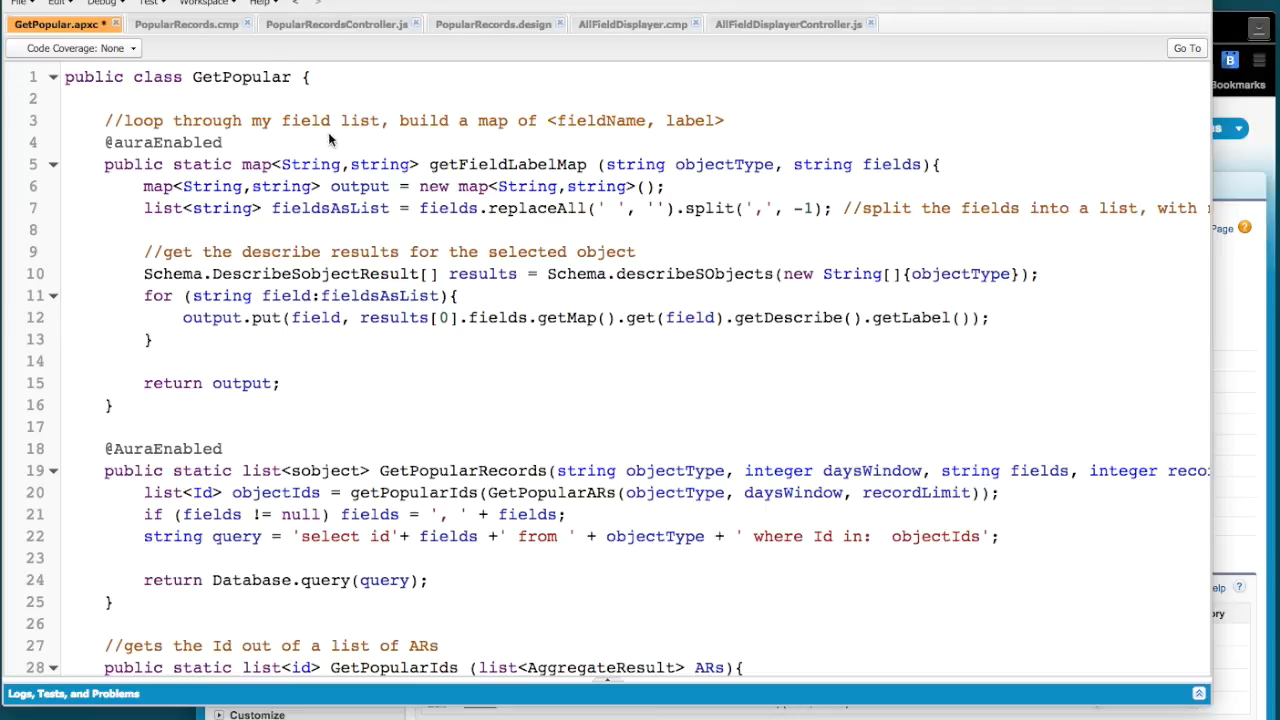
{"action": "mouse_move", "coordinate": [240, 84]}
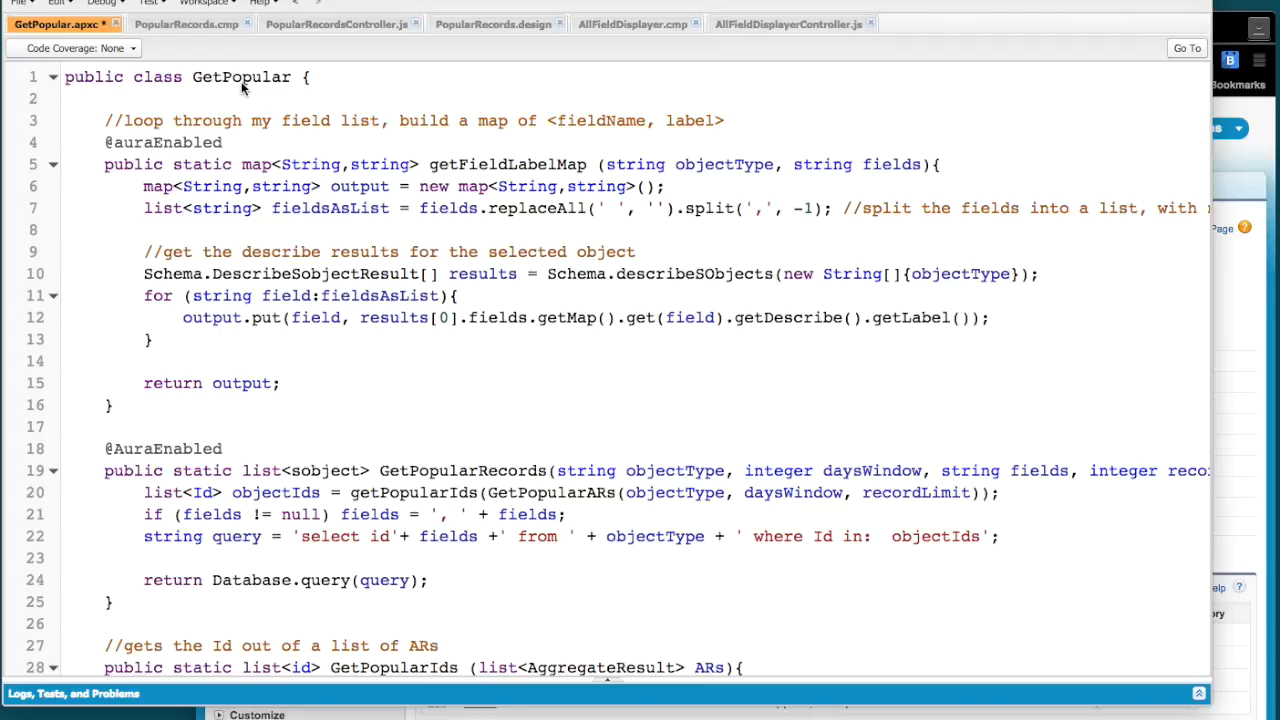
{"action": "scroll", "scroll_direction": "down", "scroll_amount": 3}
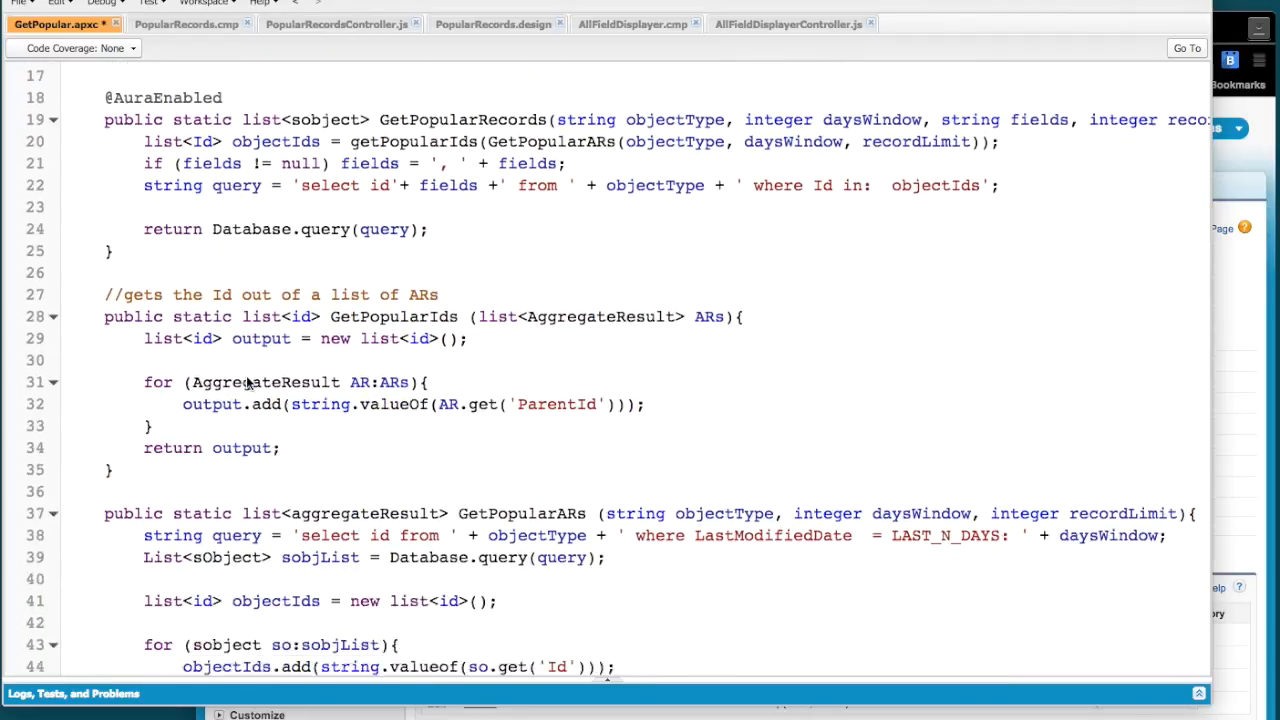
{"action": "scroll", "scroll_direction": "down", "scroll_amount": 3}
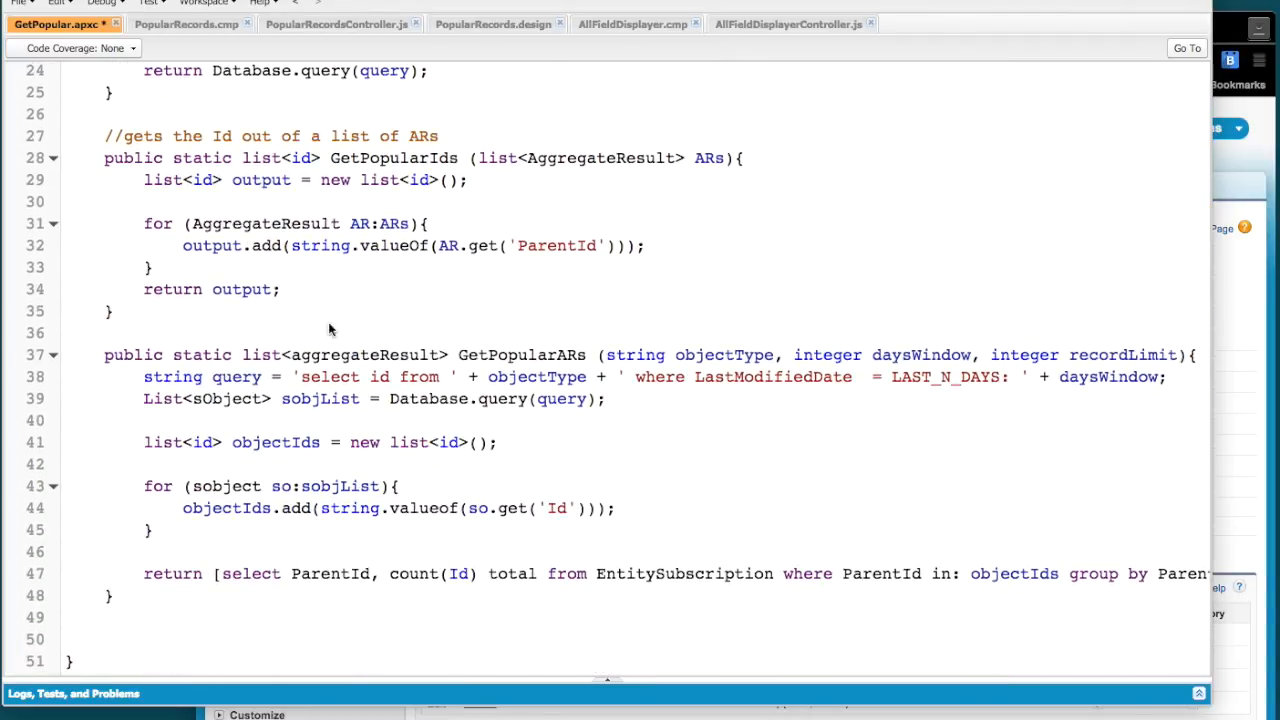
{"action": "scroll", "scroll_direction": "up", "scroll_amount": 3}
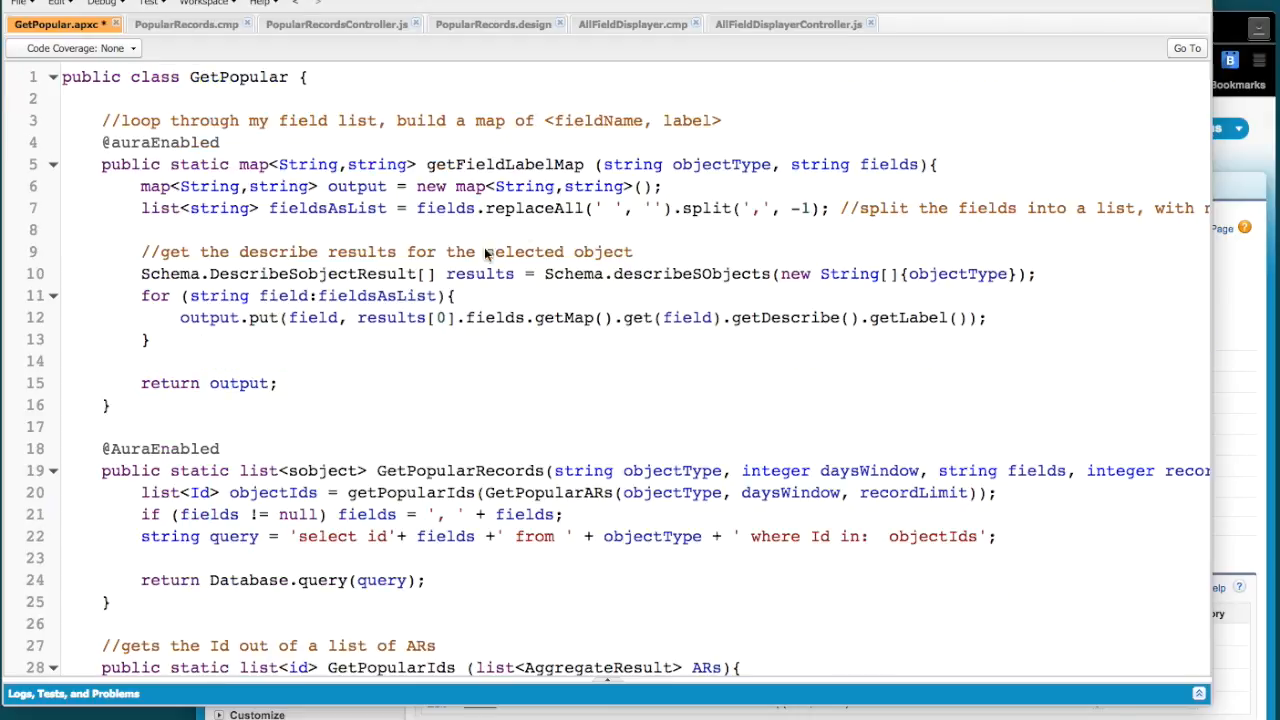
{"action": "scroll", "scroll_direction": "down", "scroll_amount": 3}
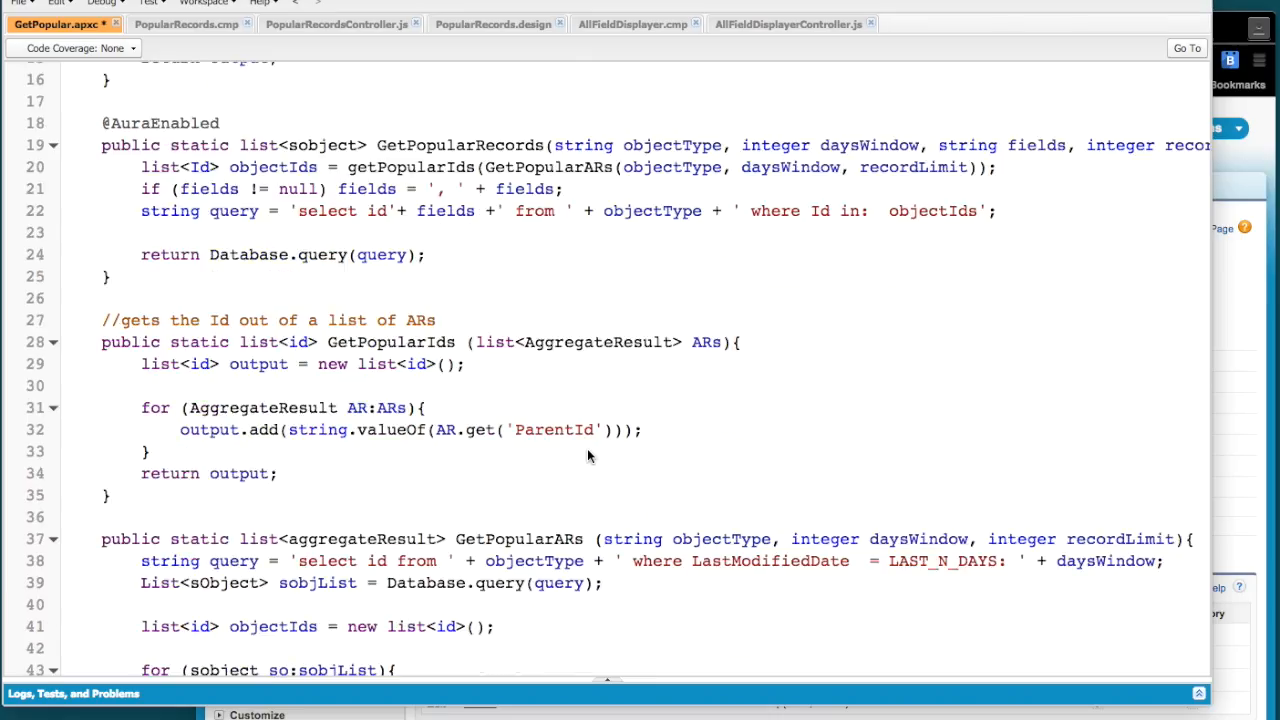
{"action": "mouse_move", "coordinate": [472, 178]}
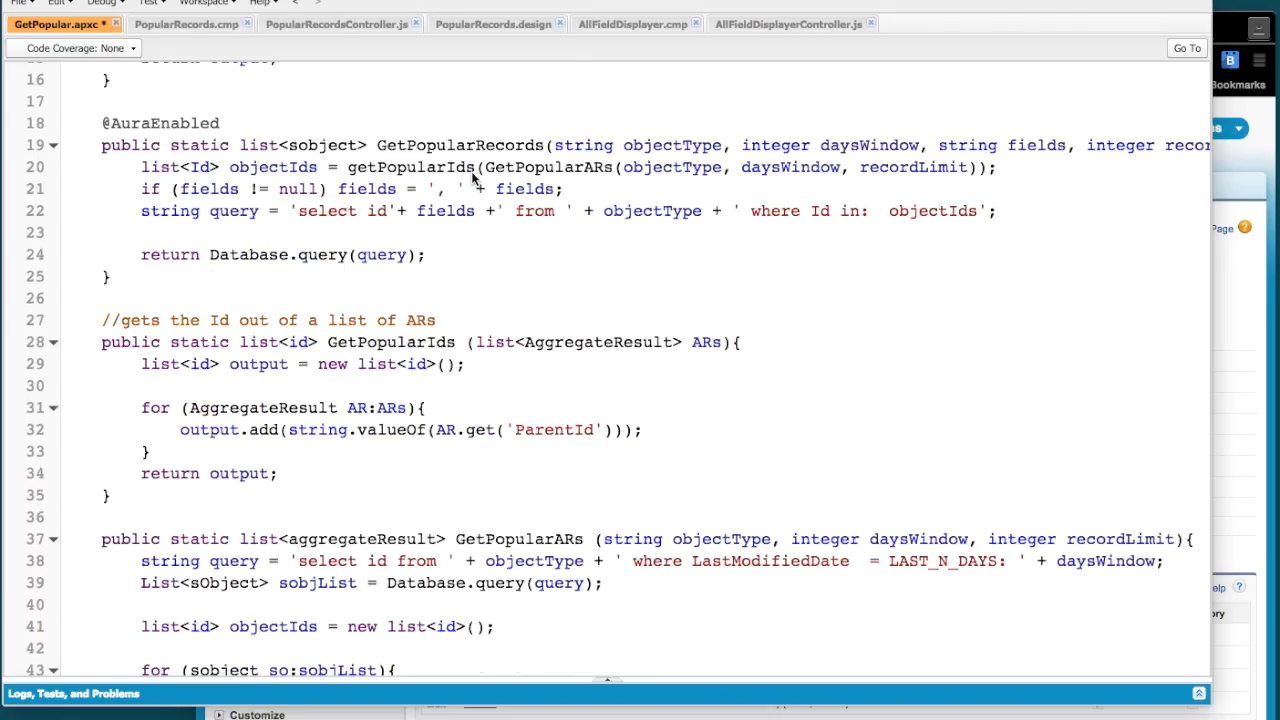
{"action": "mouse_move", "coordinate": [692, 144]}
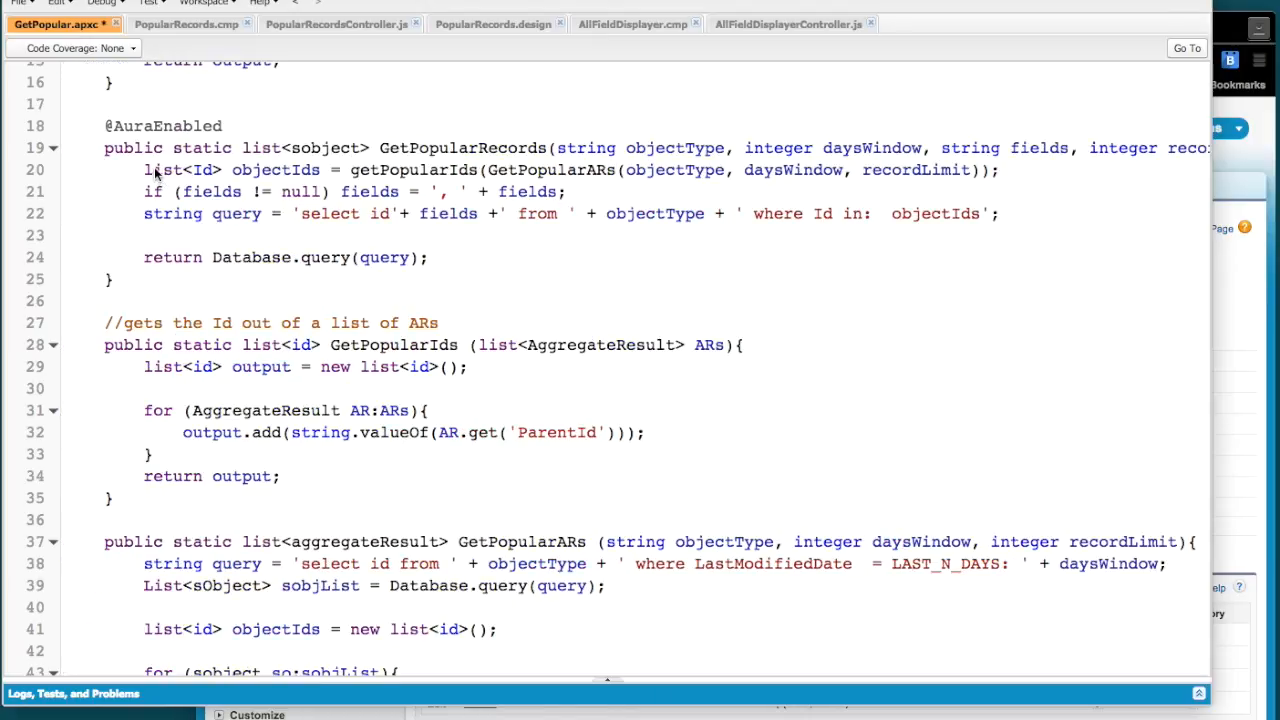
{"action": "mouse_move", "coordinate": [420, 184]}
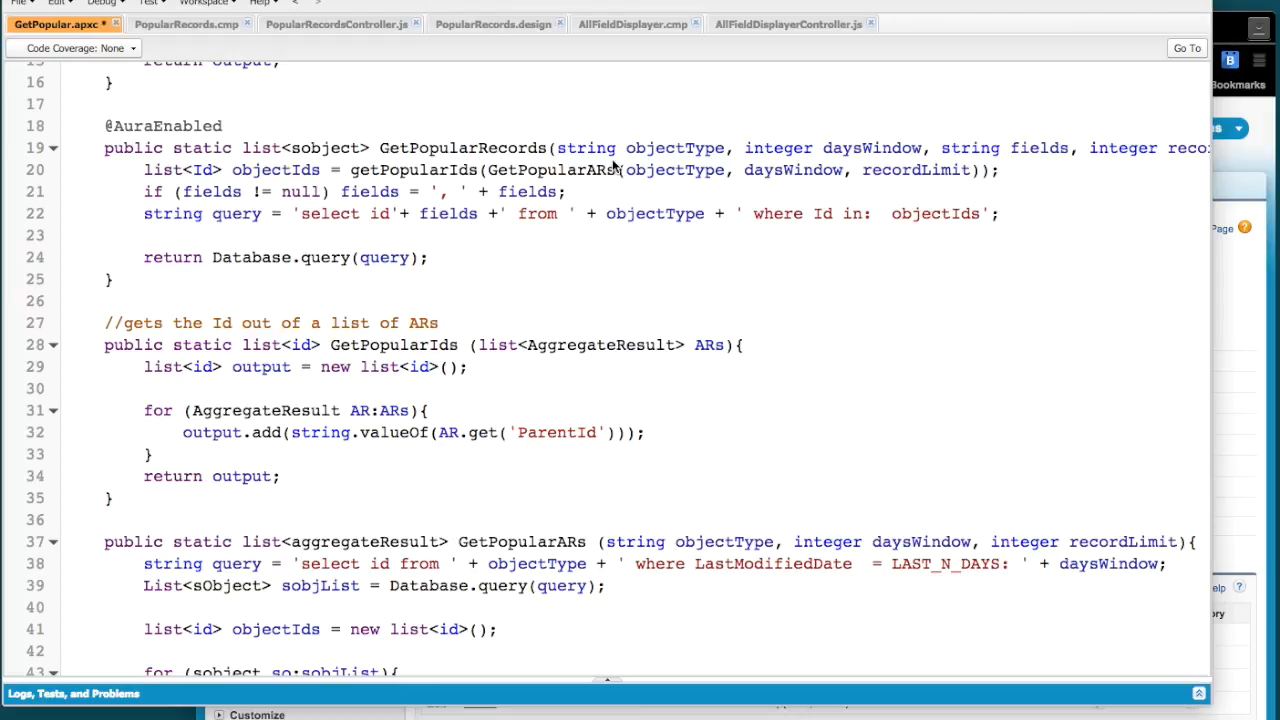
{"action": "mouse_move", "coordinate": [800, 180]}
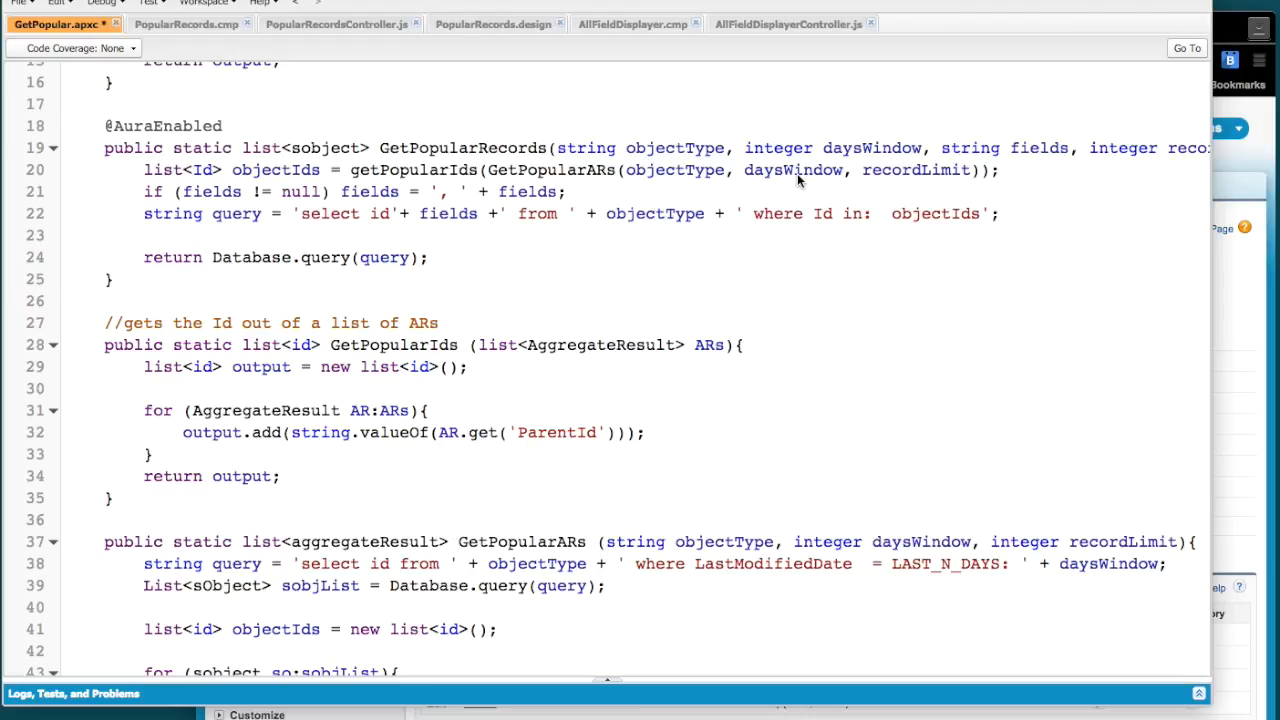
{"action": "mouse_move", "coordinate": [408, 216]}
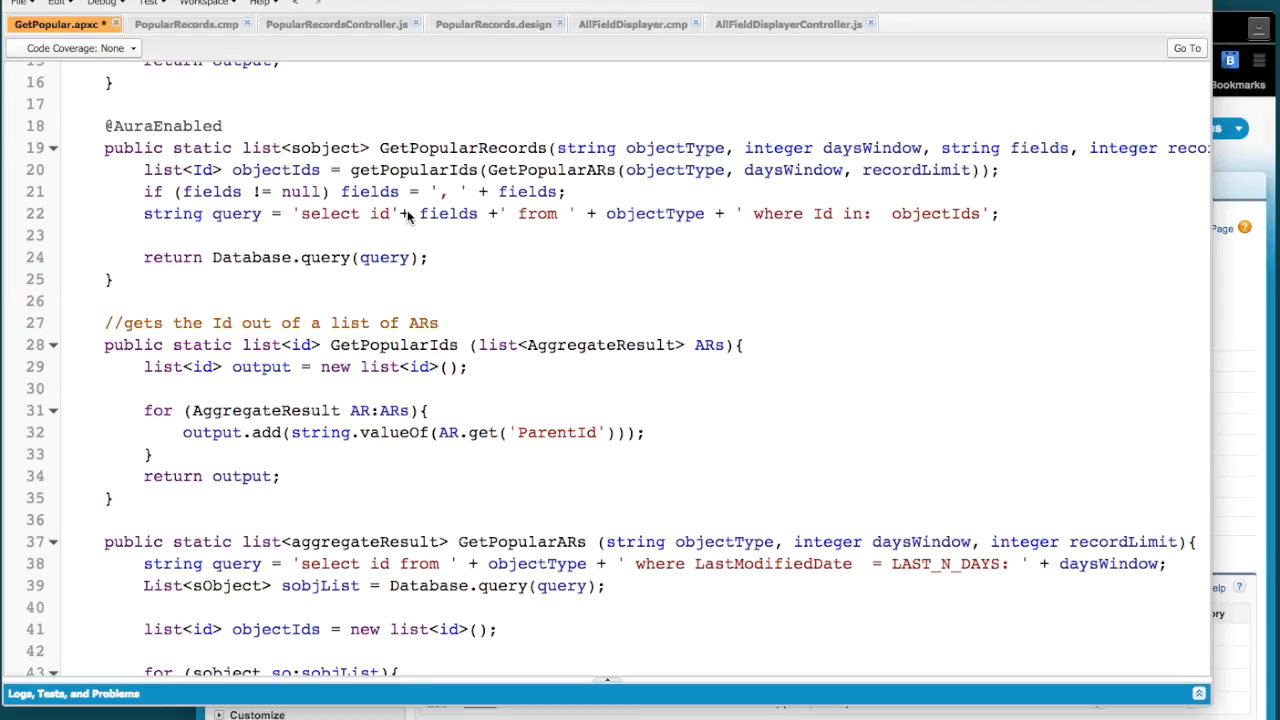
{"action": "mouse_move", "coordinate": [436, 214]}
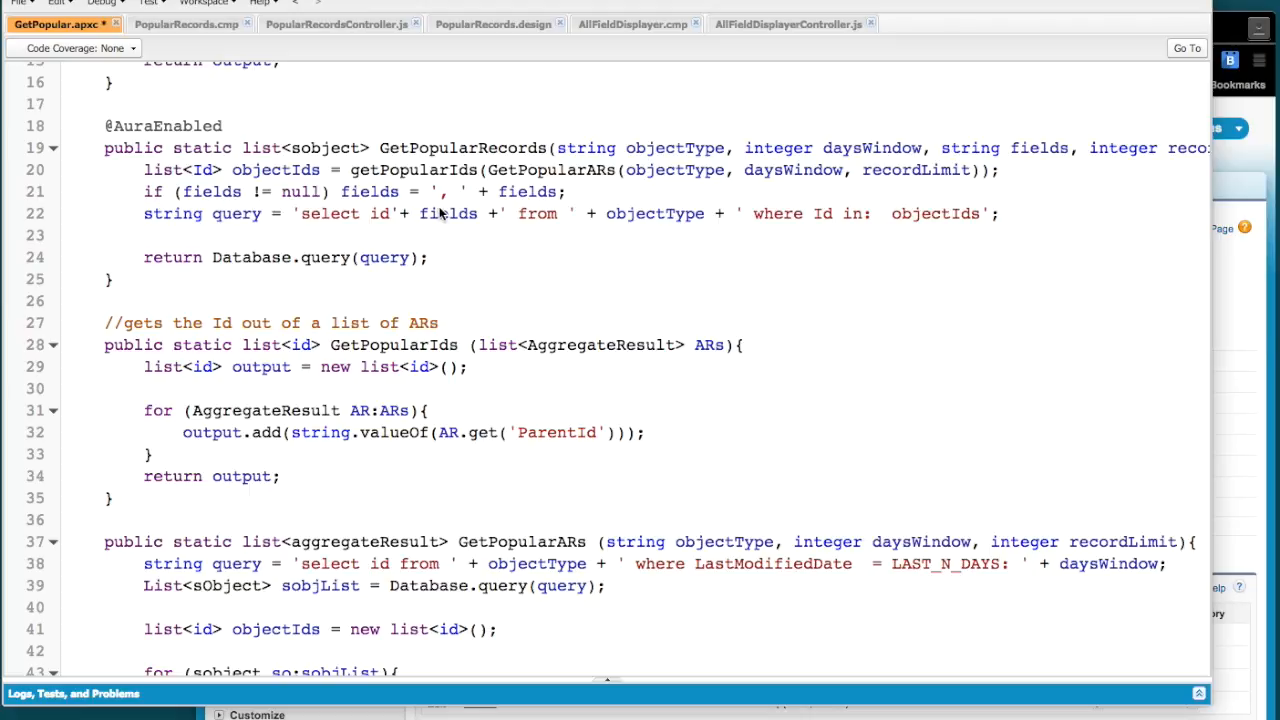
{"action": "mouse_move", "coordinate": [382, 224]}
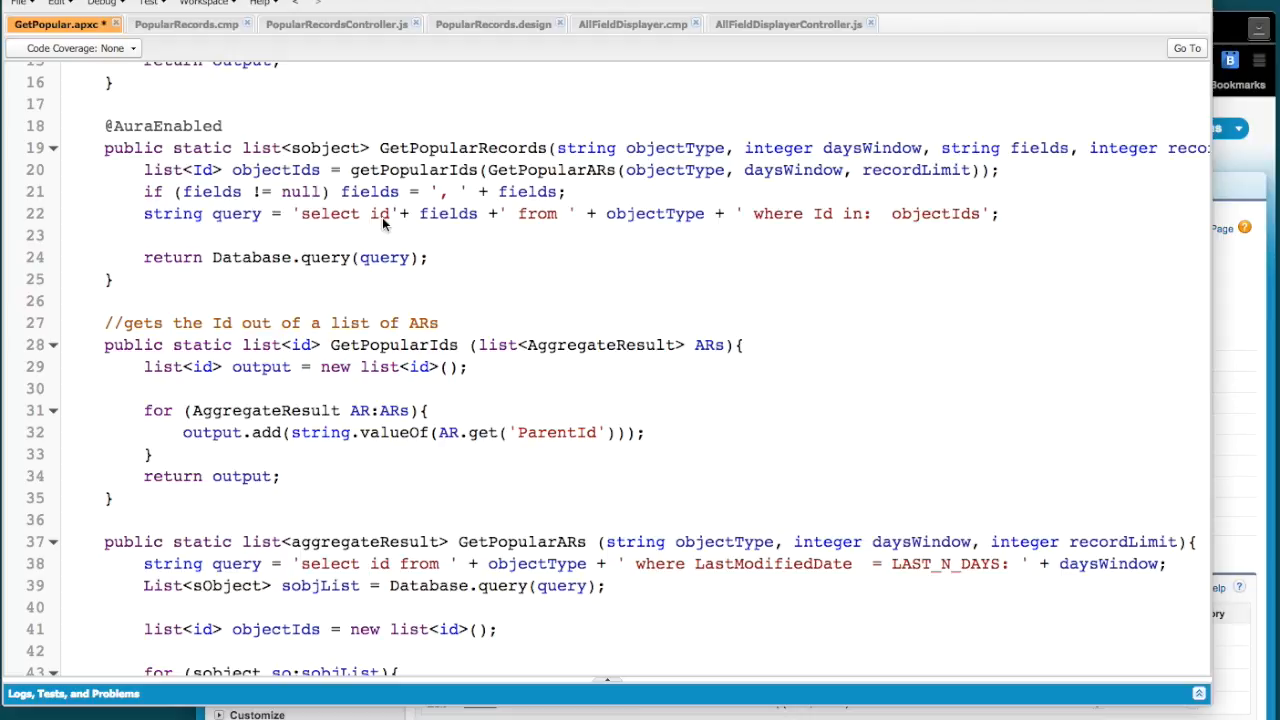
{"action": "mouse_move", "coordinate": [196, 224]}
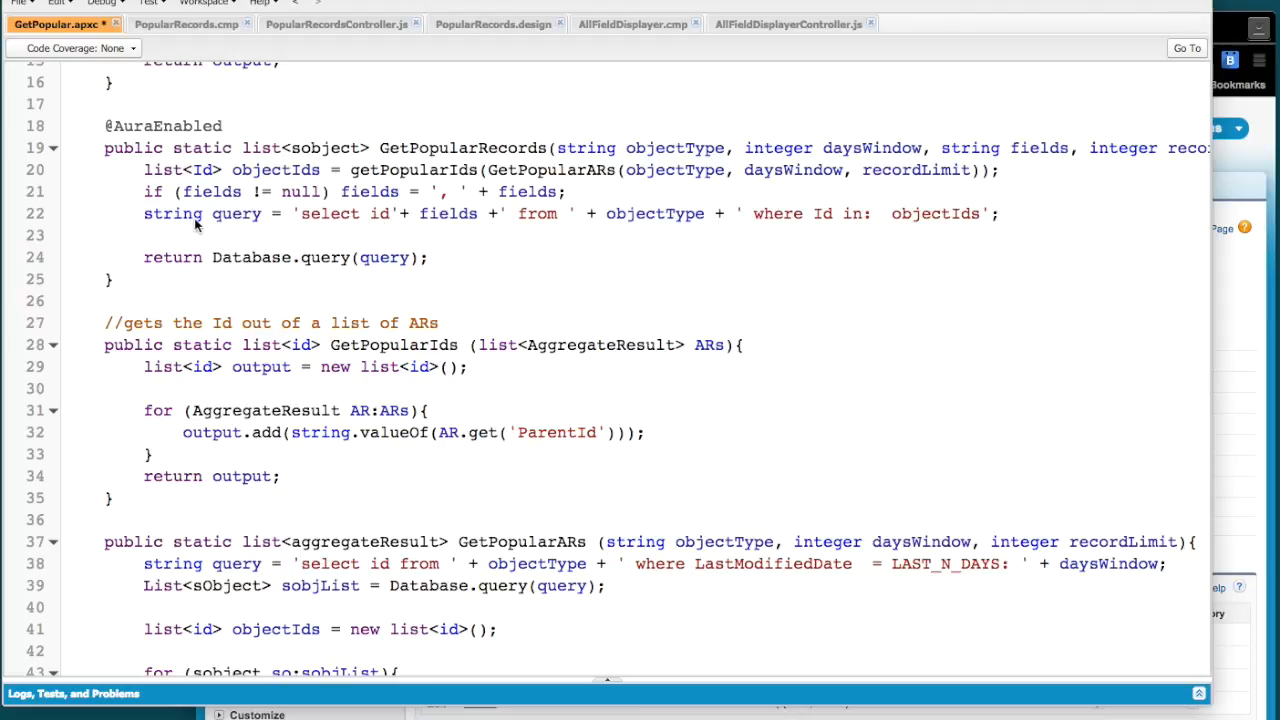
{"action": "mouse_move", "coordinate": [368, 260]}
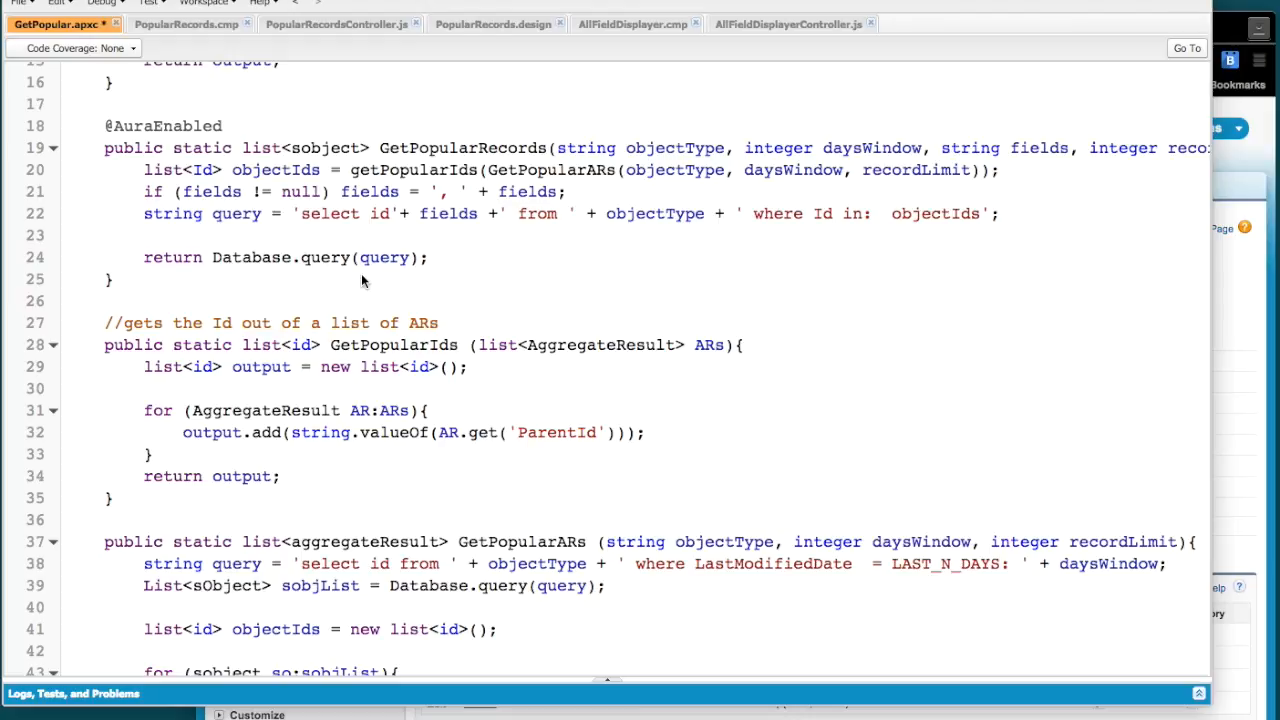
{"action": "mouse_move", "coordinate": [384, 252]}
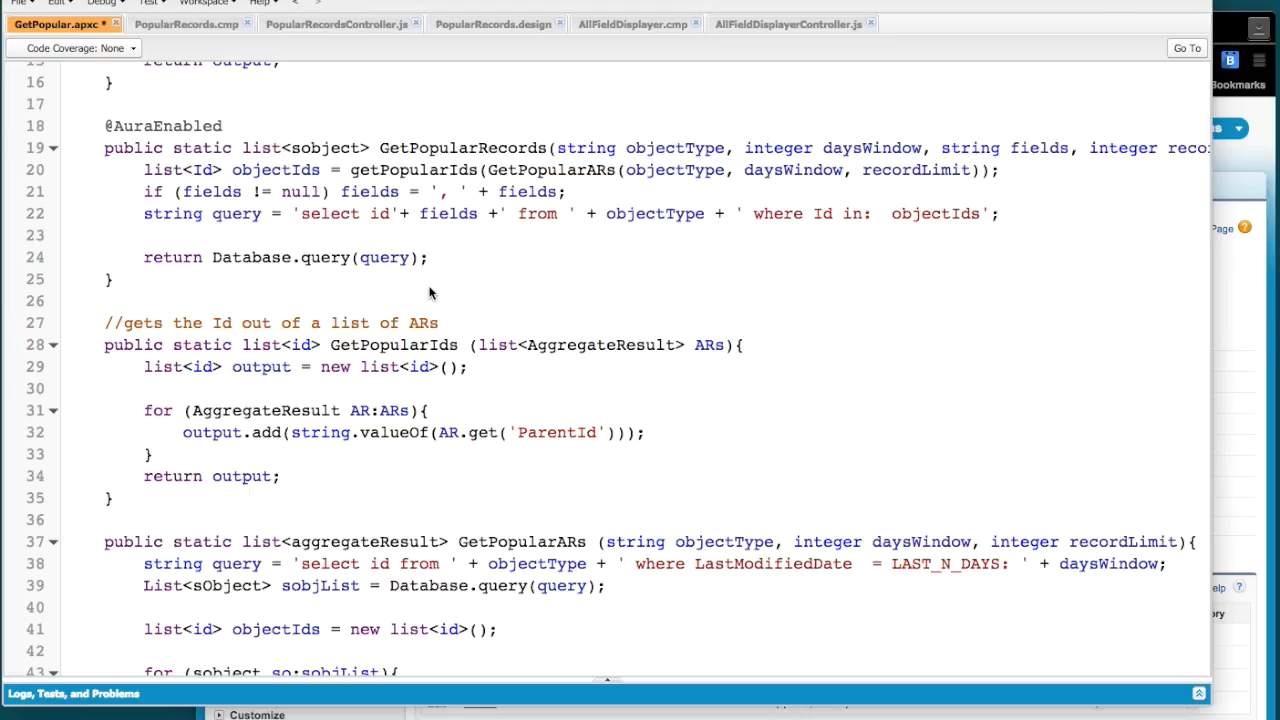
{"action": "scroll", "scroll_direction": "up", "scroll_amount": 3}
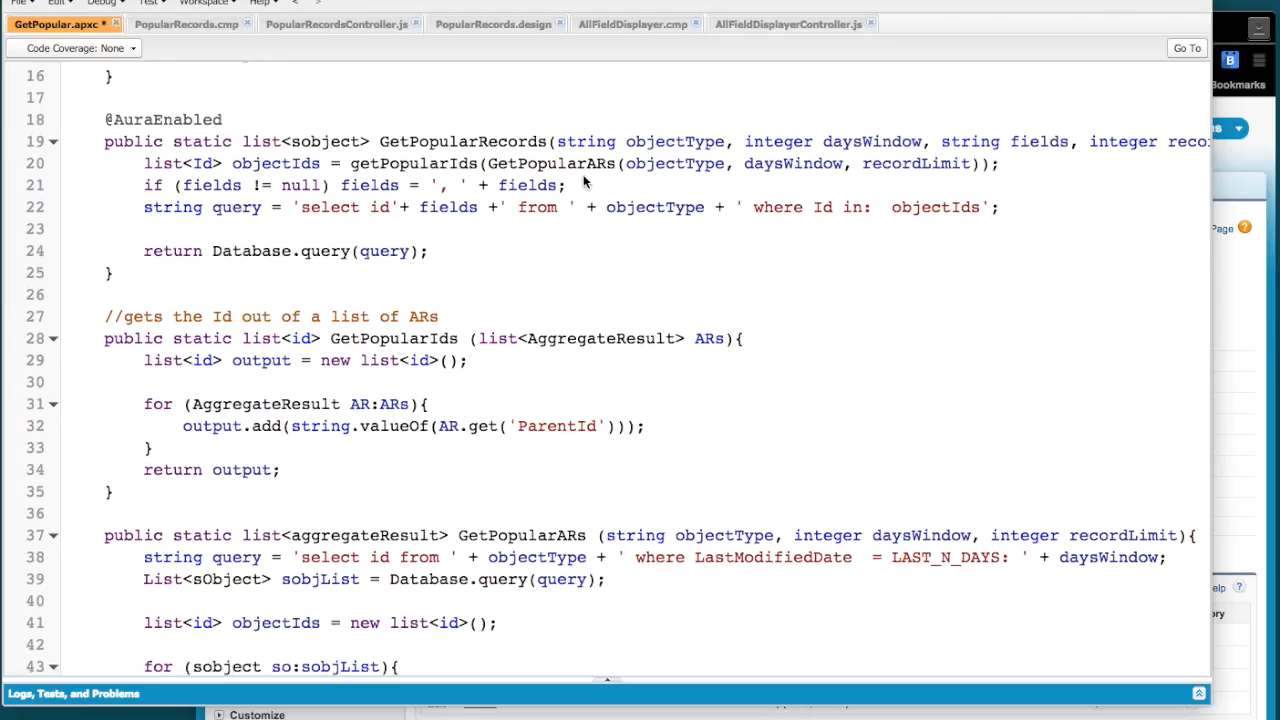
{"action": "scroll", "scroll_direction": "down", "scroll_amount": 3}
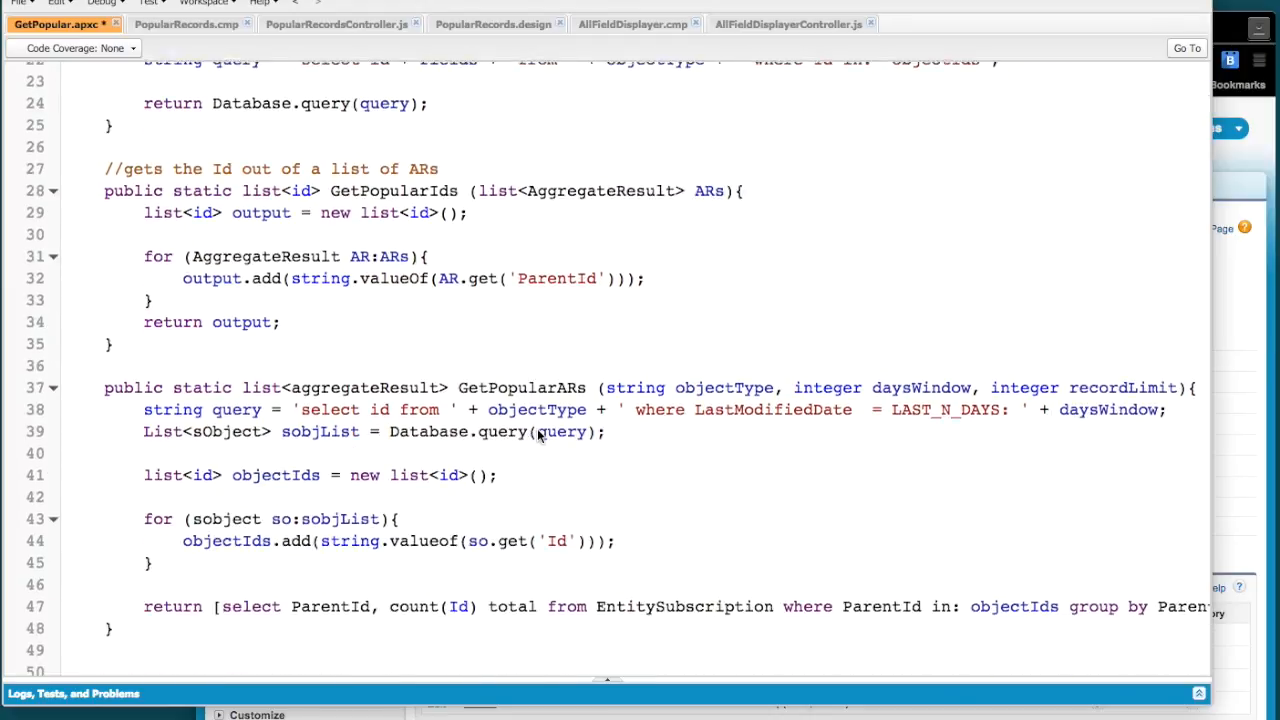
{"action": "scroll", "scroll_direction": "up", "scroll_amount": 3}
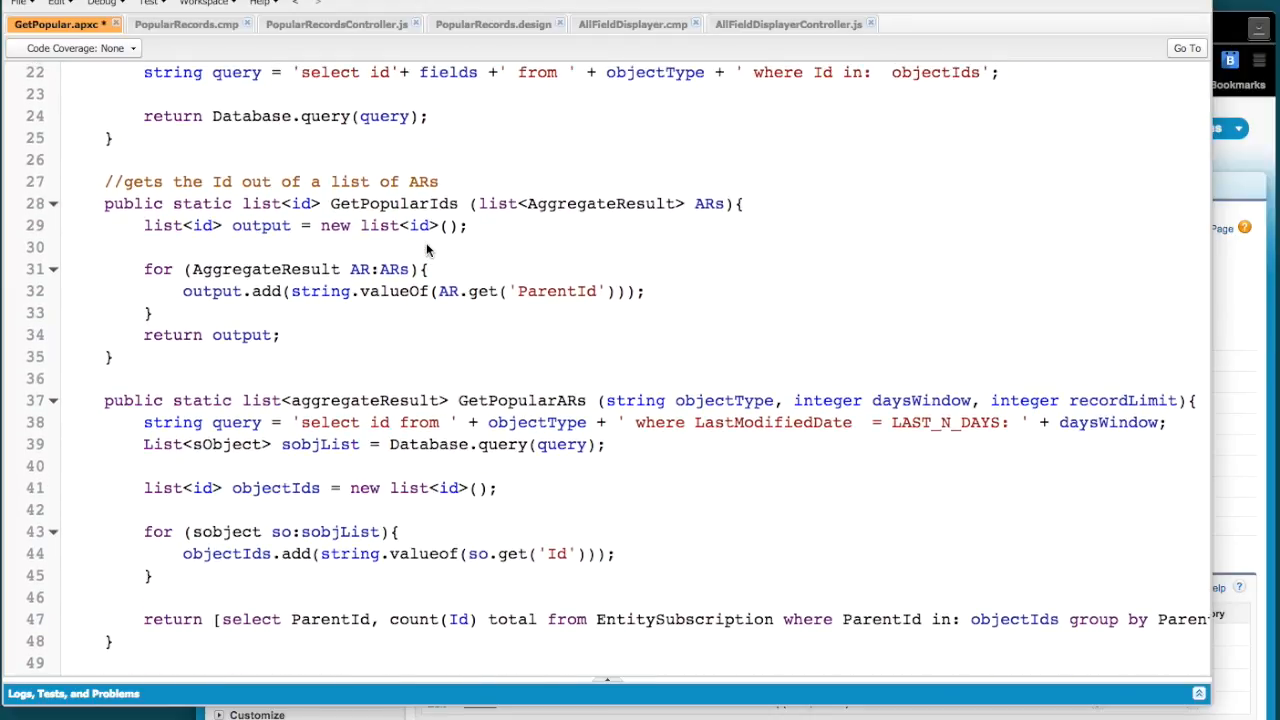
{"action": "mouse_move", "coordinate": [624, 228]}
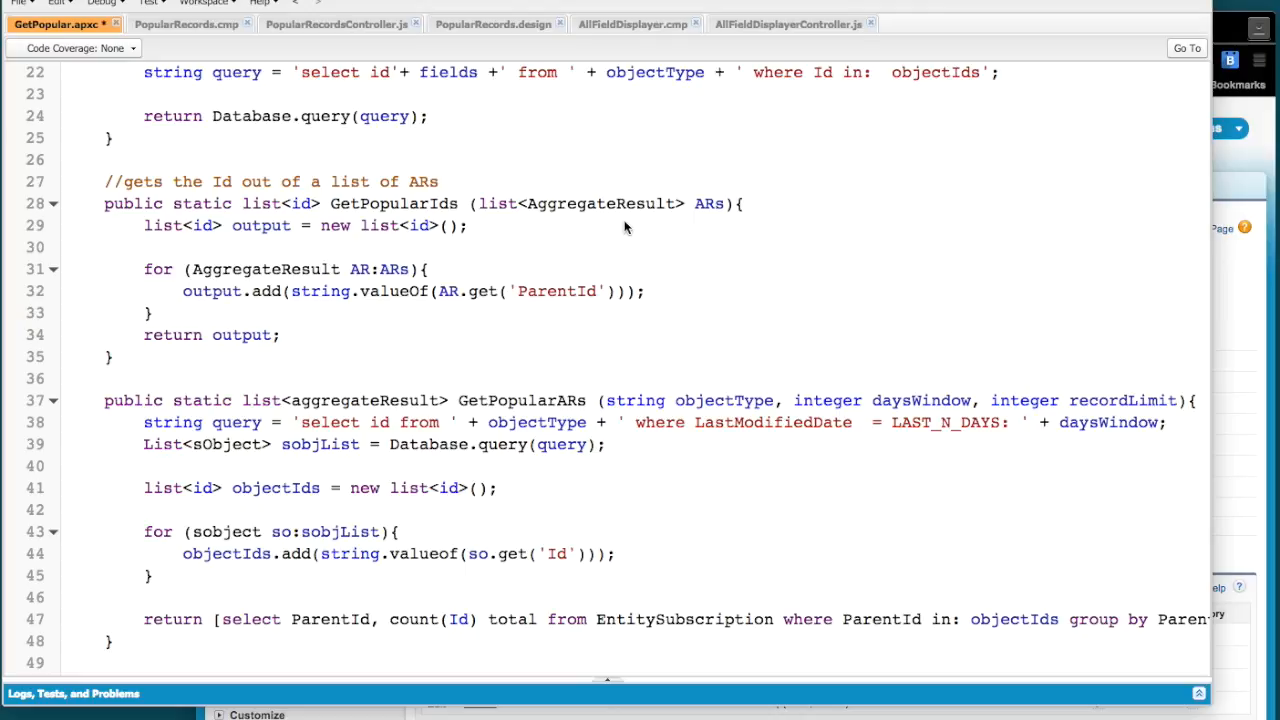
{"action": "mouse_move", "coordinate": [380, 216]}
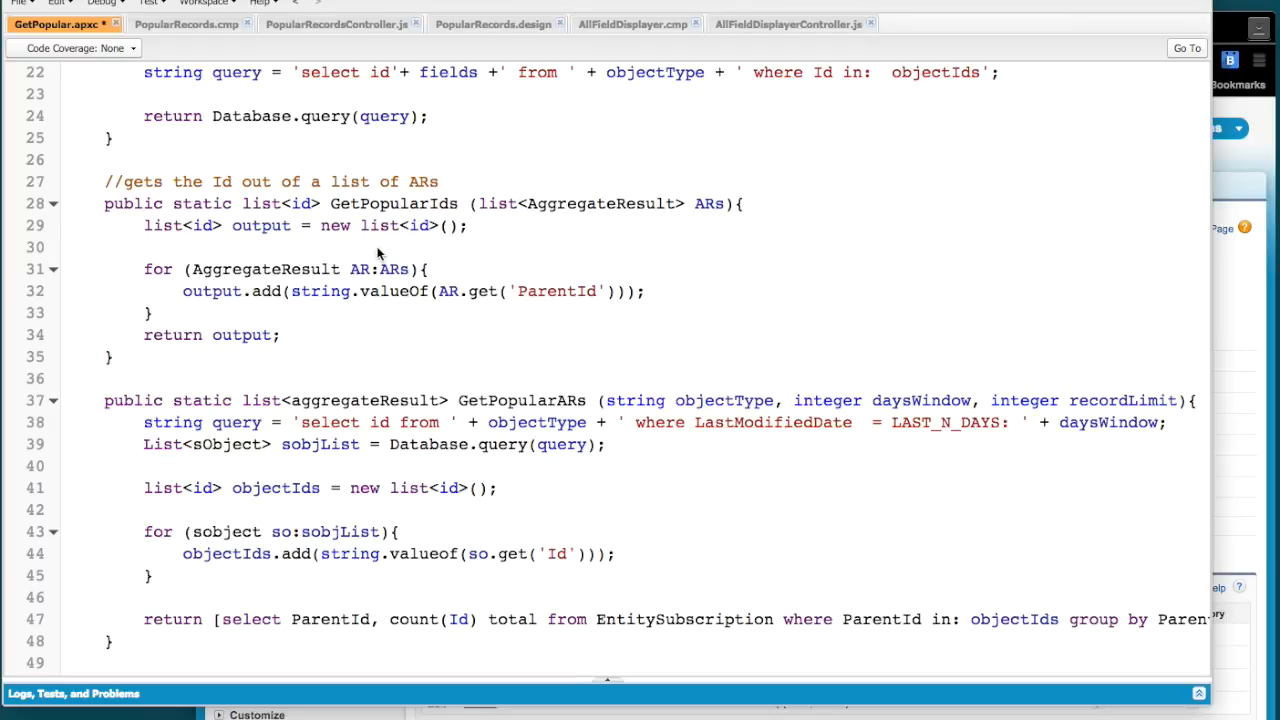
{"action": "mouse_move", "coordinate": [288, 300]}
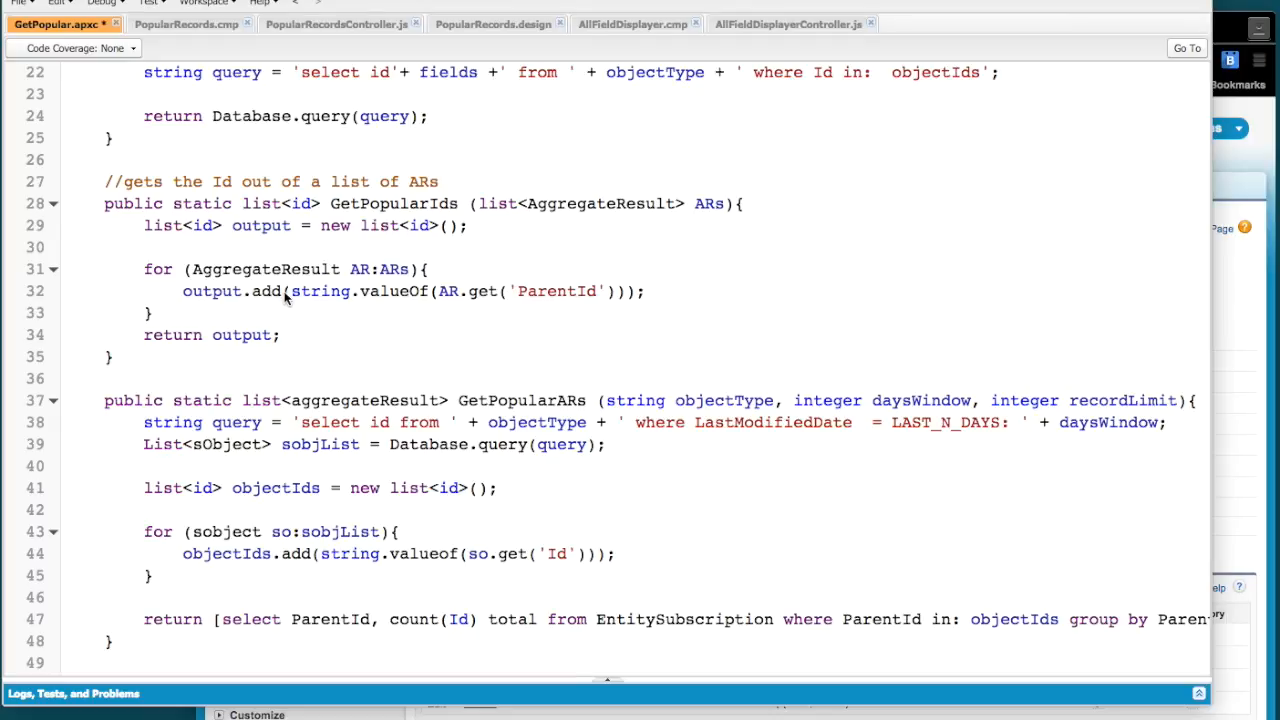
{"action": "mouse_move", "coordinate": [596, 418]}
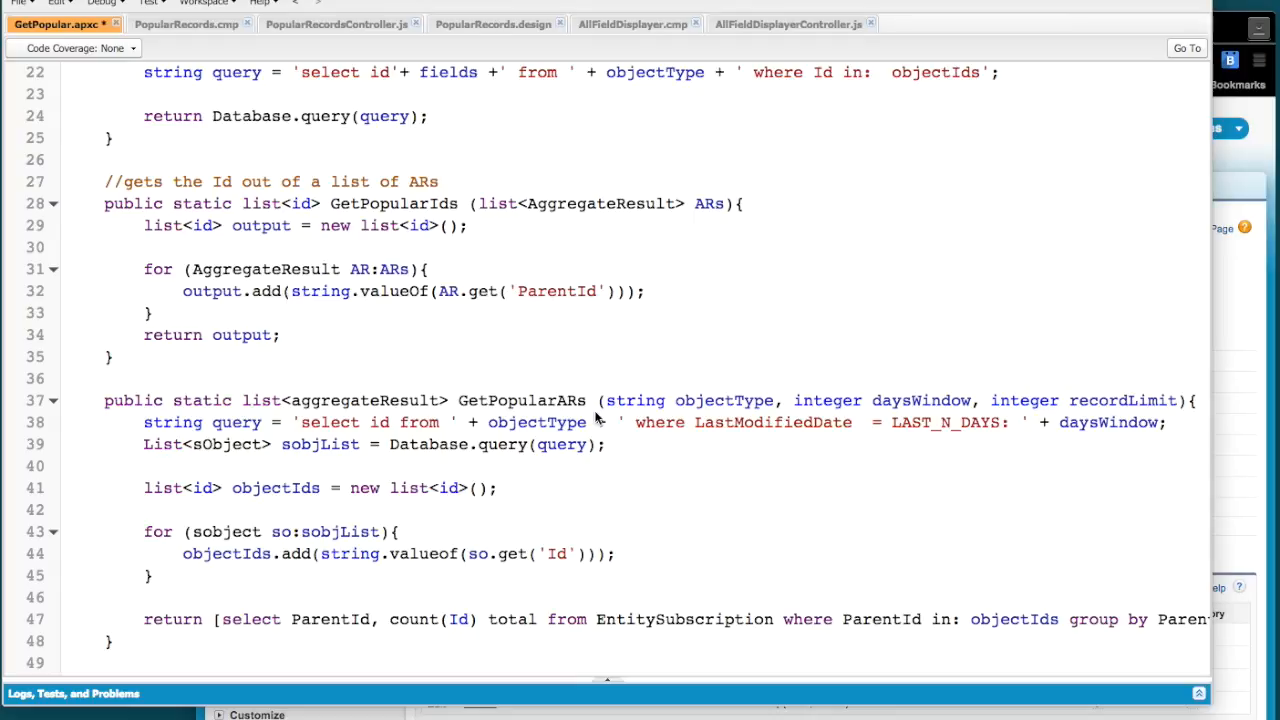
{"action": "mouse_move", "coordinate": [584, 596]}
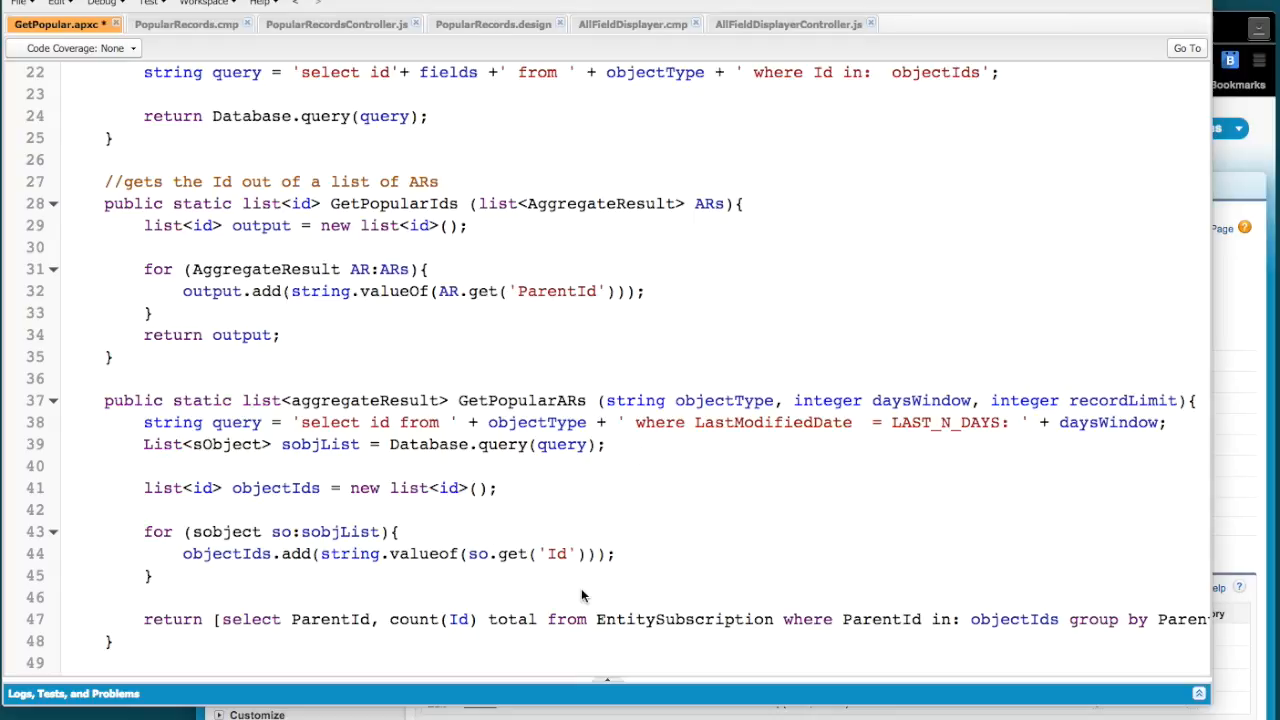
{"action": "mouse_move", "coordinate": [796, 508]}
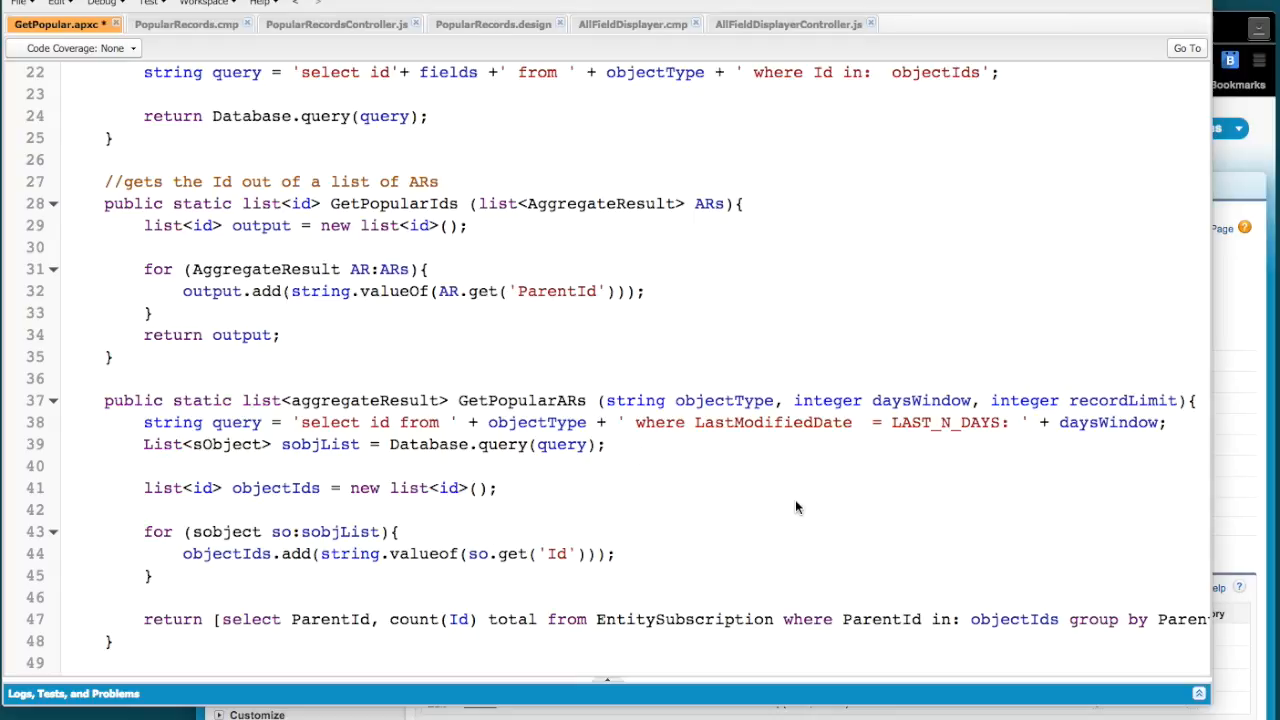
{"action": "mouse_move", "coordinate": [468, 448]}
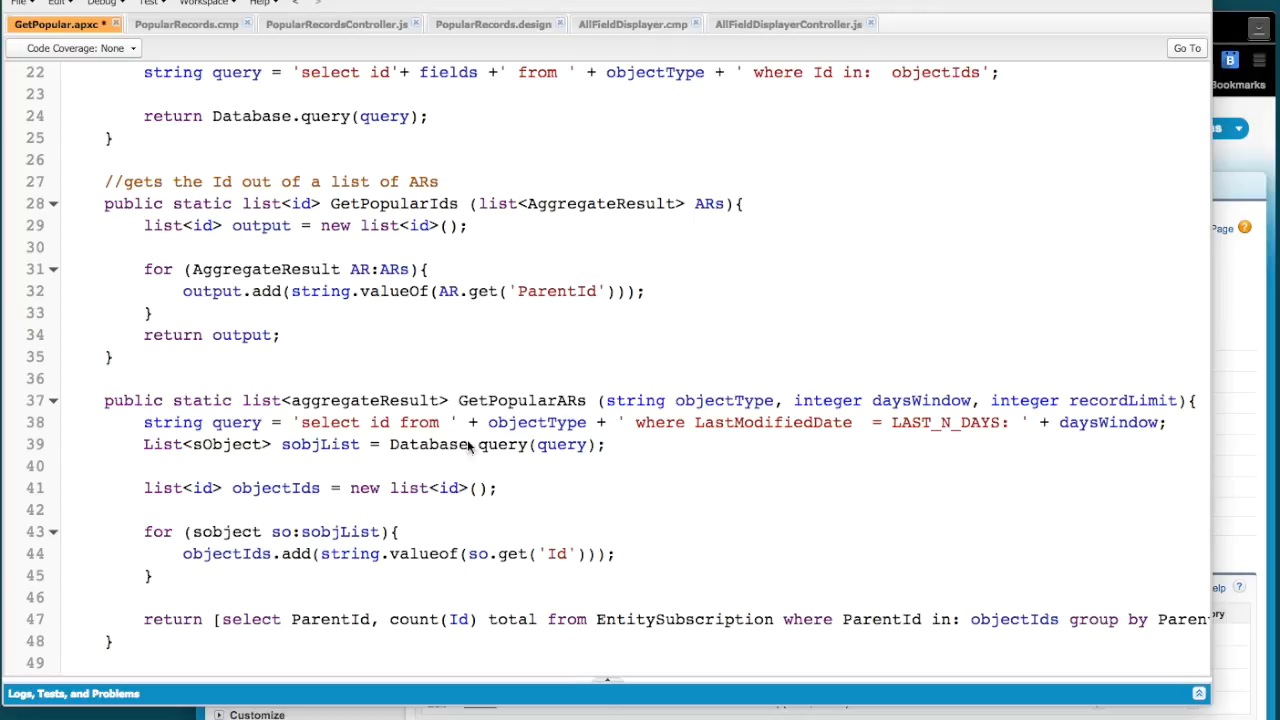
{"action": "mouse_move", "coordinate": [780, 460]}
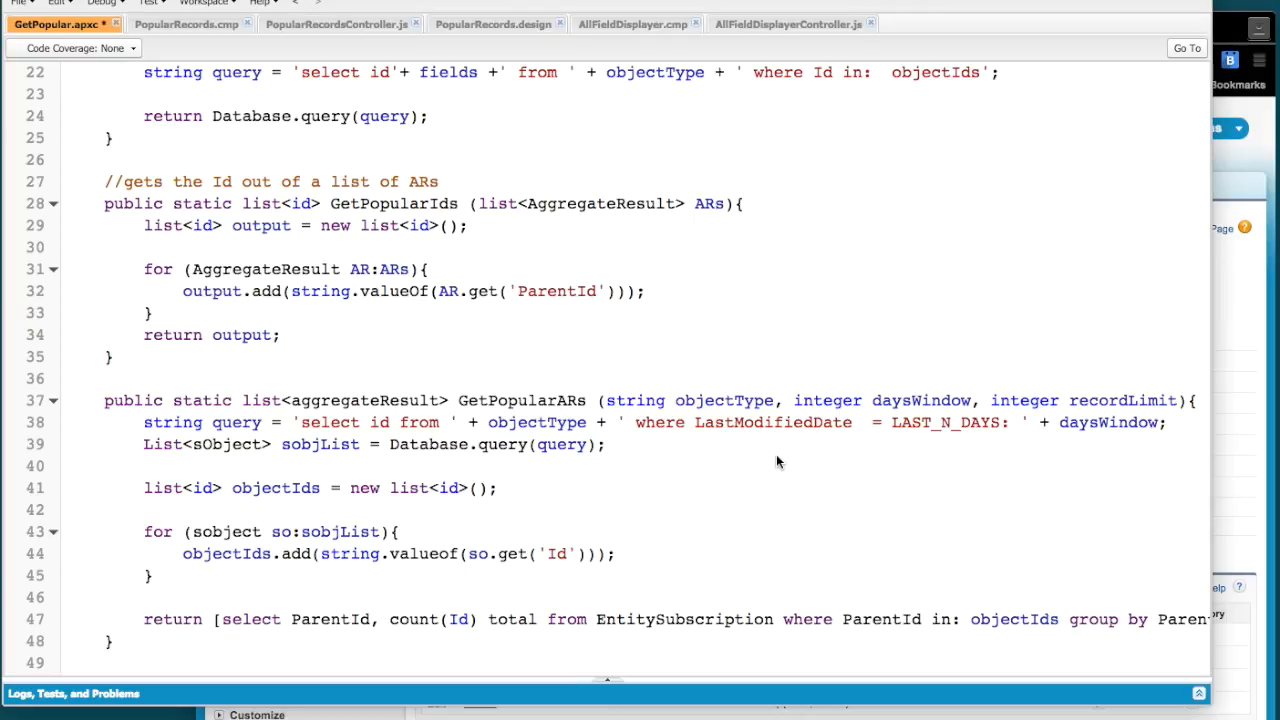
{"action": "scroll", "scroll_direction": "down", "scroll_amount": 3}
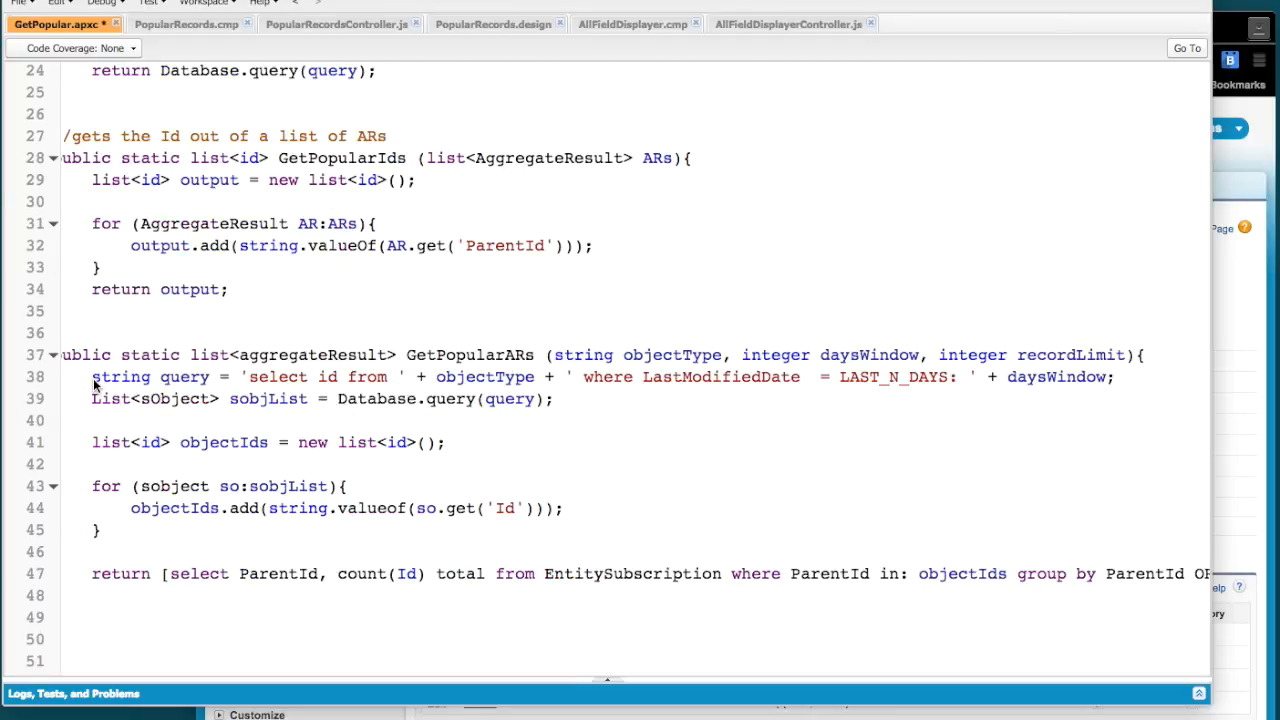
{"action": "mouse_move", "coordinate": [456, 414]}
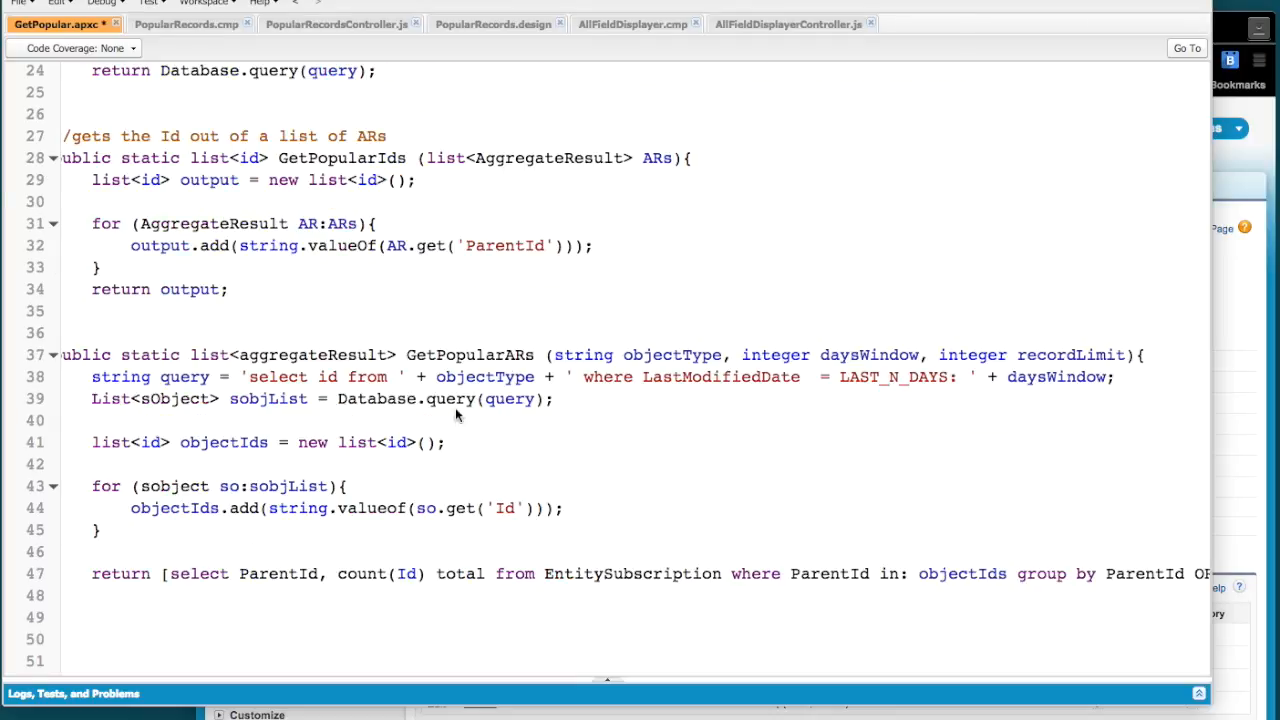
{"action": "mouse_move", "coordinate": [830, 408]}
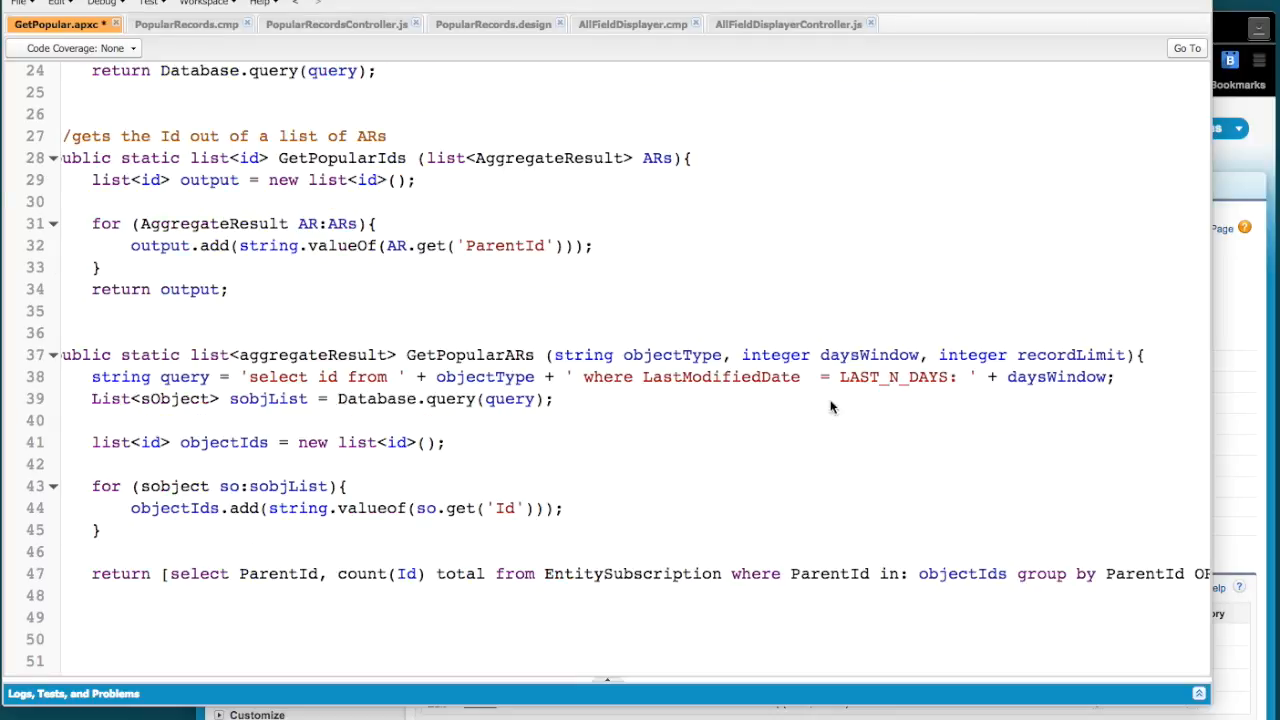
{"action": "mouse_move", "coordinate": [1044, 392]}
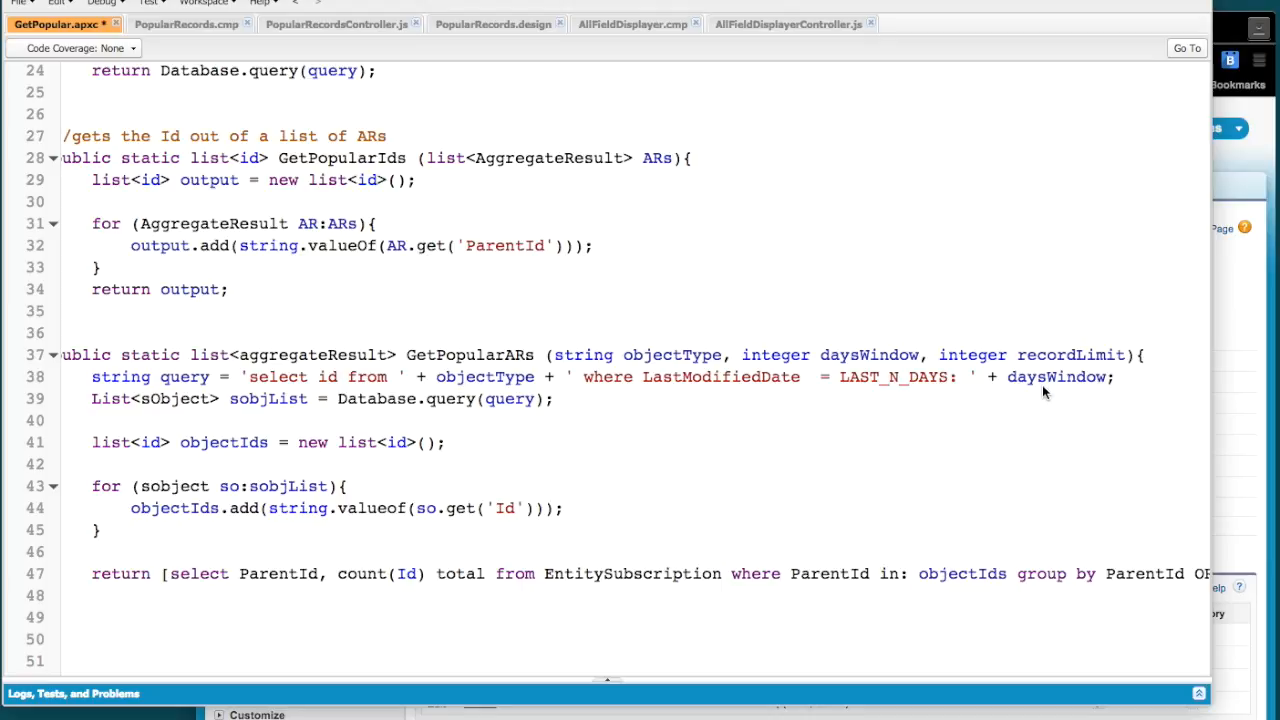
{"action": "mouse_move", "coordinate": [576, 400]}
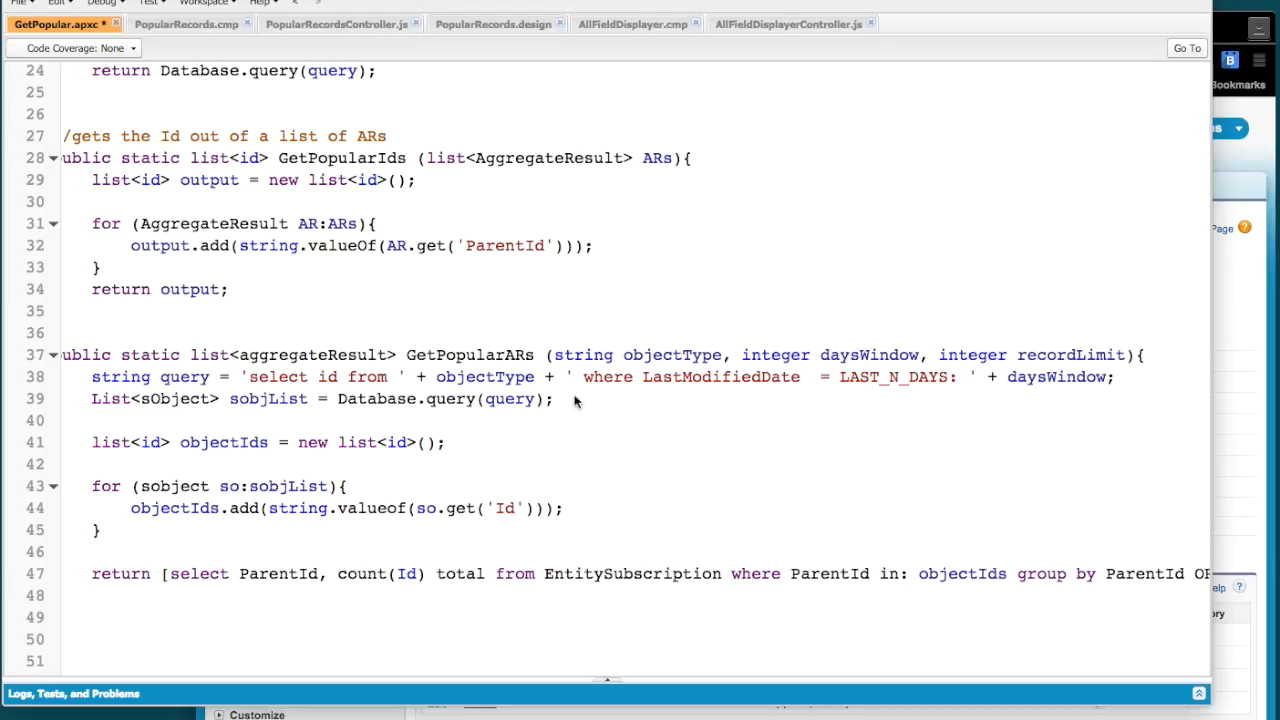
{"action": "mouse_move", "coordinate": [564, 412]}
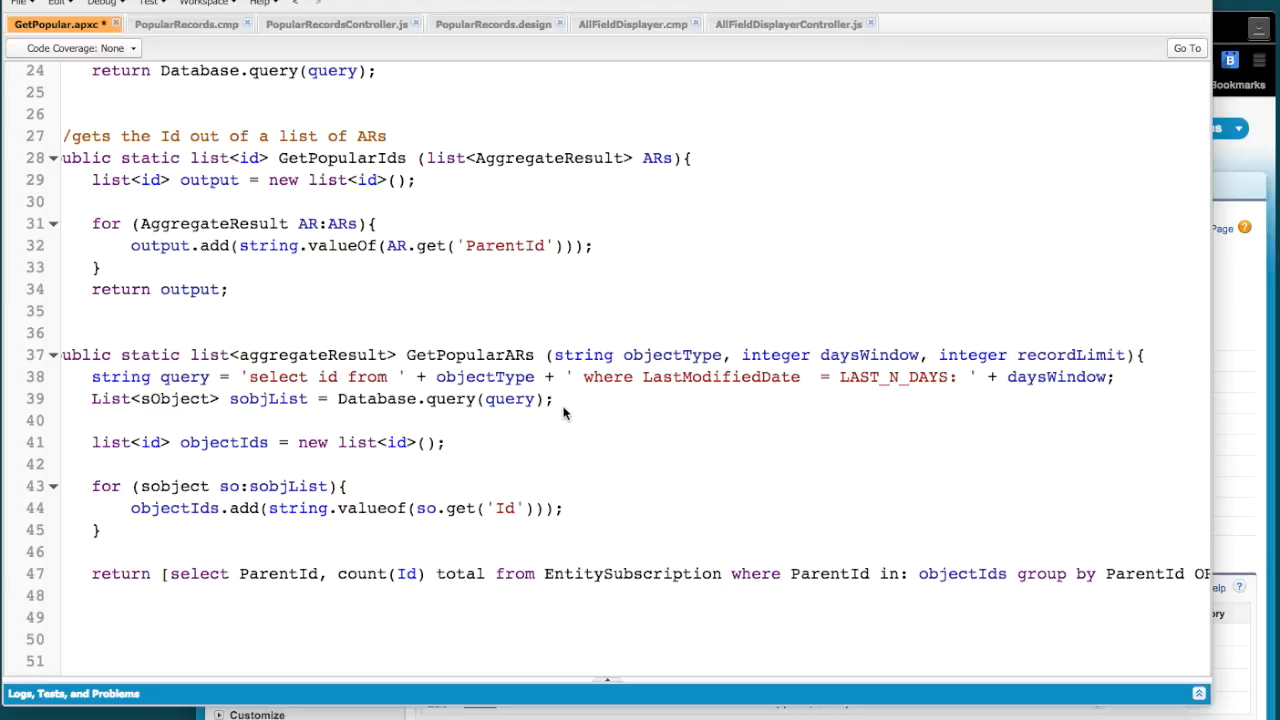
{"action": "mouse_move", "coordinate": [376, 508]}
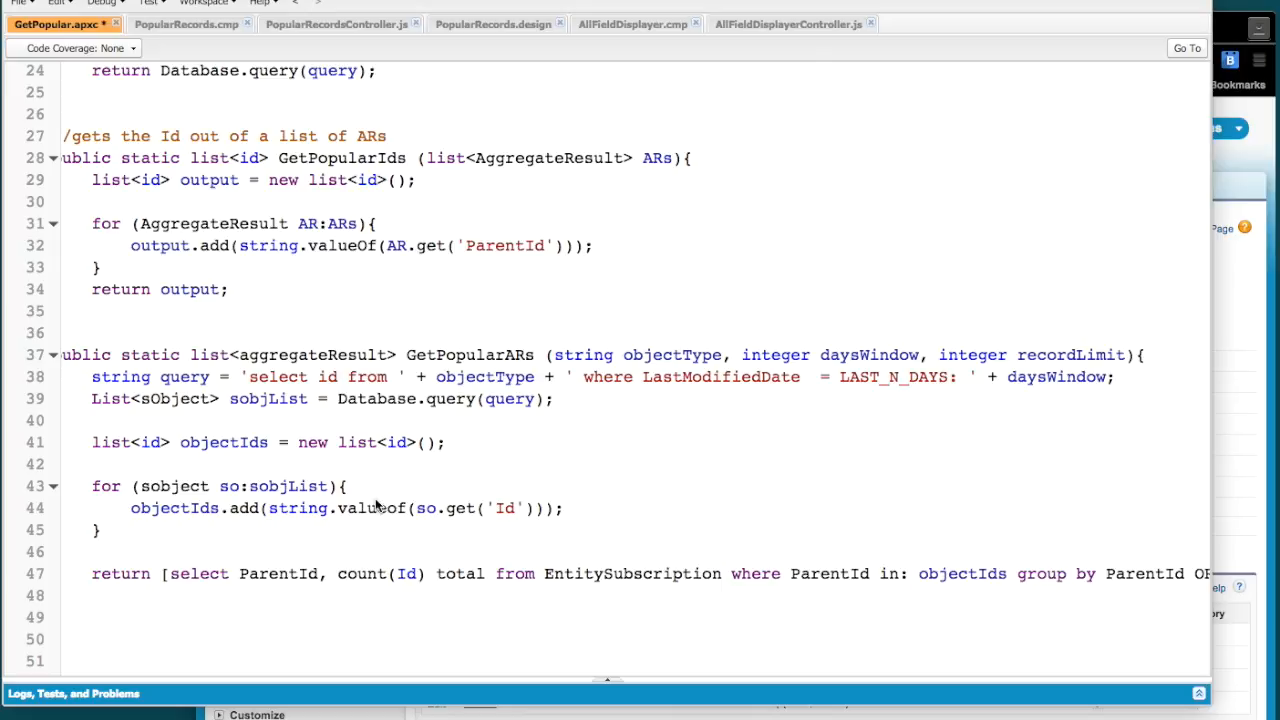
{"action": "mouse_move", "coordinate": [462, 548]}
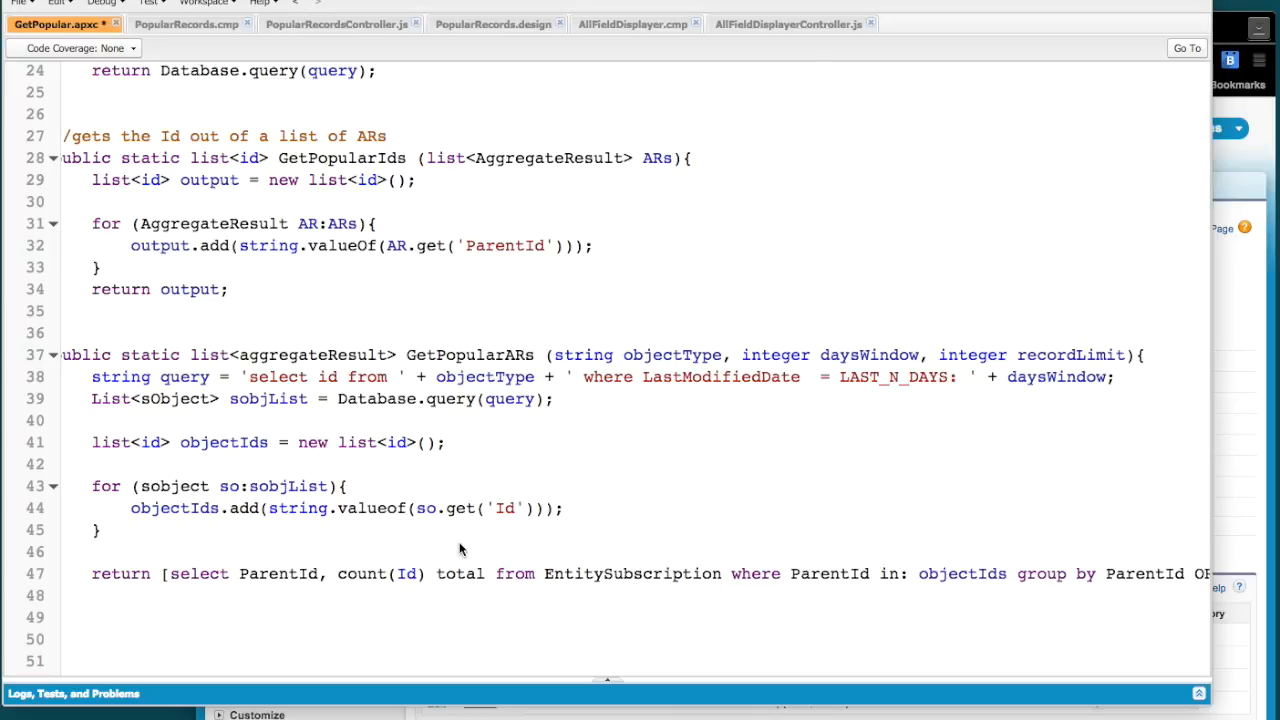
{"action": "mouse_move", "coordinate": [176, 592]}
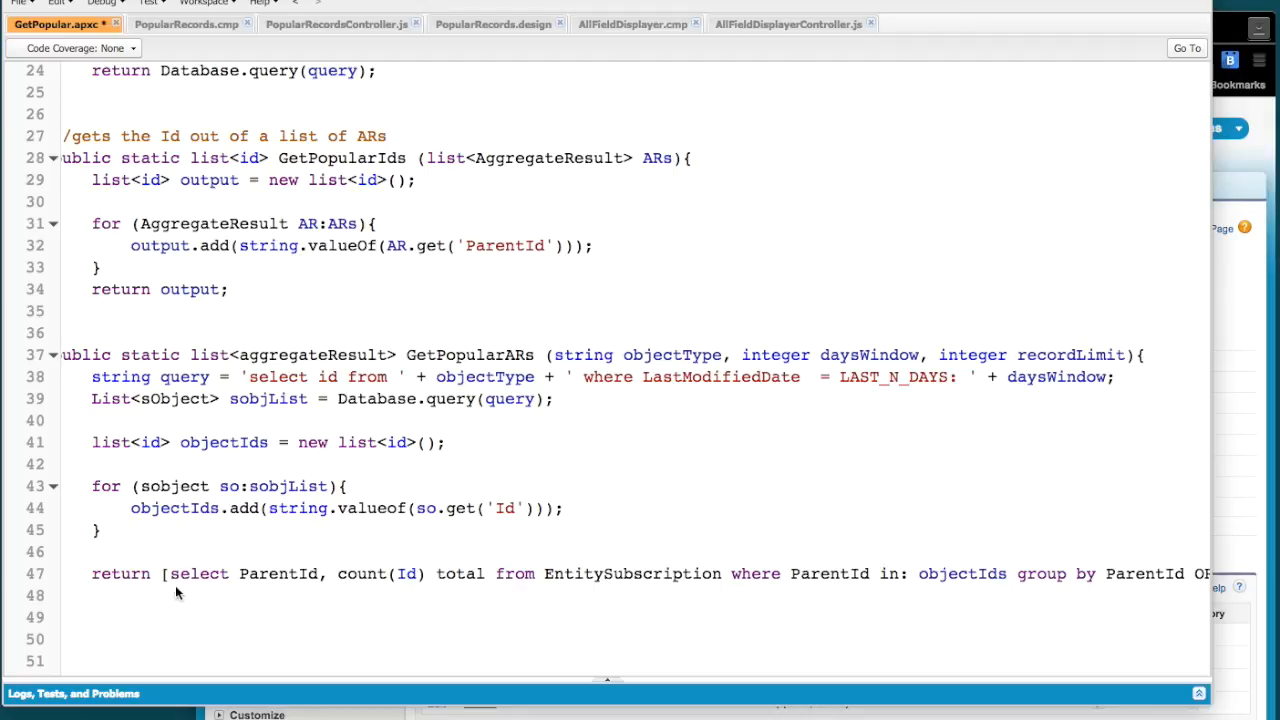
{"action": "mouse_move", "coordinate": [248, 580]}
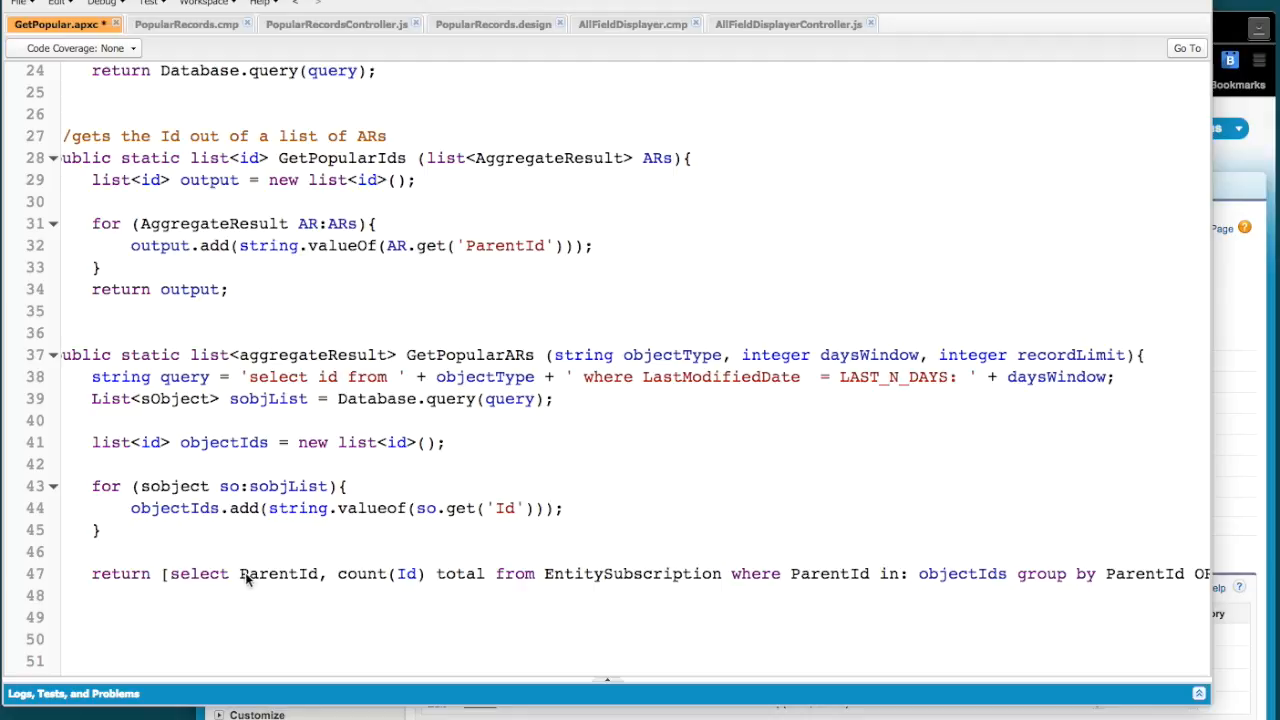
{"action": "mouse_move", "coordinate": [716, 578]}
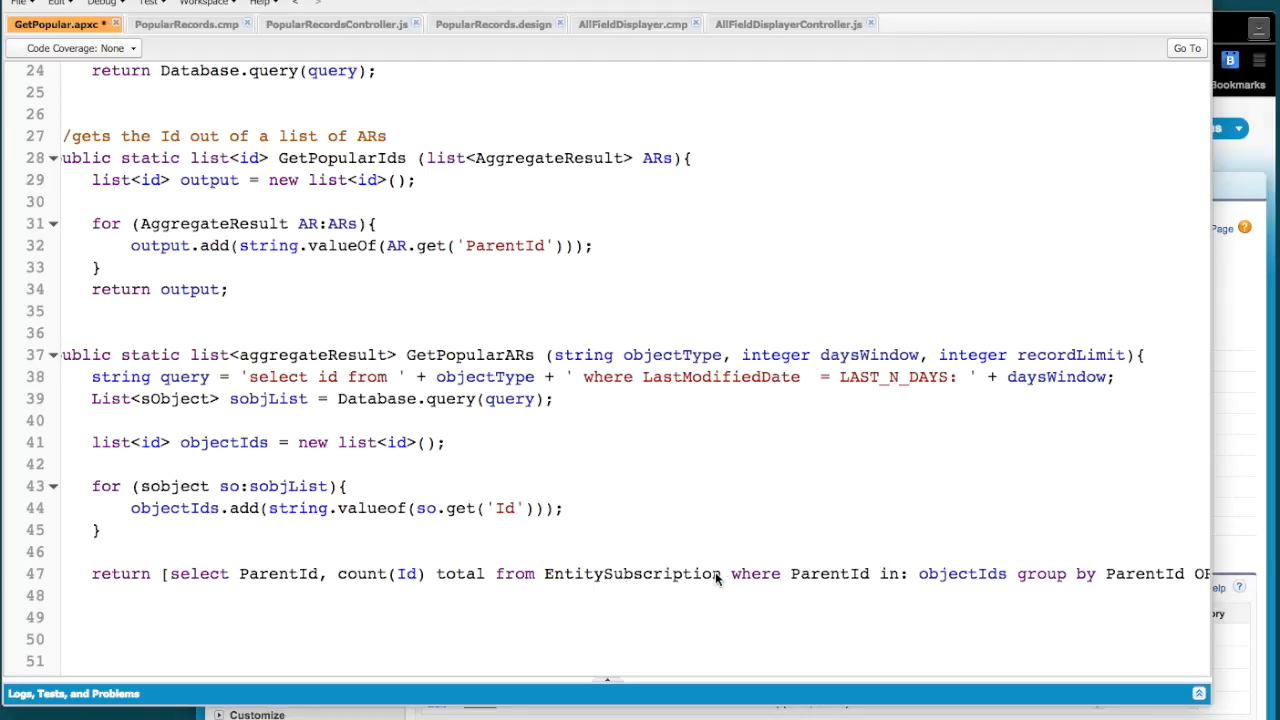
{"action": "double_click", "coordinate": [632, 572]}
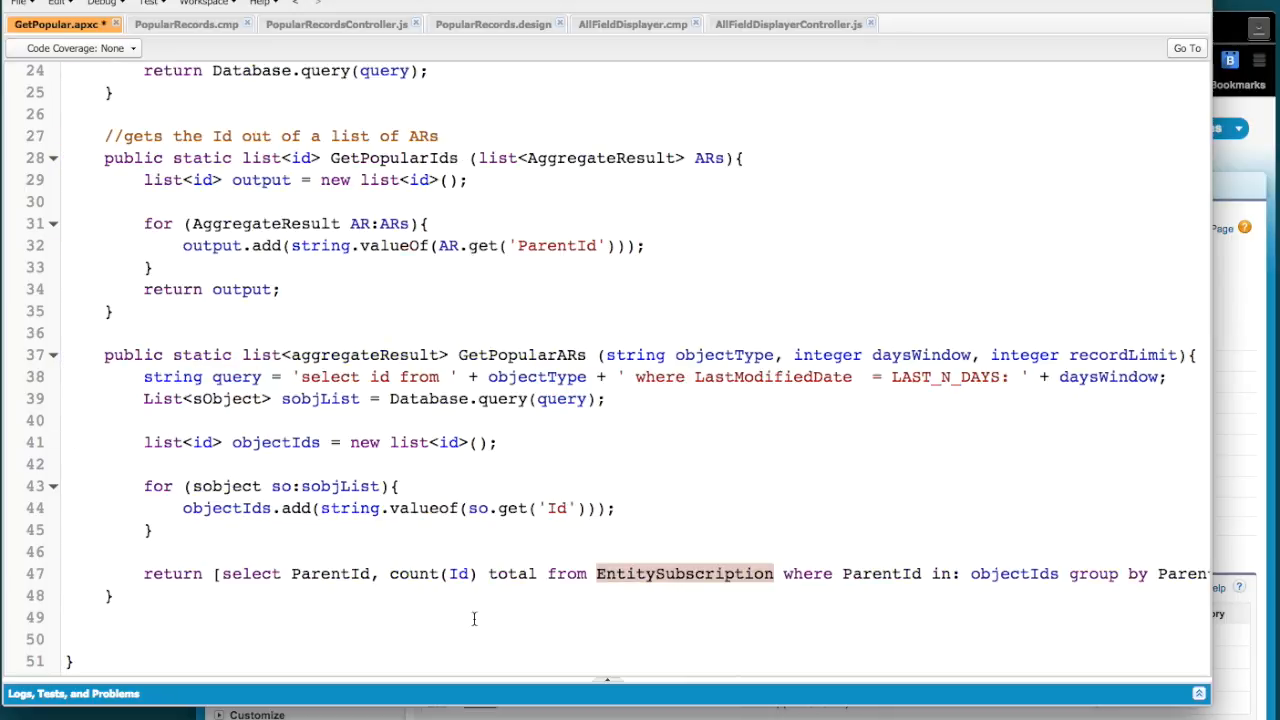
{"action": "scroll", "scroll_direction": "right", "scroll_amount": 3}
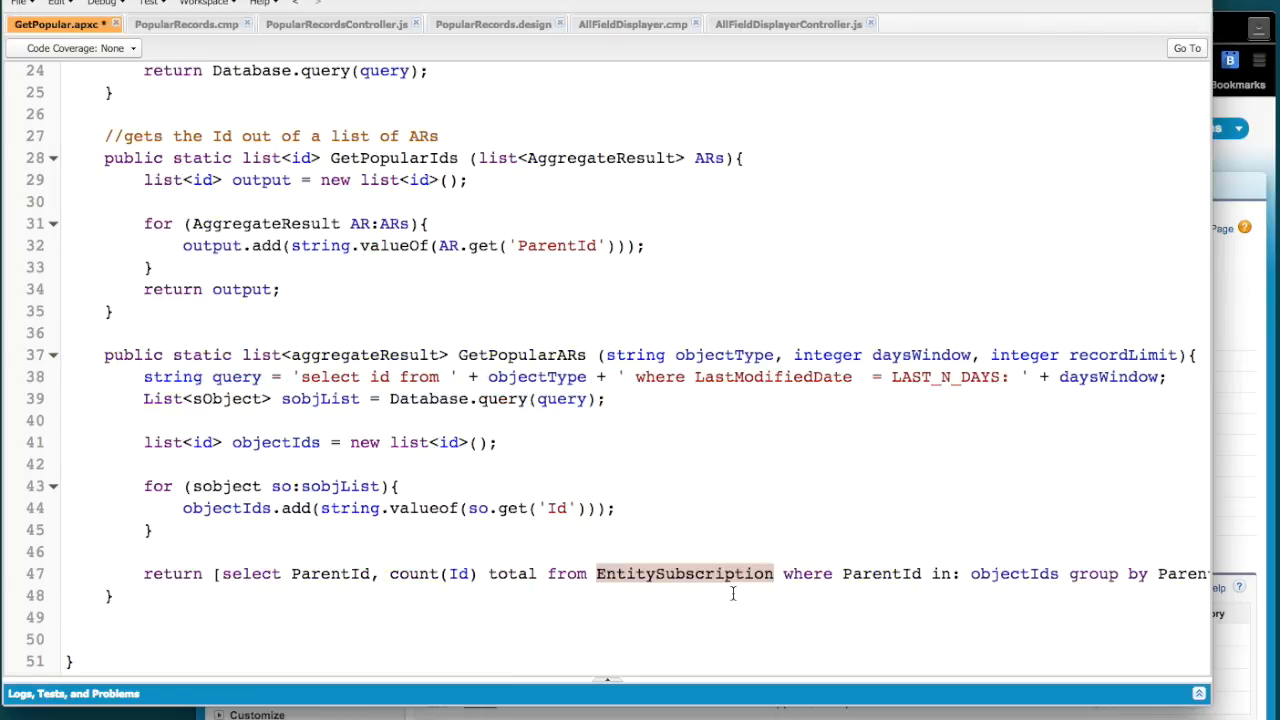
{"action": "mouse_move", "coordinate": [472, 596]}
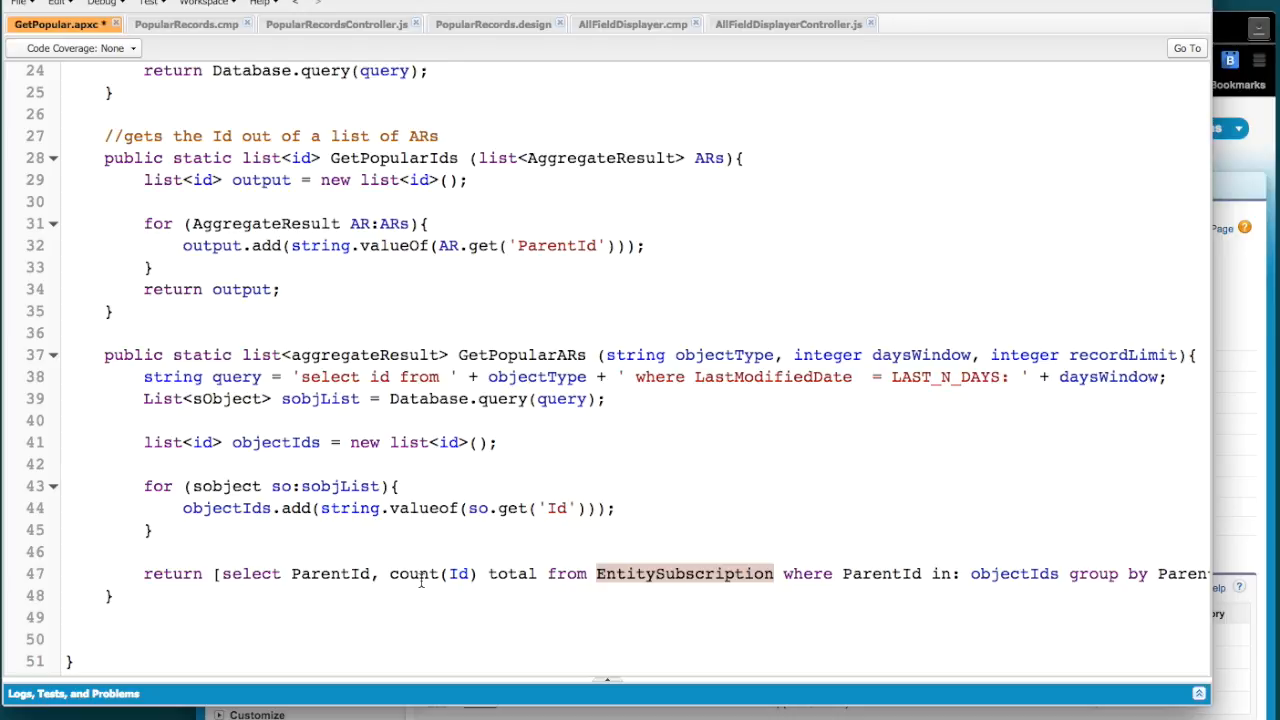
{"action": "mouse_move", "coordinate": [756, 600]}
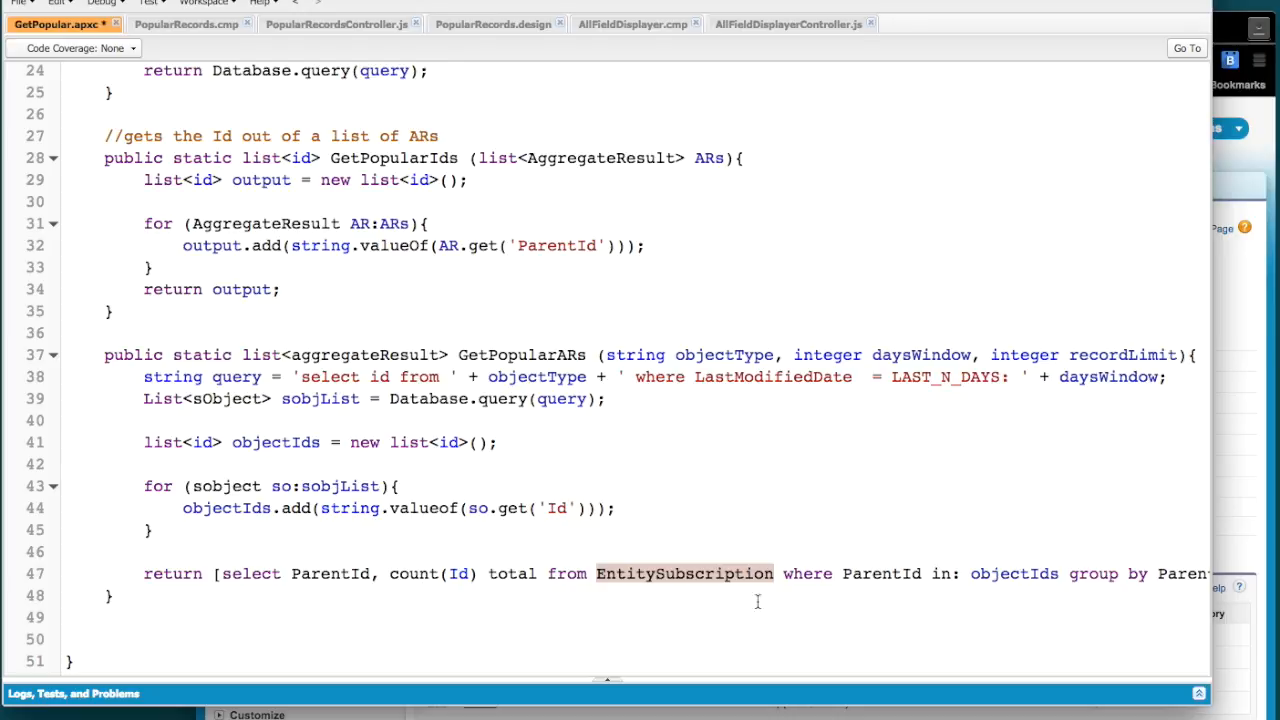
{"action": "mouse_move", "coordinate": [776, 600]}
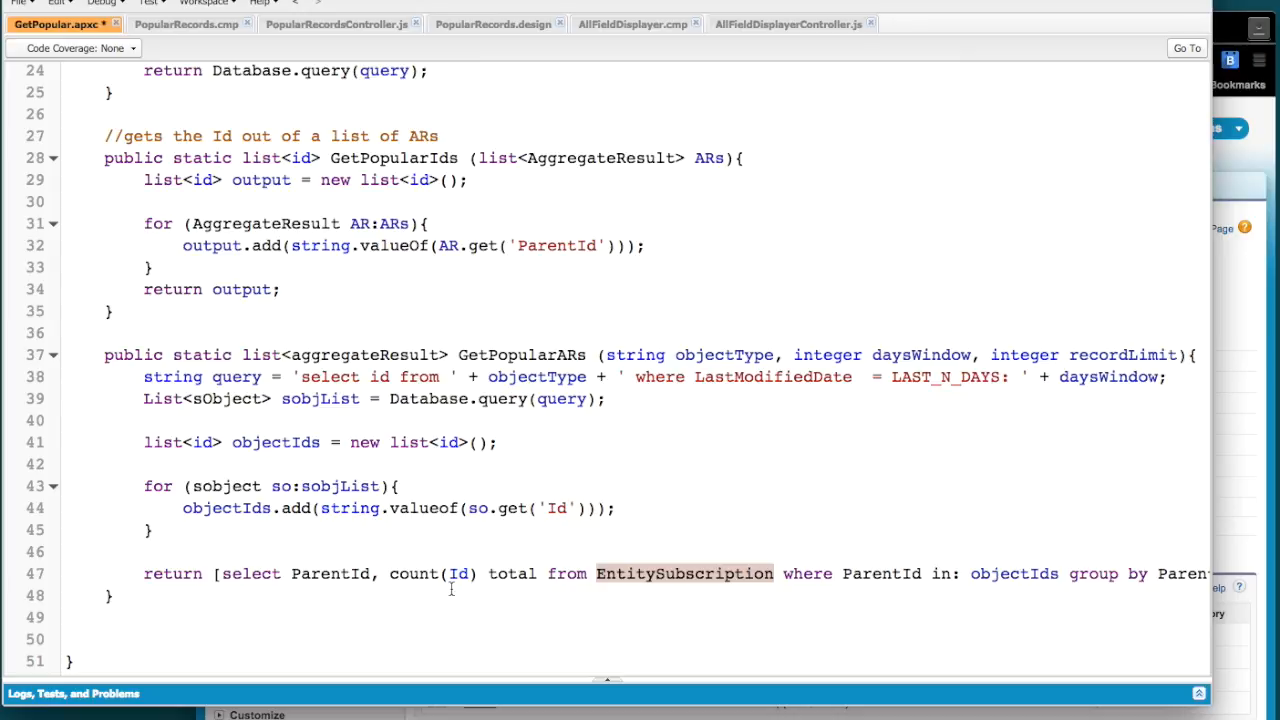
{"action": "mouse_move", "coordinate": [890, 354]}
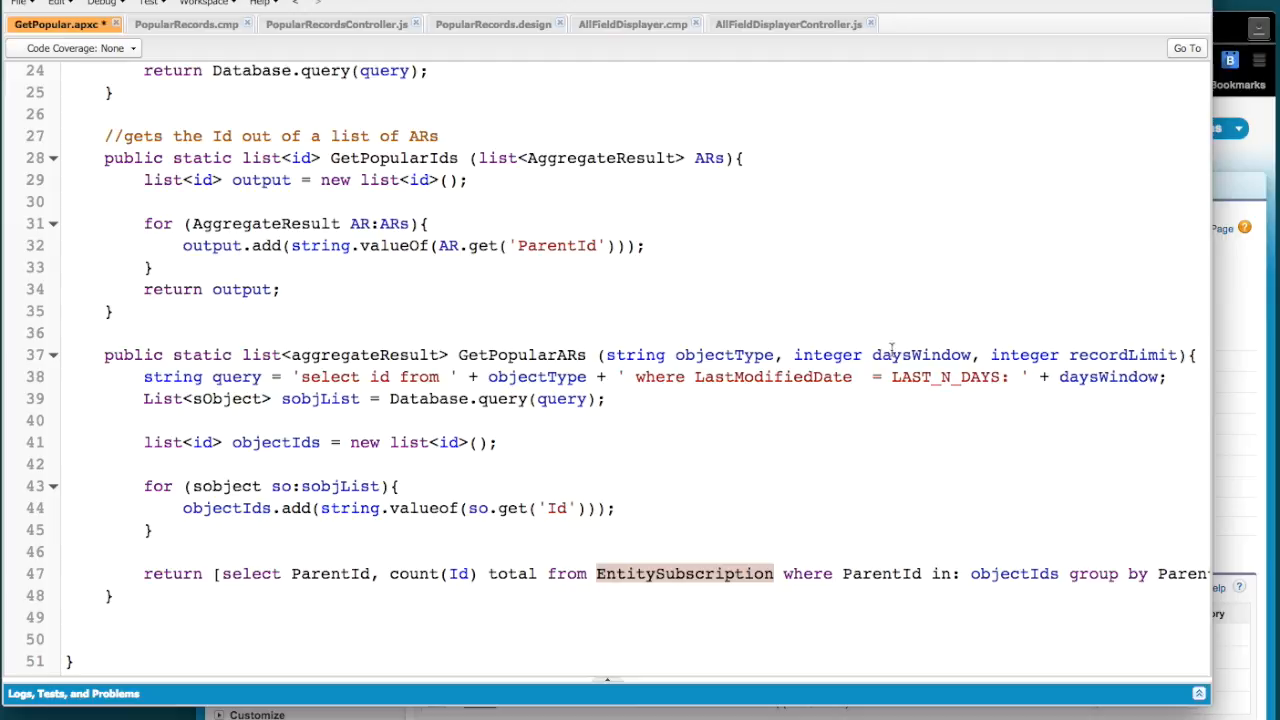
{"action": "mouse_move", "coordinate": [824, 488]}
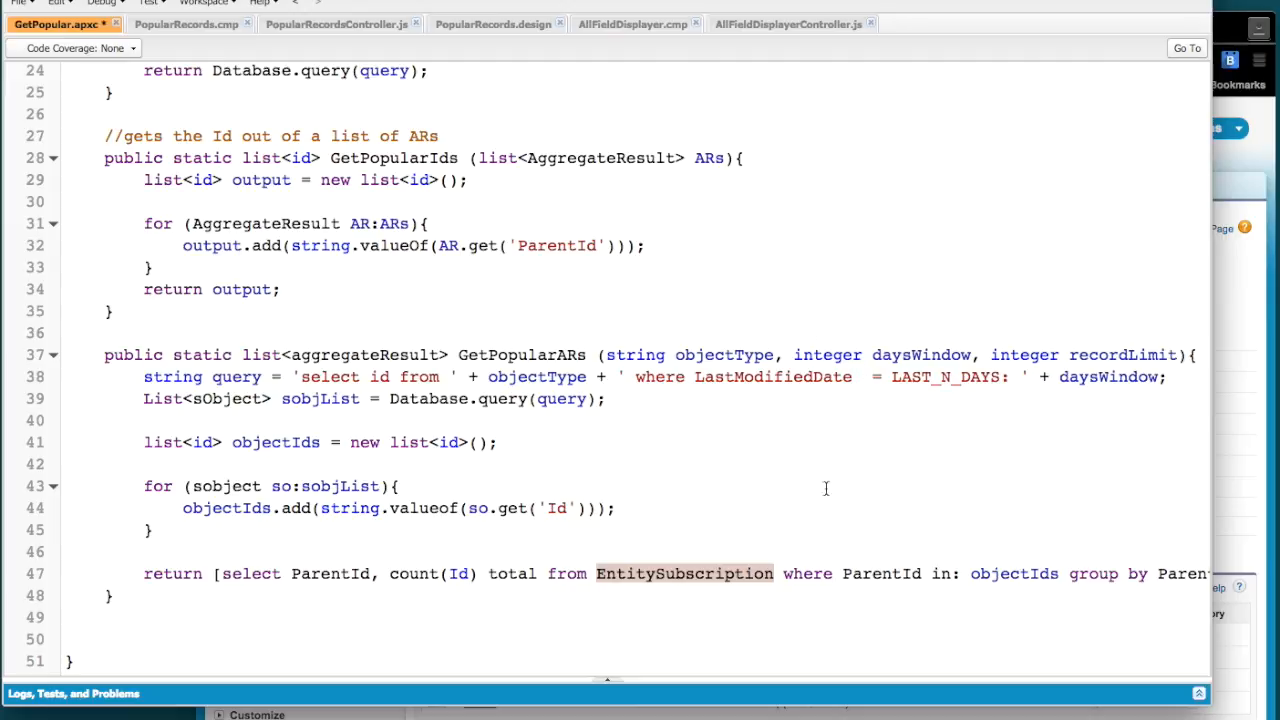
{"action": "scroll", "scroll_direction": "up", "scroll_amount": 3}
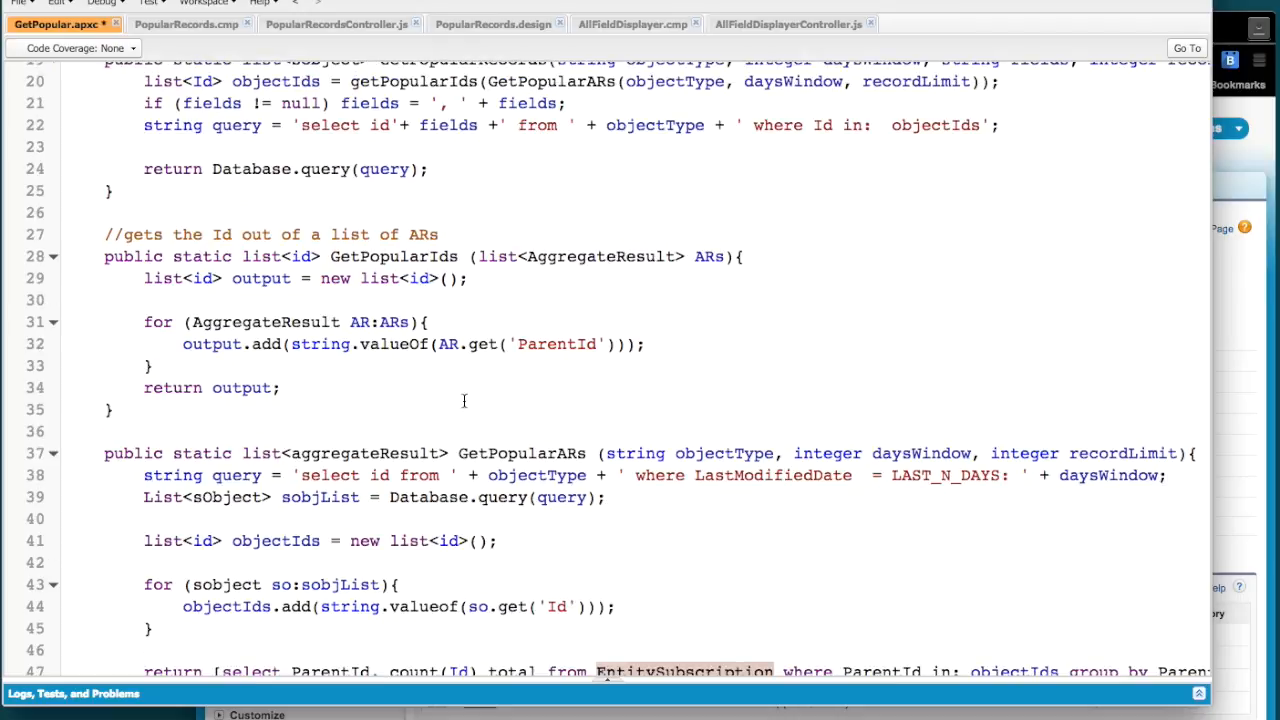
{"action": "mouse_move", "coordinate": [494, 380]}
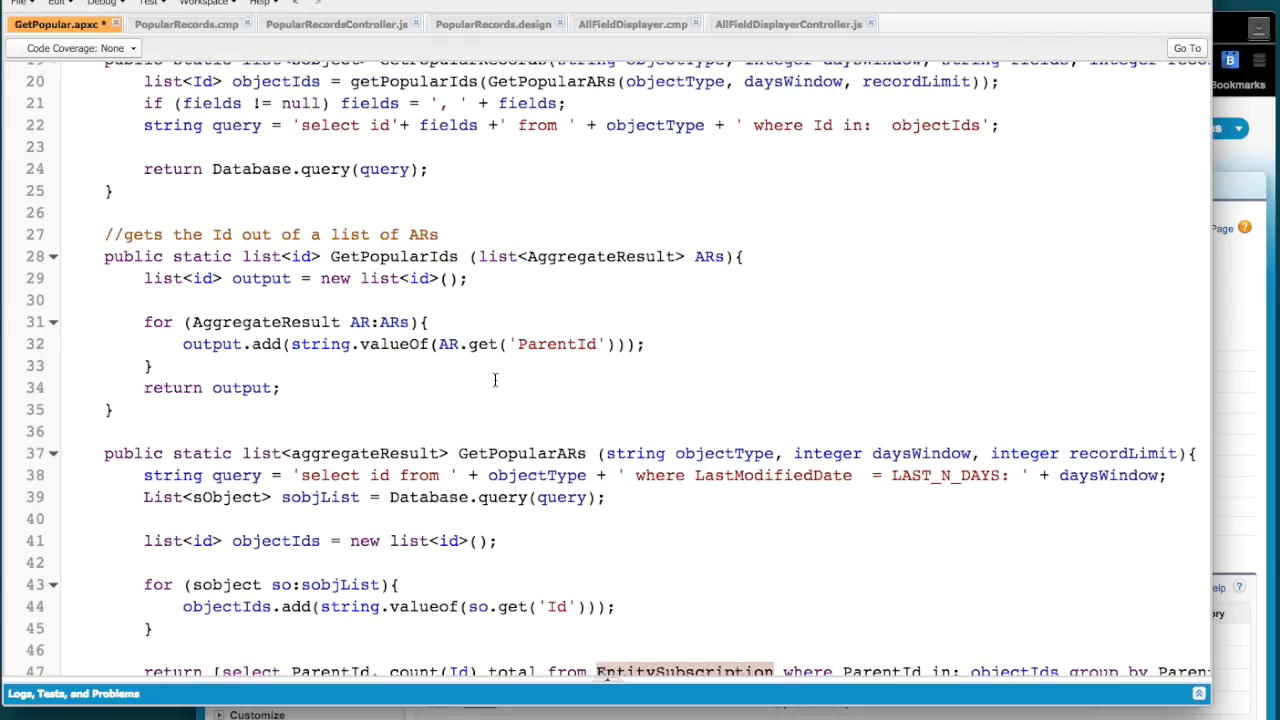
{"action": "scroll", "scroll_direction": "up", "scroll_amount": 3}
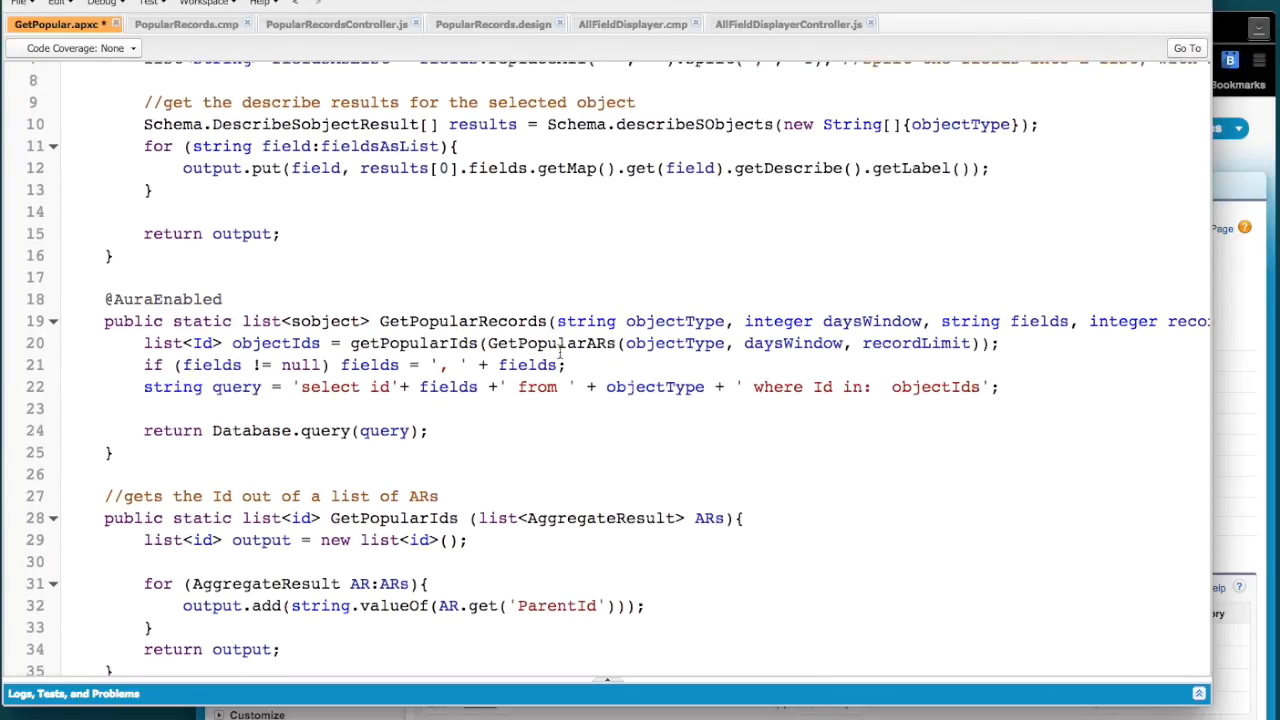
{"action": "scroll", "scroll_direction": "up", "scroll_amount": 3}
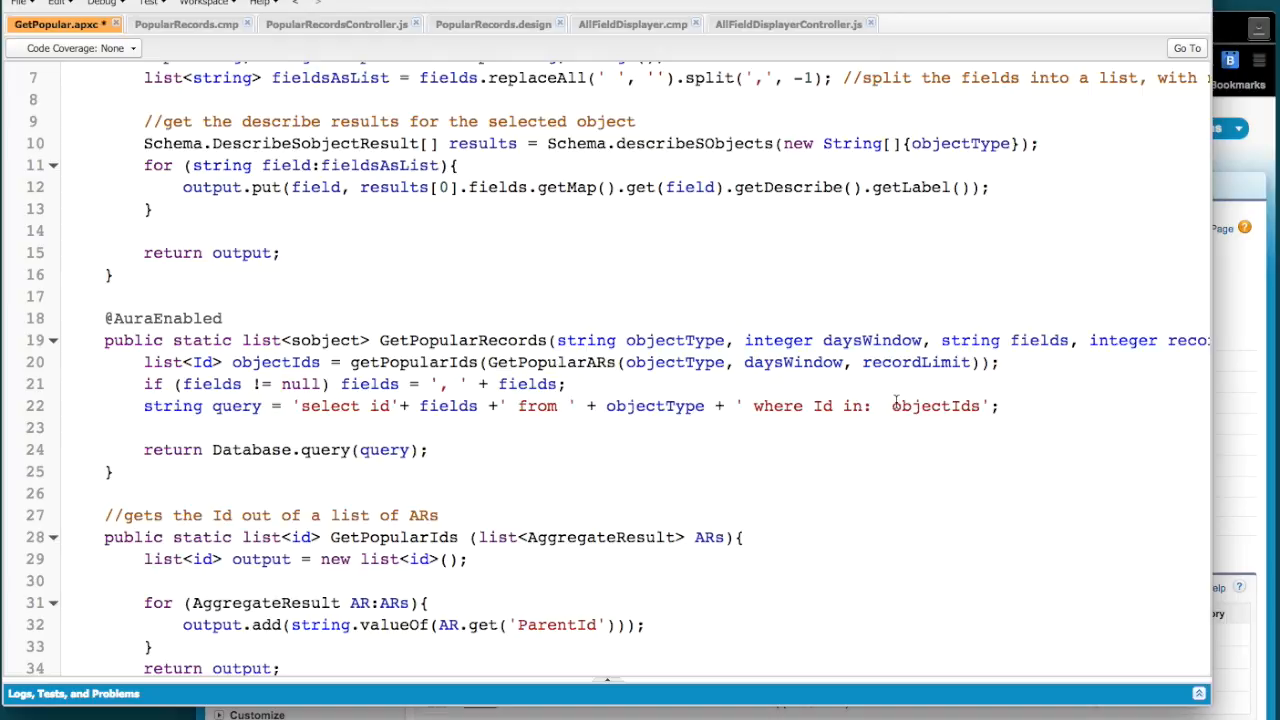
{"action": "scroll", "scroll_direction": "down", "scroll_amount": 3}
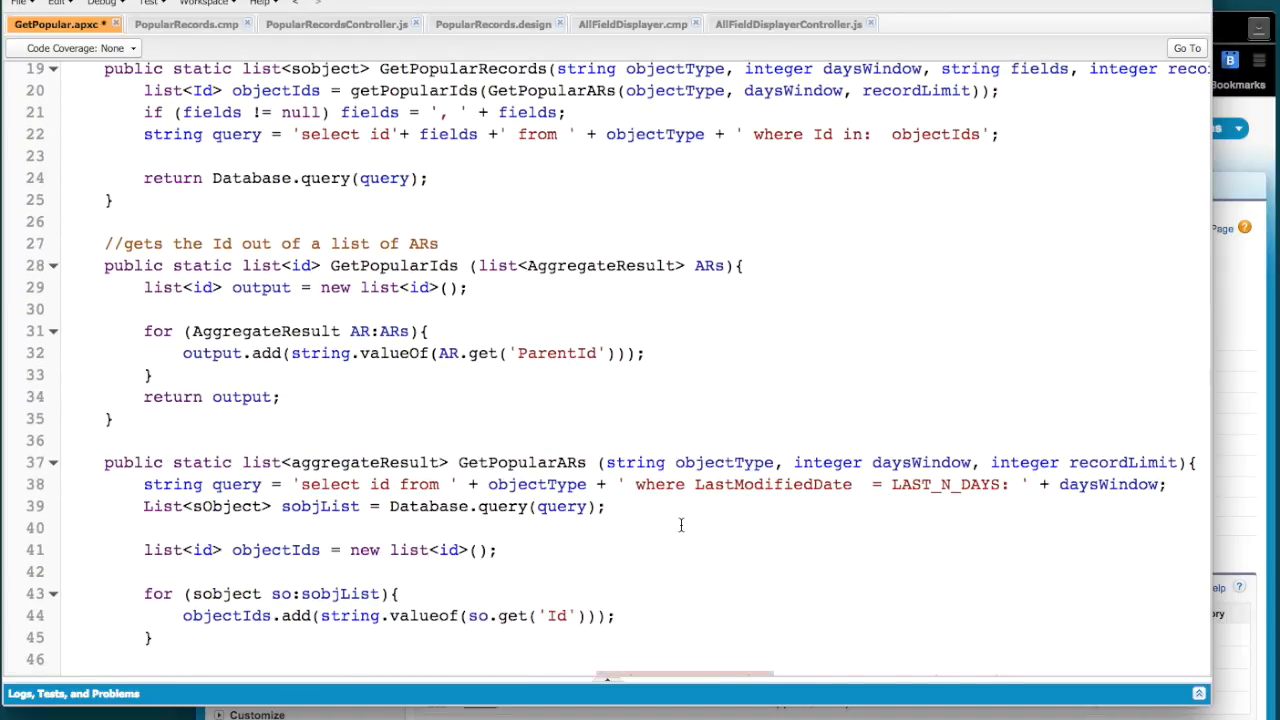
{"action": "scroll", "scroll_direction": "up", "scroll_amount": 3}
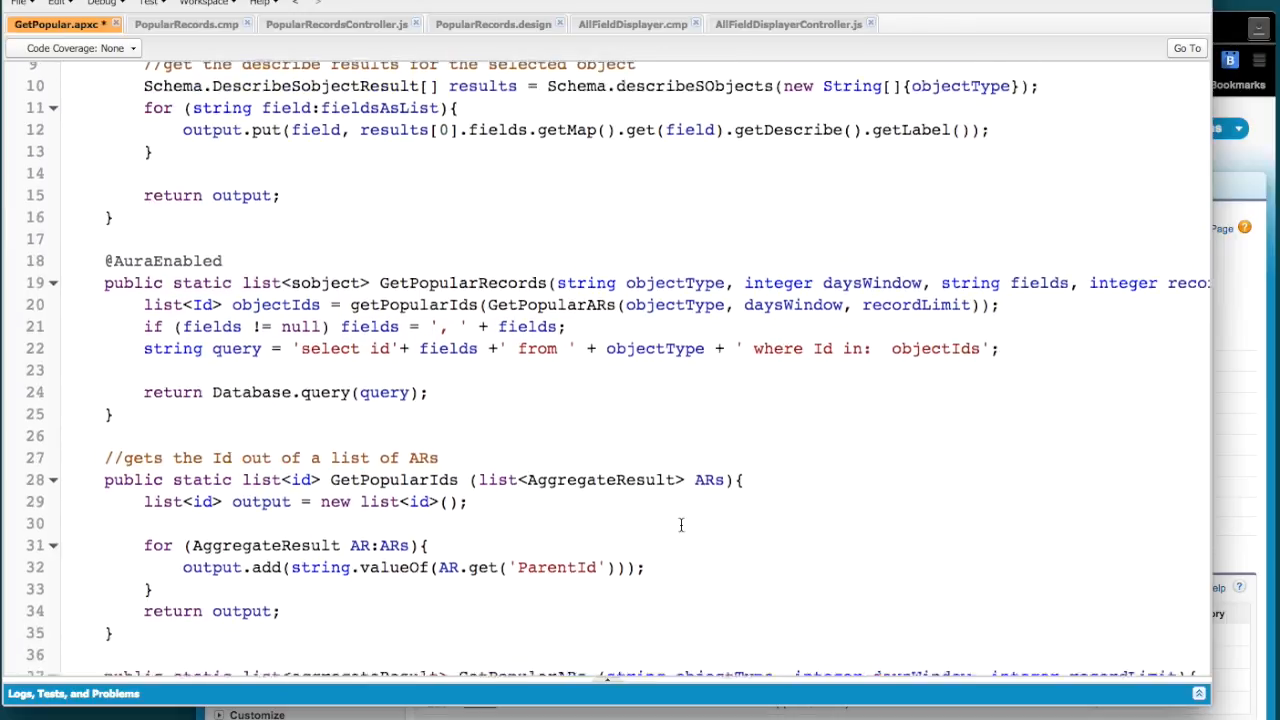
{"action": "scroll", "scroll_direction": "up", "scroll_amount": 3}
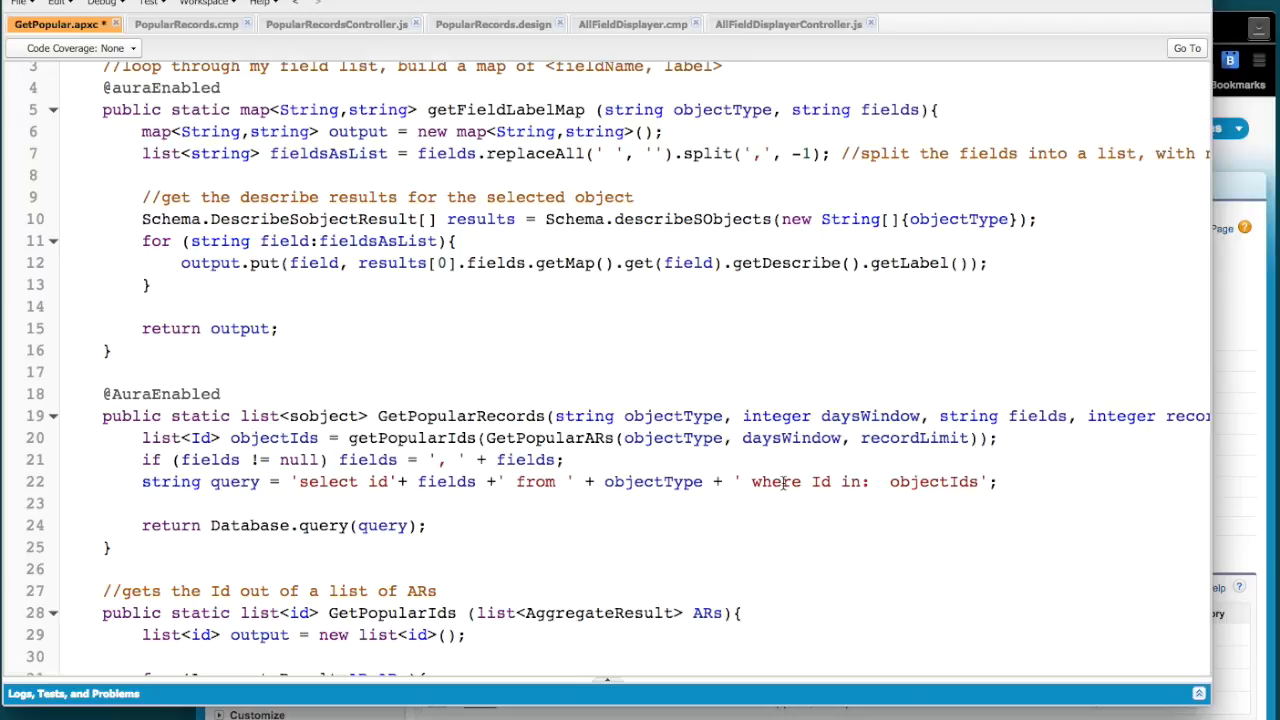
{"action": "mouse_move", "coordinate": [720, 108]}
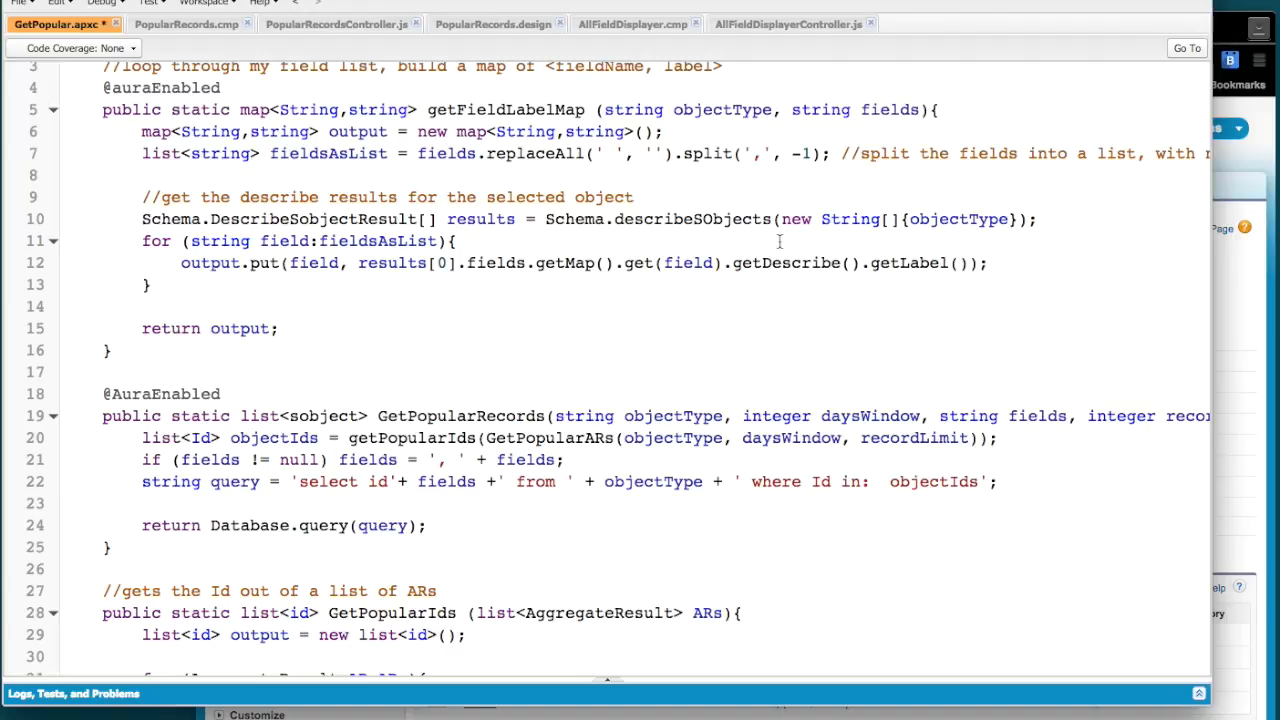
{"action": "mouse_move", "coordinate": [540, 316]}
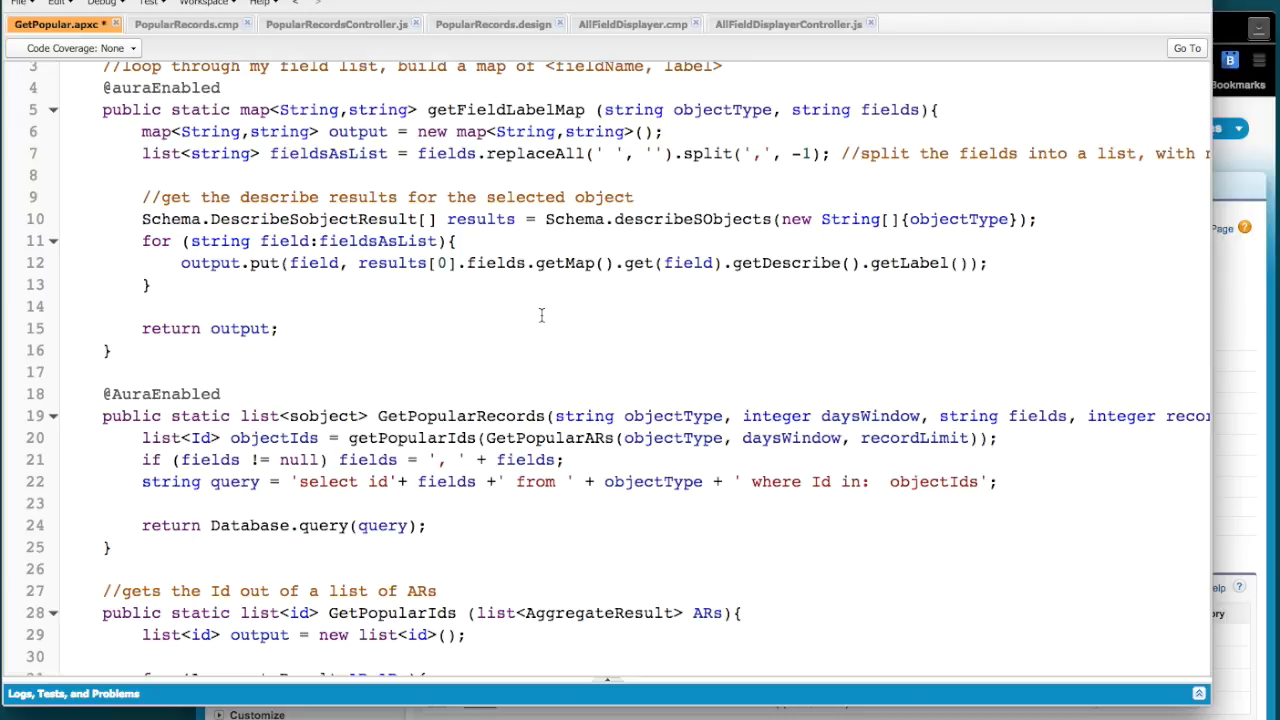
{"action": "scroll", "scroll_direction": "up", "scroll_amount": 3}
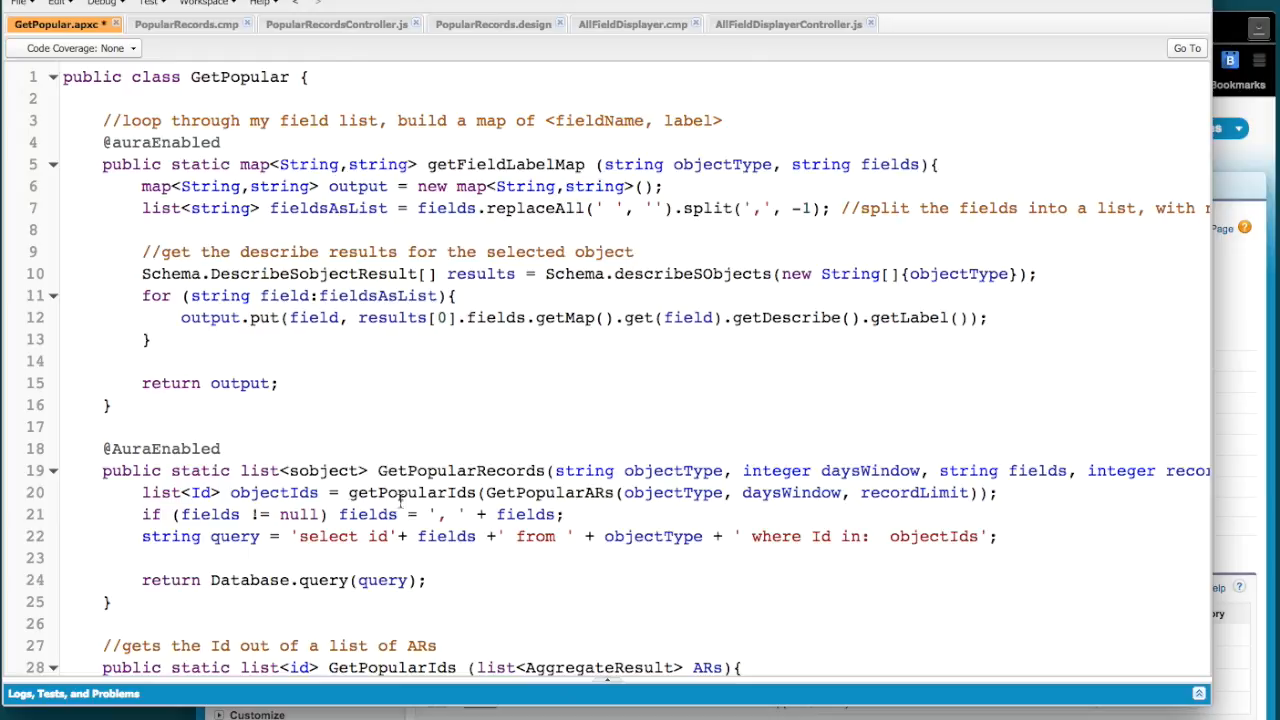
{"action": "mouse_move", "coordinate": [670, 690]}
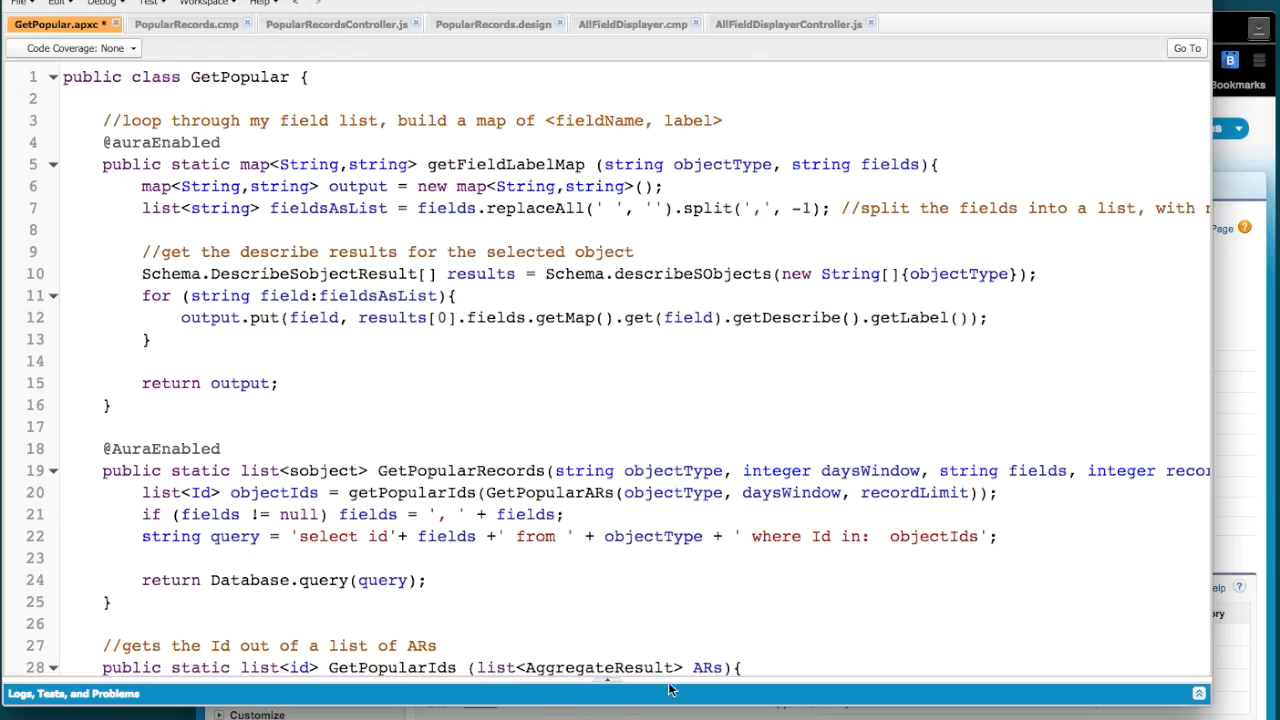
{"action": "mouse_move", "coordinate": [616, 280]}
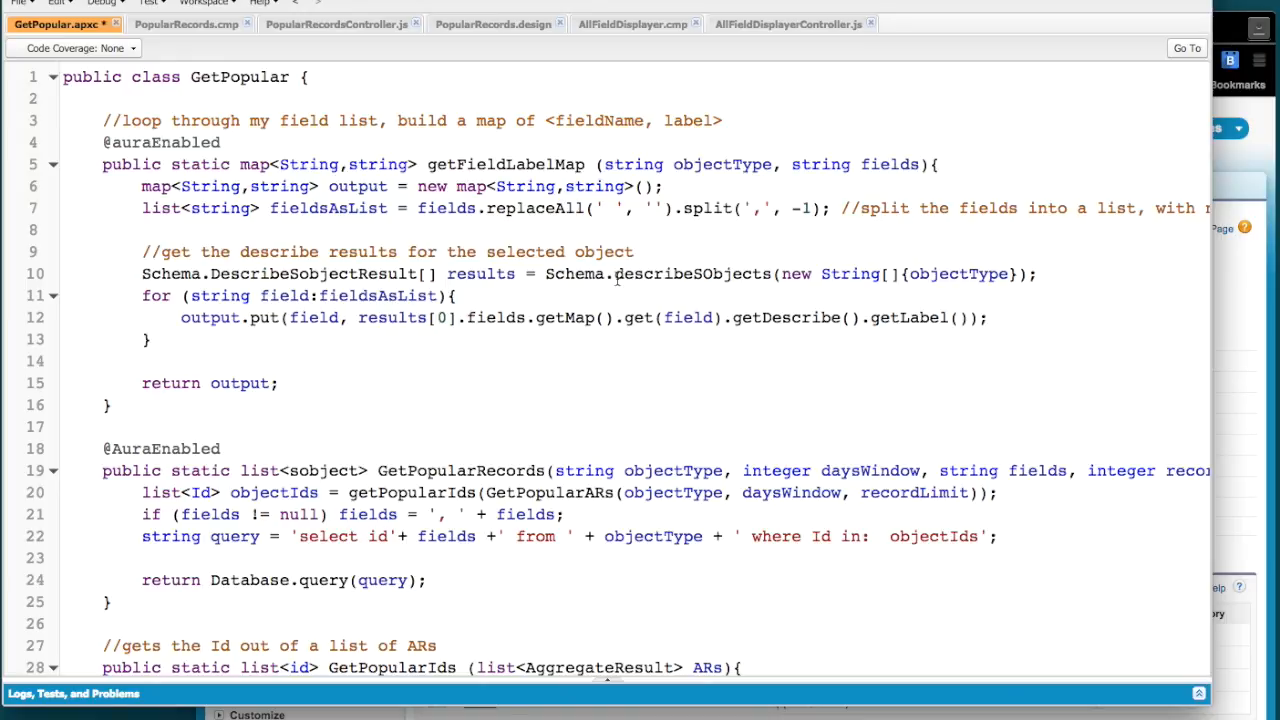
{"action": "mouse_move", "coordinate": [500, 360]}
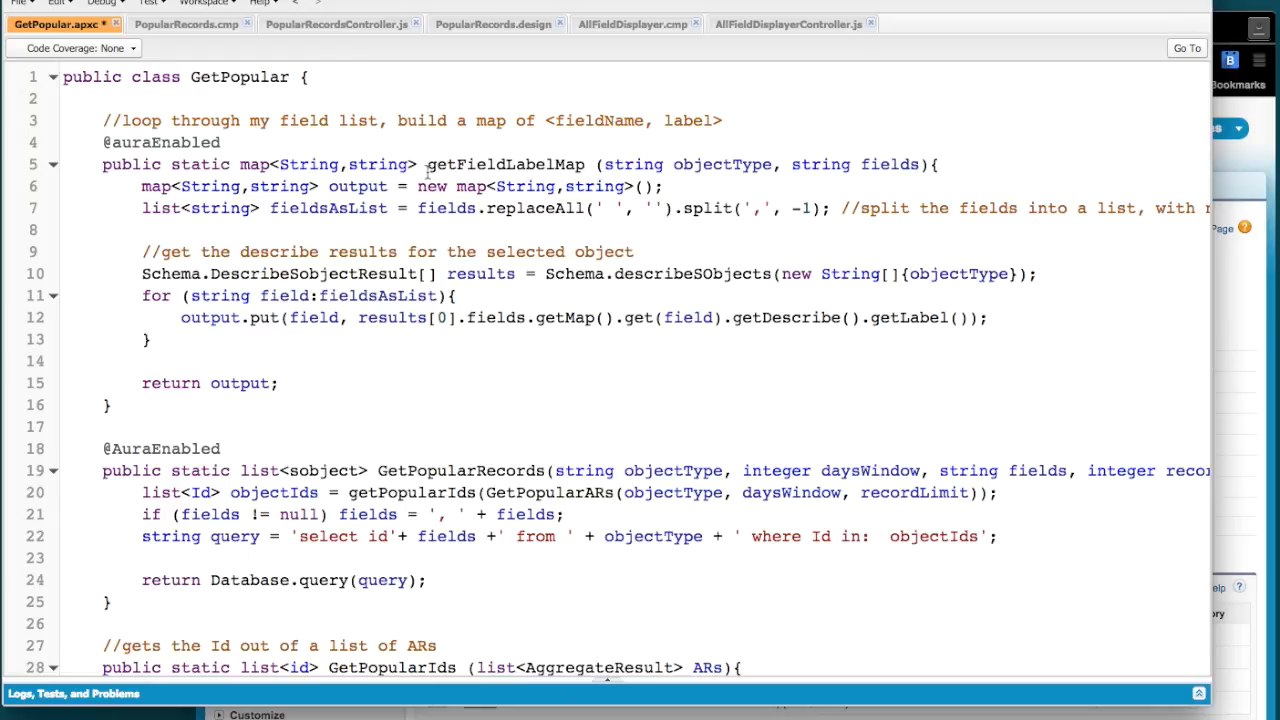
{"action": "mouse_move", "coordinate": [508, 408]}
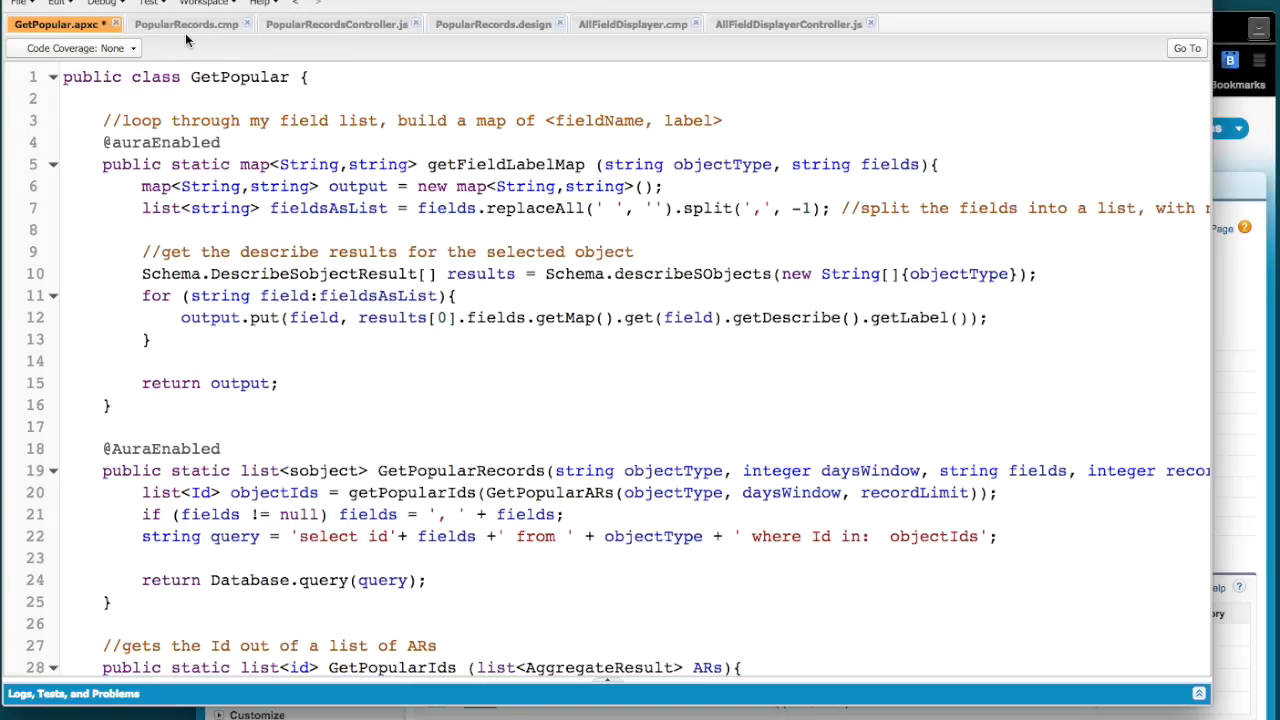
Step: View the PopularRecords component markup
{"action": "left_click", "coordinate": [184, 24]}
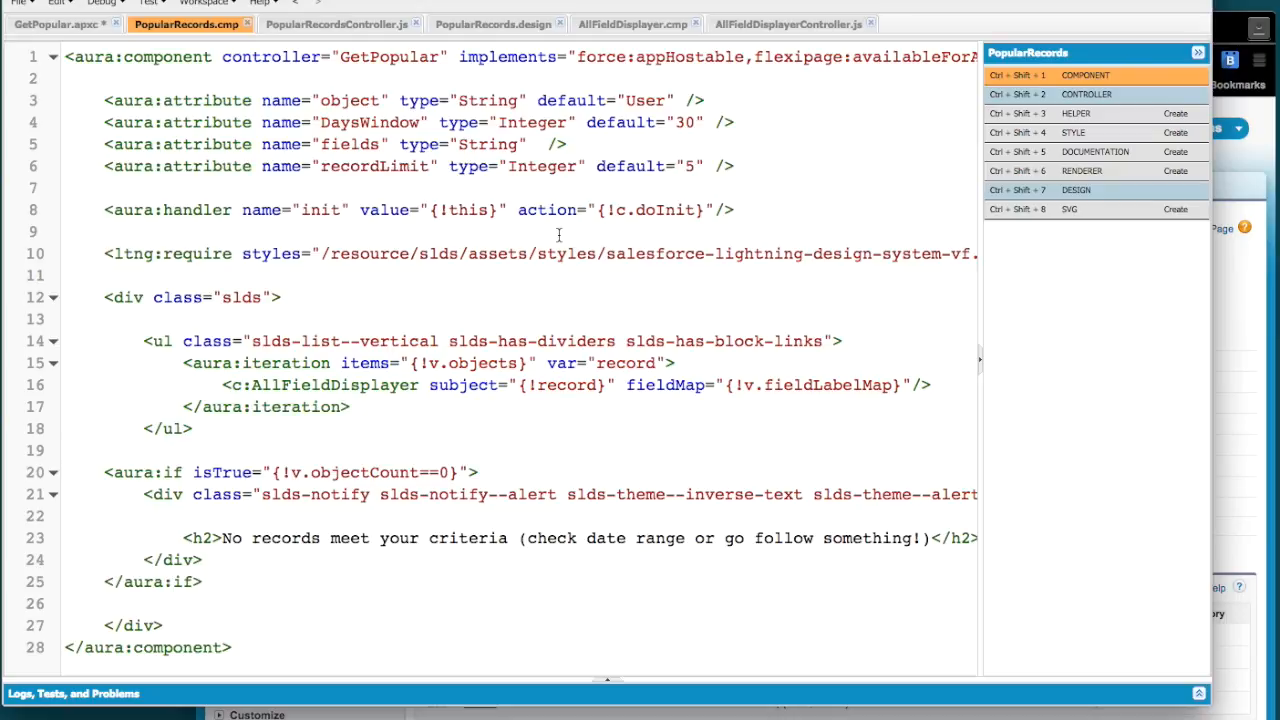
{"action": "left_click", "coordinate": [64, 450]}
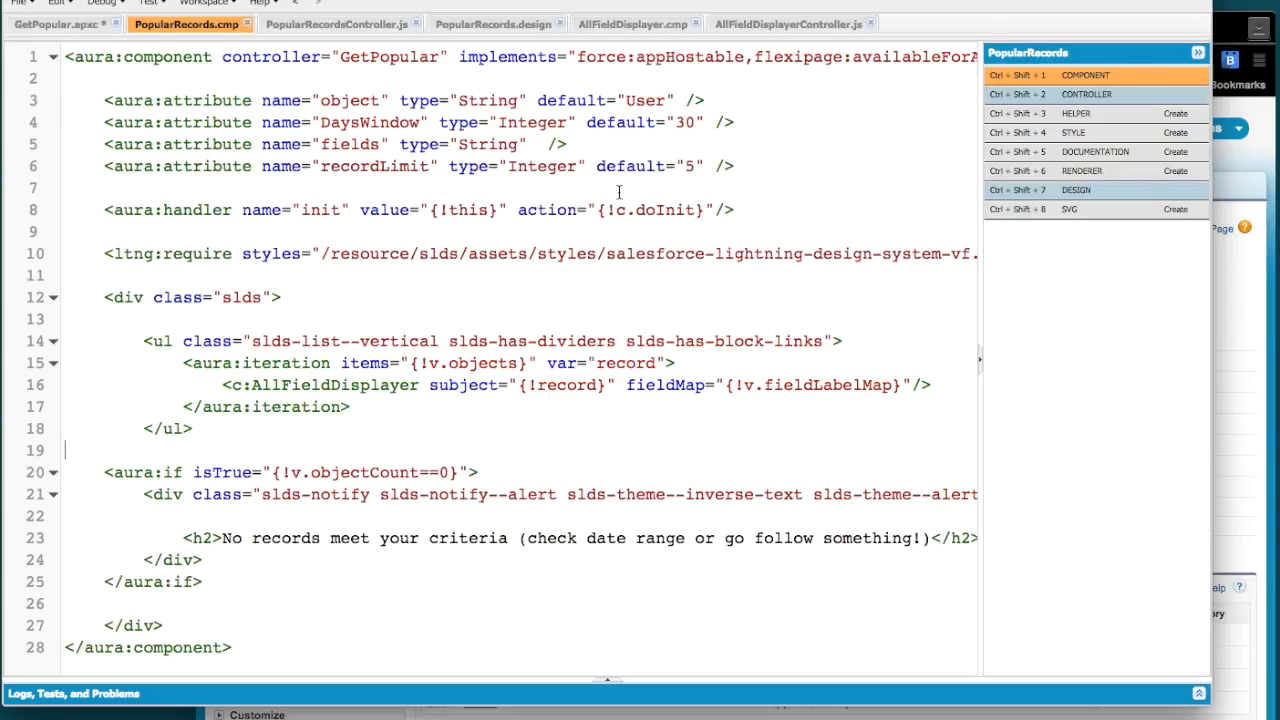
{"action": "mouse_move", "coordinate": [744, 168]}
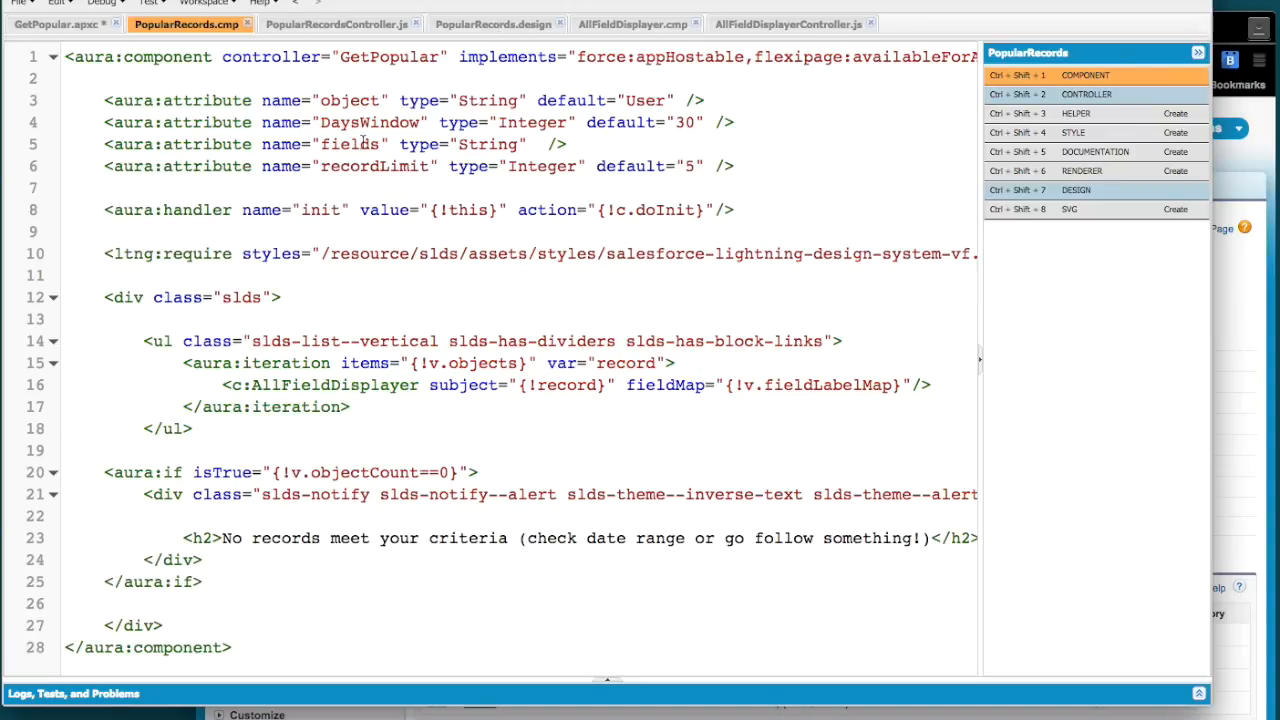
Step: View the PopularRecords design file with its attribute labels
{"action": "left_click", "coordinate": [492, 24]}
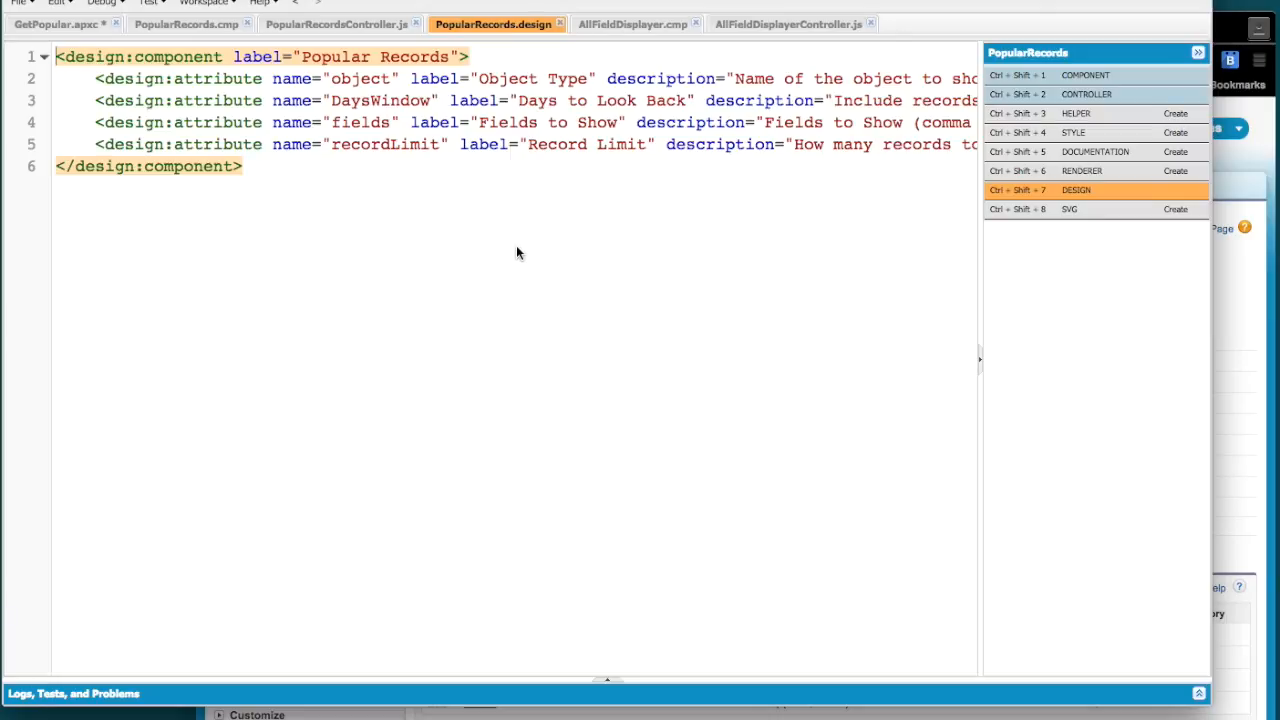
{"action": "scroll", "scroll_direction": "right", "scroll_amount": 3}
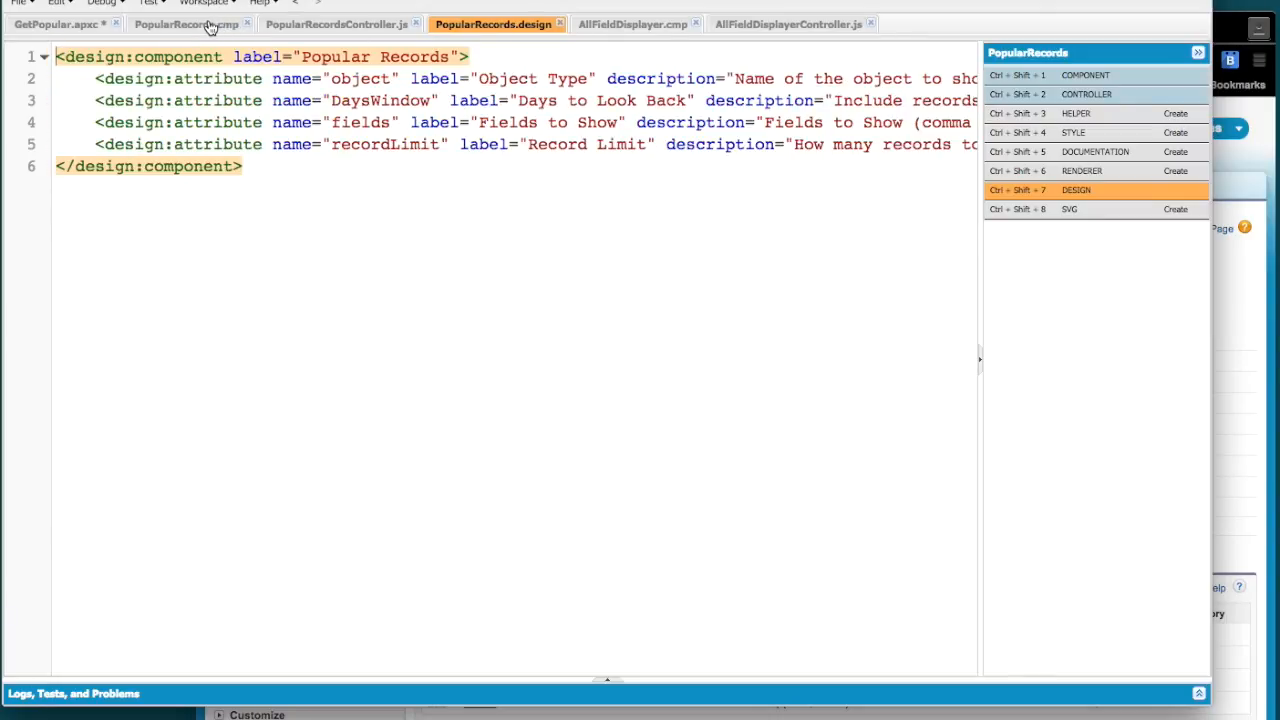
Step: Return to the PopularRecords markup and review it, ending at the no-records message block
{"action": "left_click", "coordinate": [186, 24]}
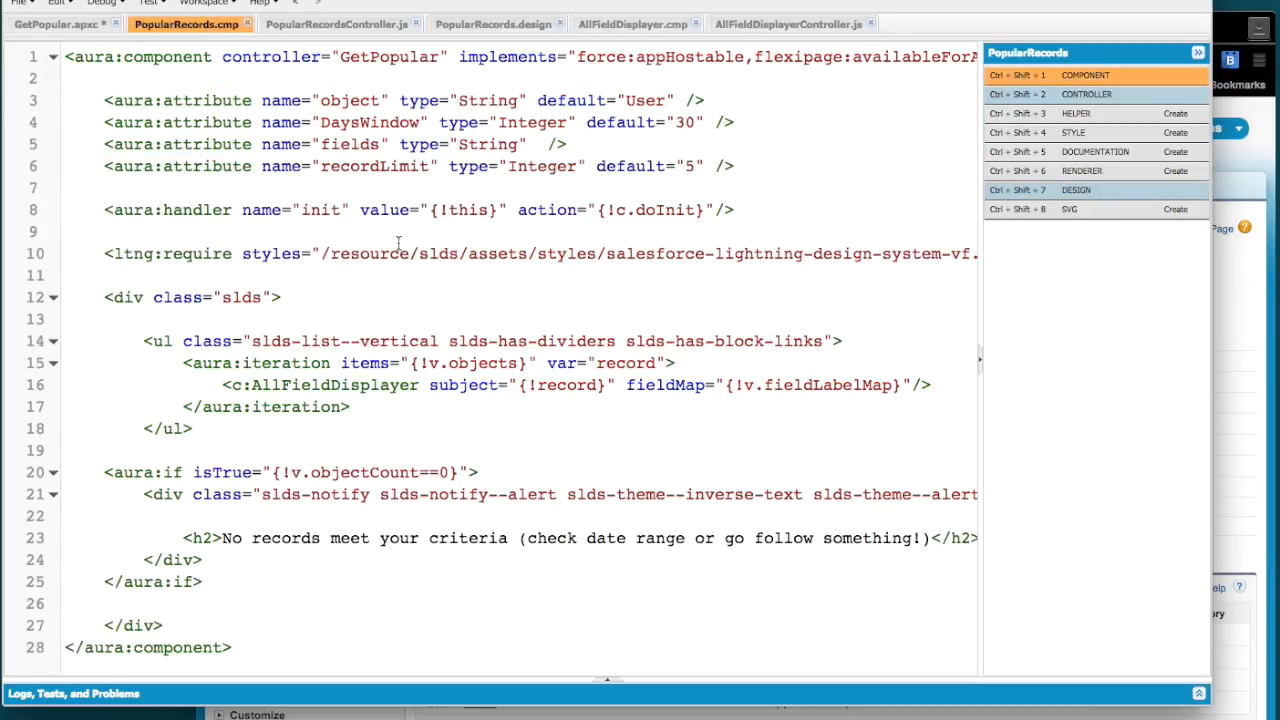
{"action": "mouse_move", "coordinate": [416, 210]}
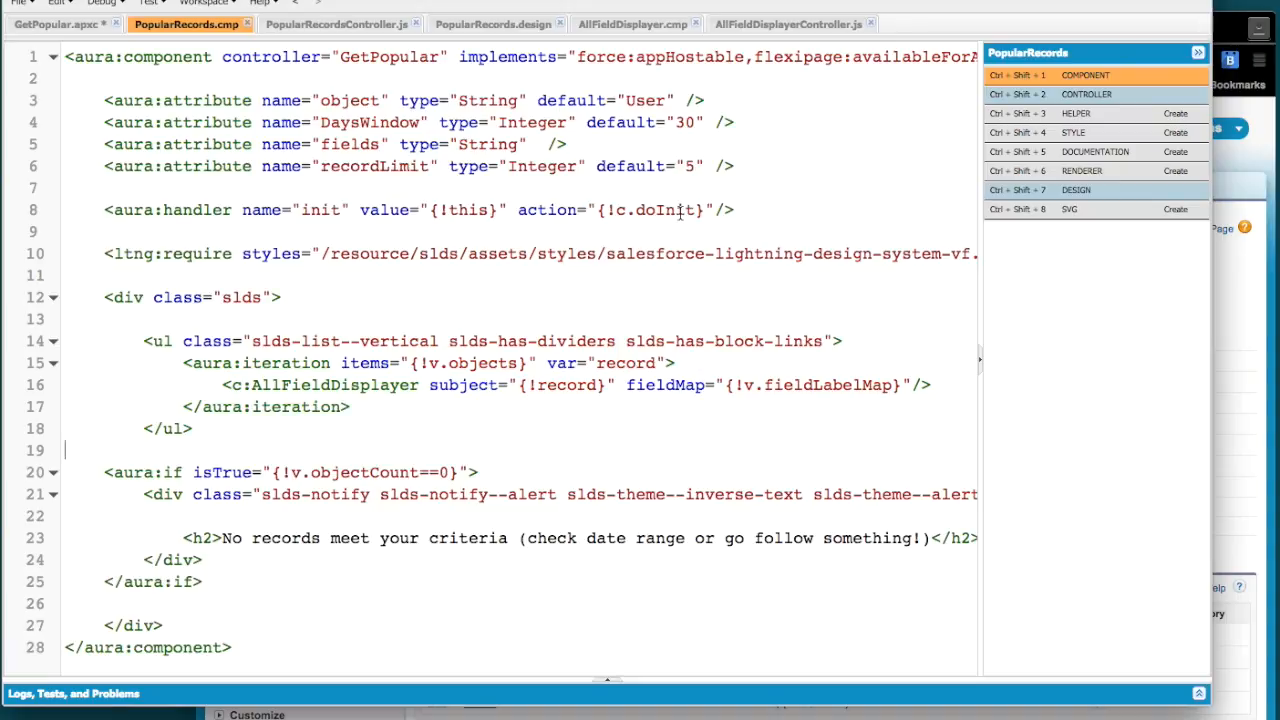
{"action": "mouse_move", "coordinate": [904, 188]}
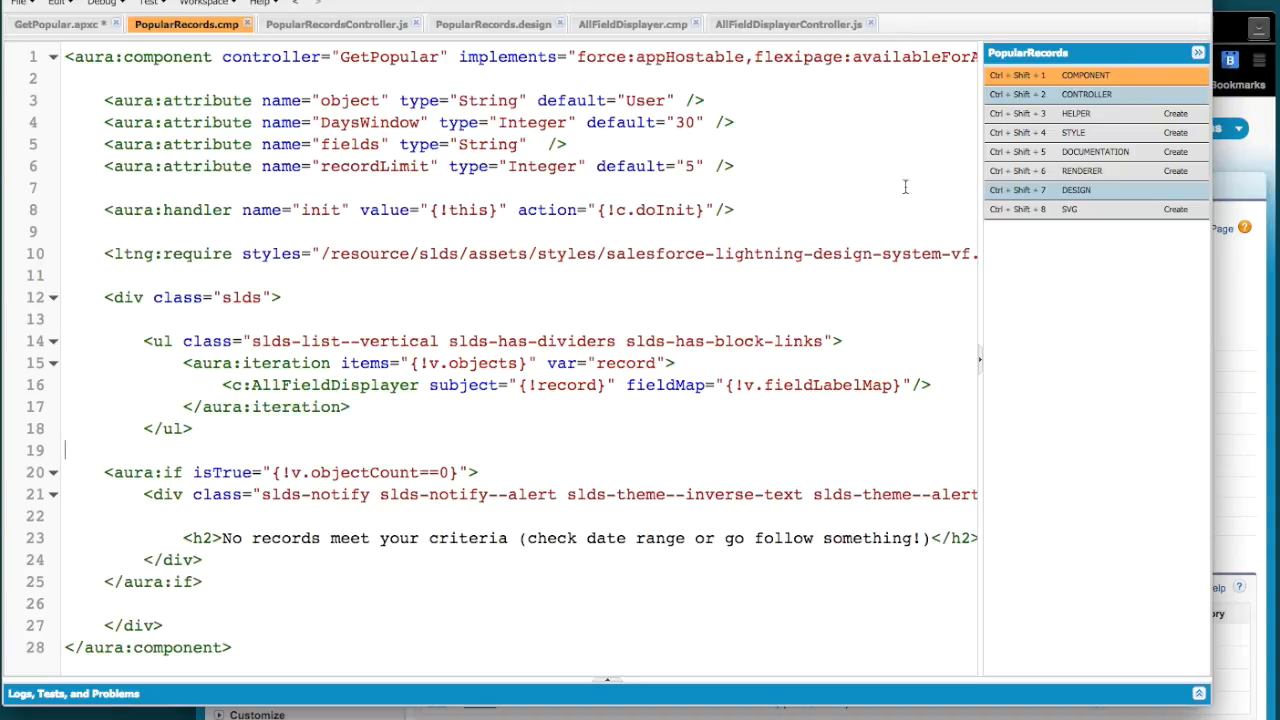
{"action": "left_click", "coordinate": [736, 210]}
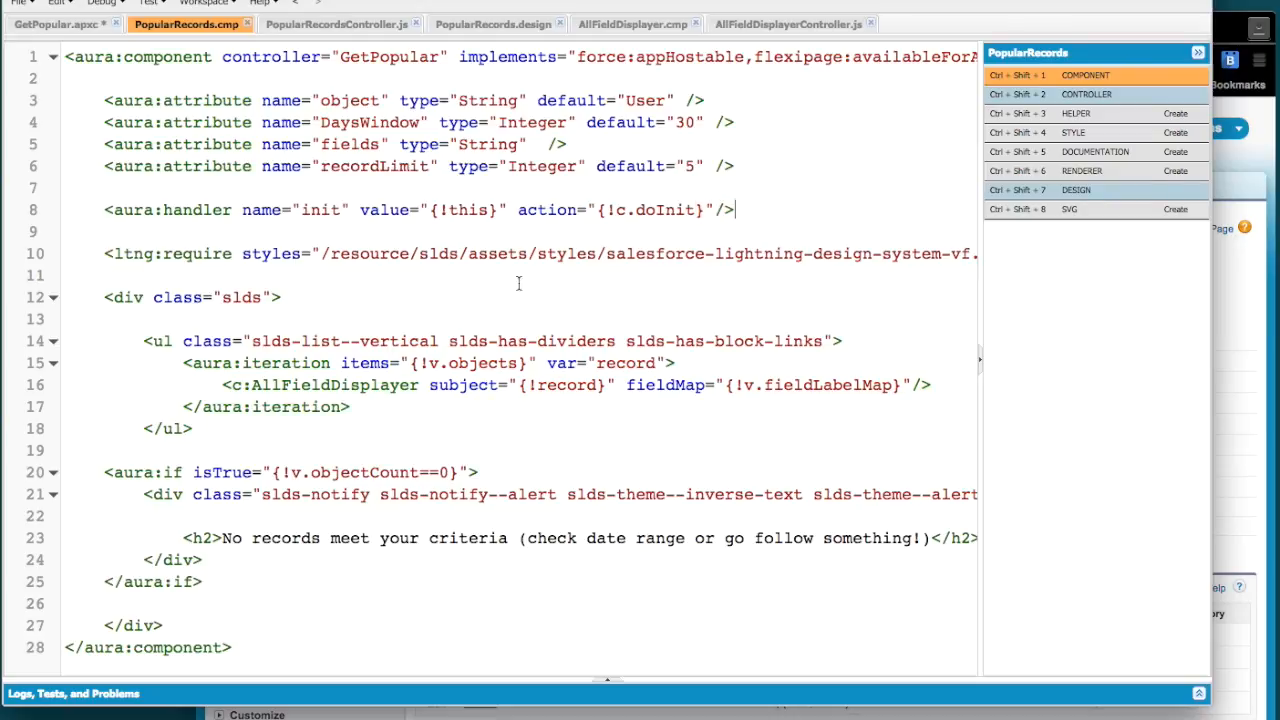
{"action": "scroll", "scroll_direction": "right", "scroll_amount": 3}
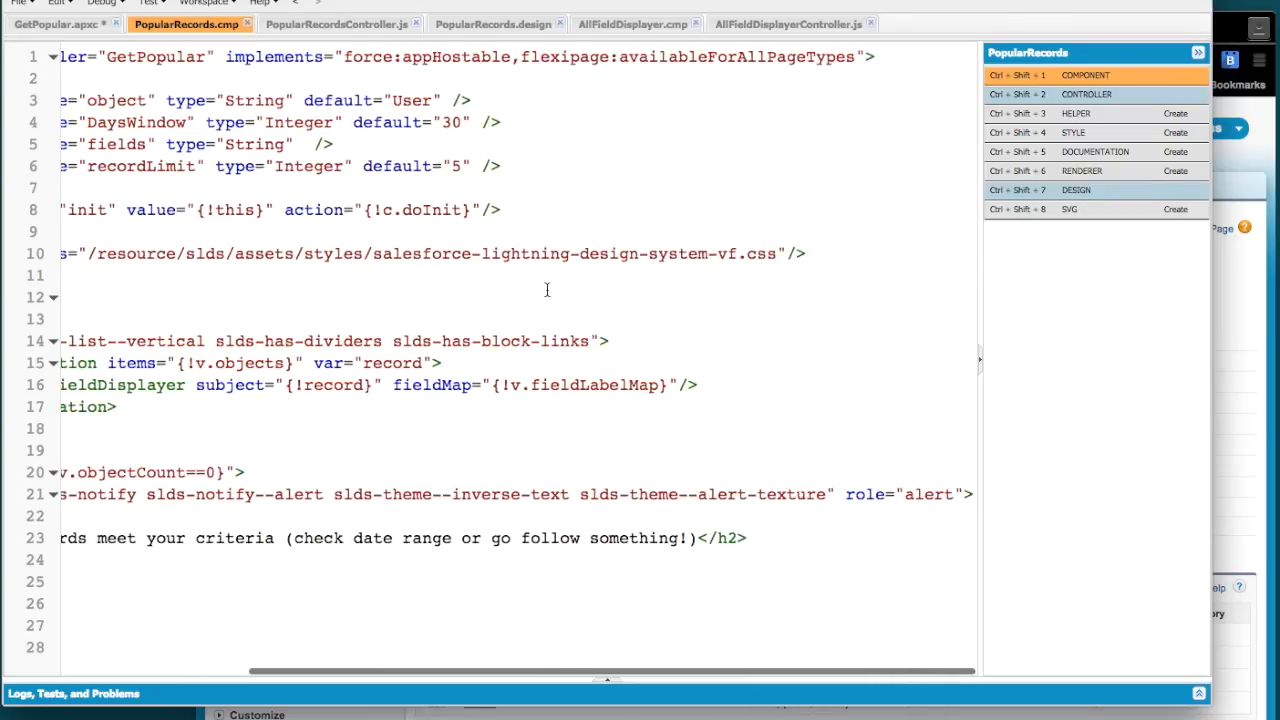
{"action": "scroll", "scroll_direction": "left", "scroll_amount": 3}
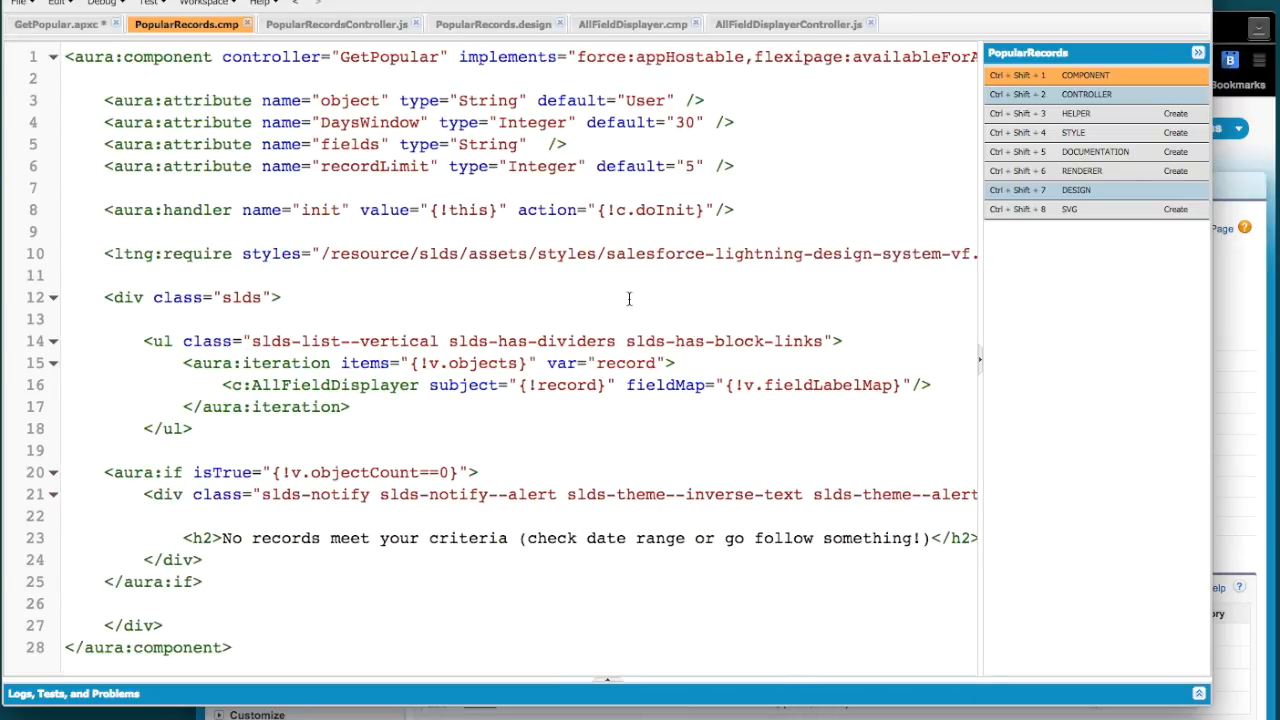
{"action": "mouse_move", "coordinate": [210, 336]}
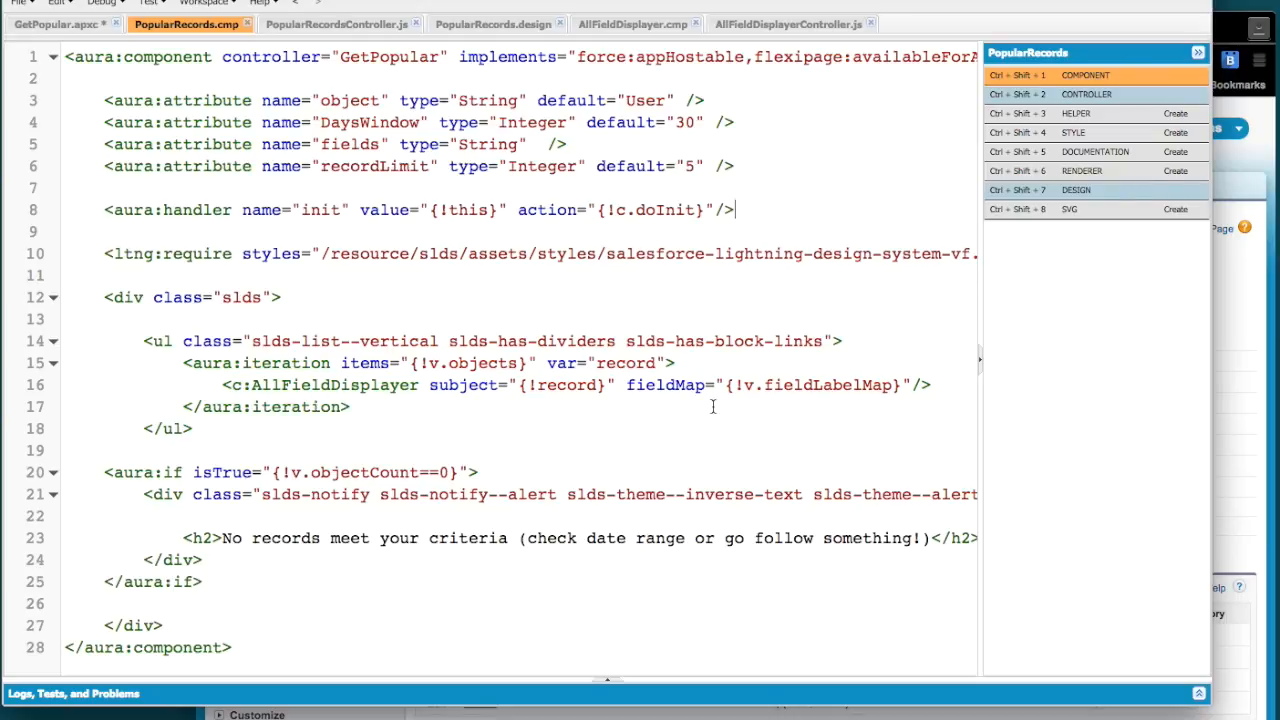
{"action": "mouse_move", "coordinate": [524, 404]}
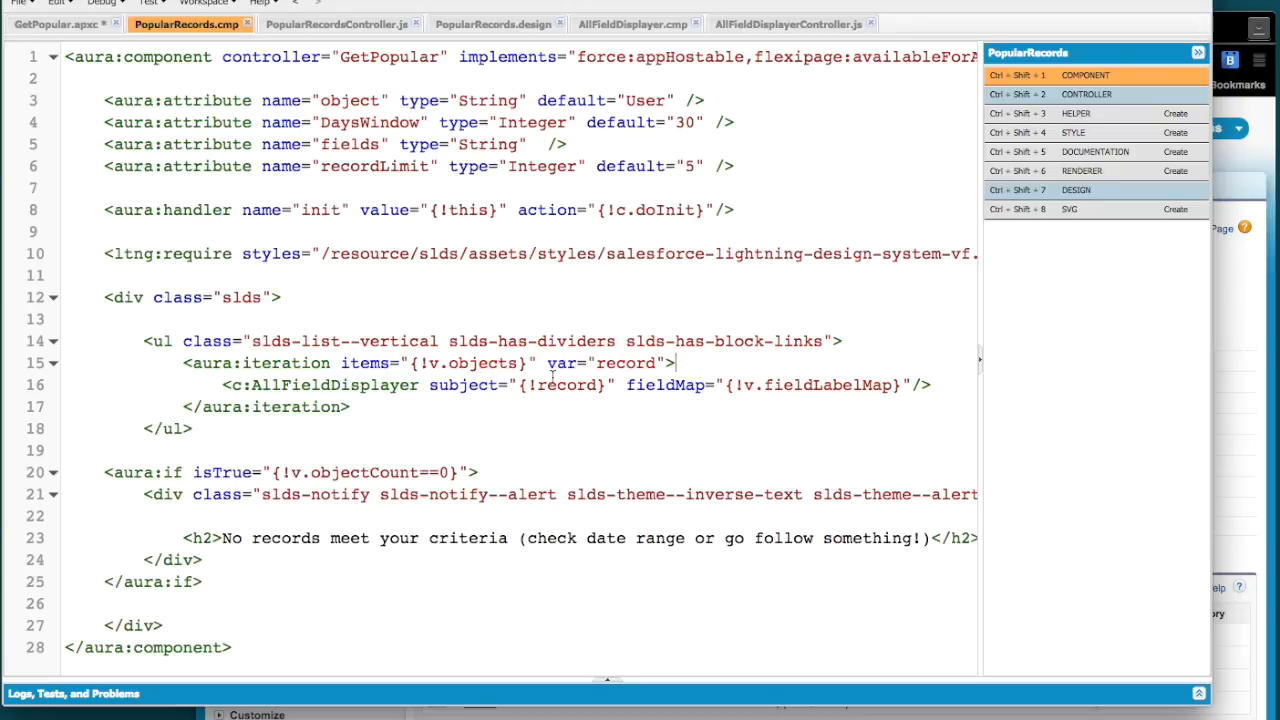
{"action": "double_click", "coordinate": [482, 364]}
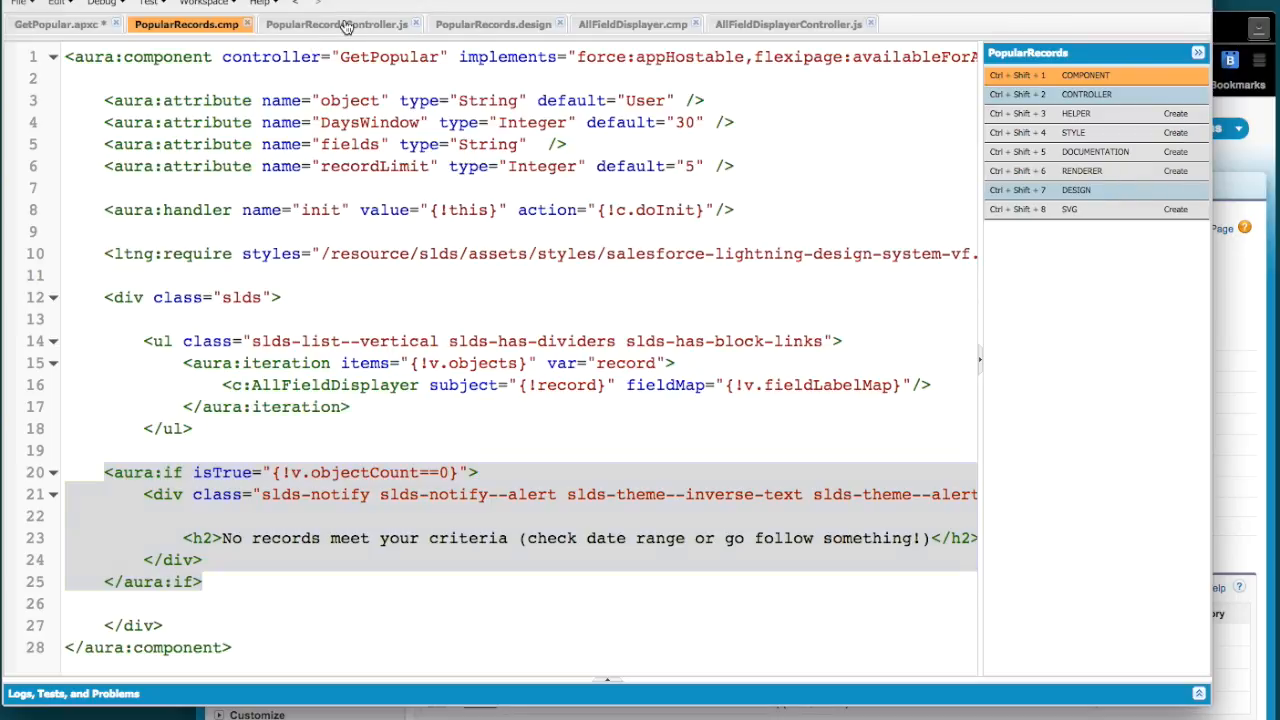
{"action": "left_click", "coordinate": [338, 24]}
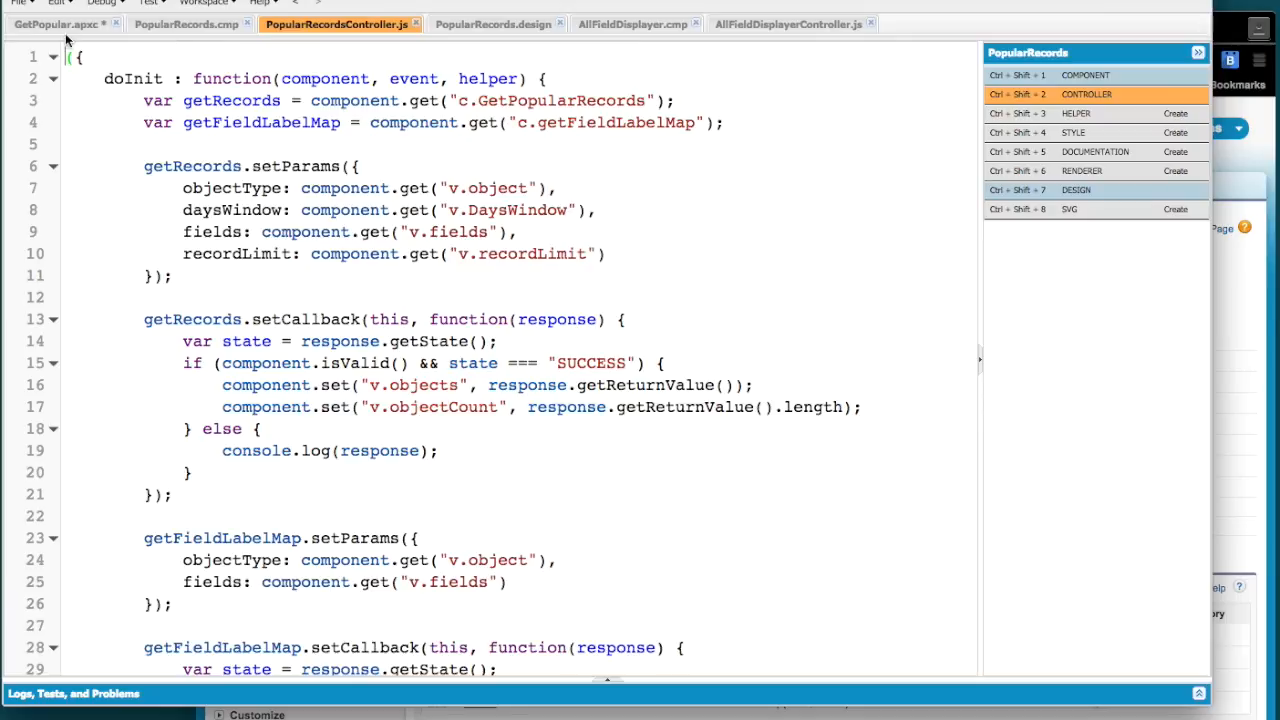
{"action": "mouse_move", "coordinate": [536, 136]}
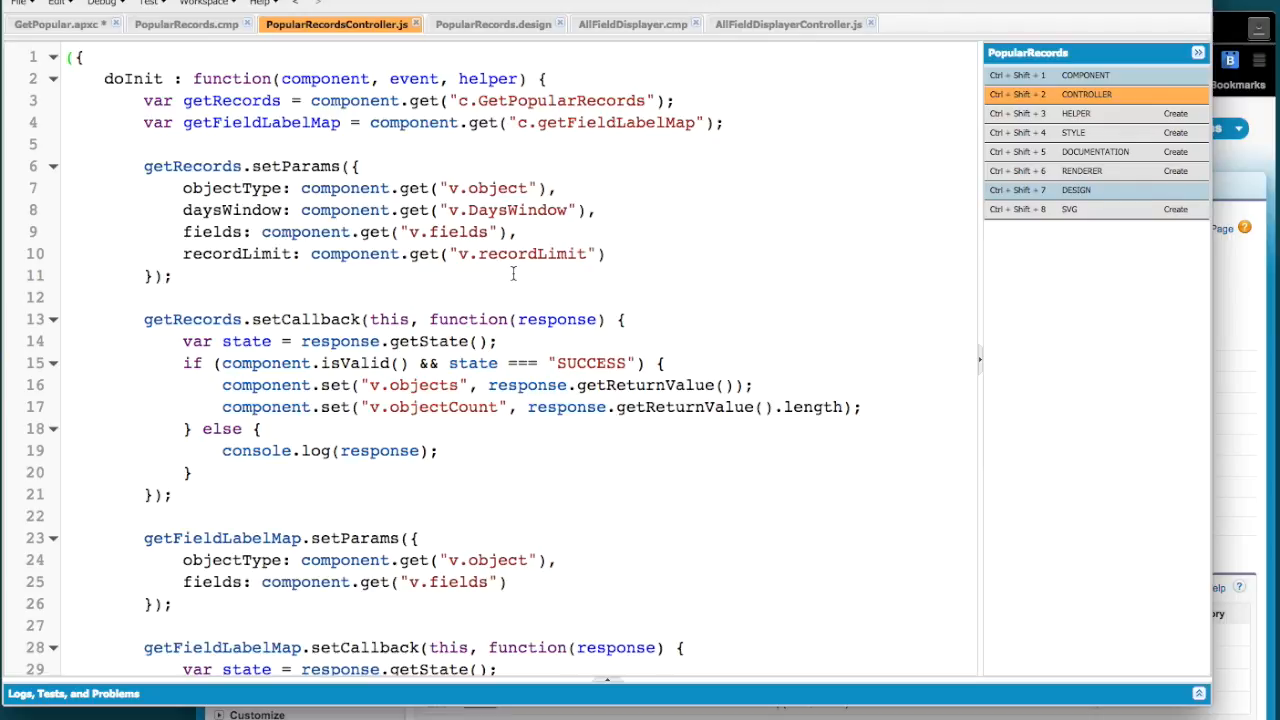
{"action": "scroll", "scroll_direction": "down", "scroll_amount": 3}
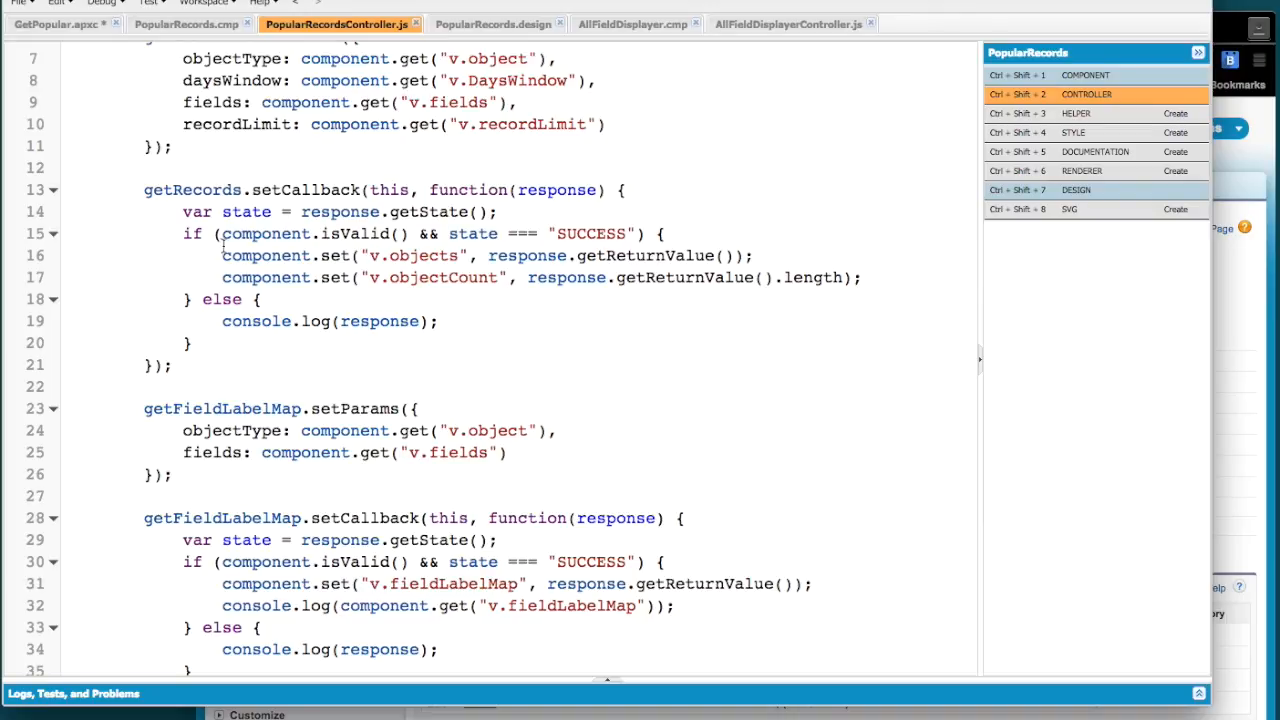
{"action": "scroll", "scroll_direction": "down", "scroll_amount": 3}
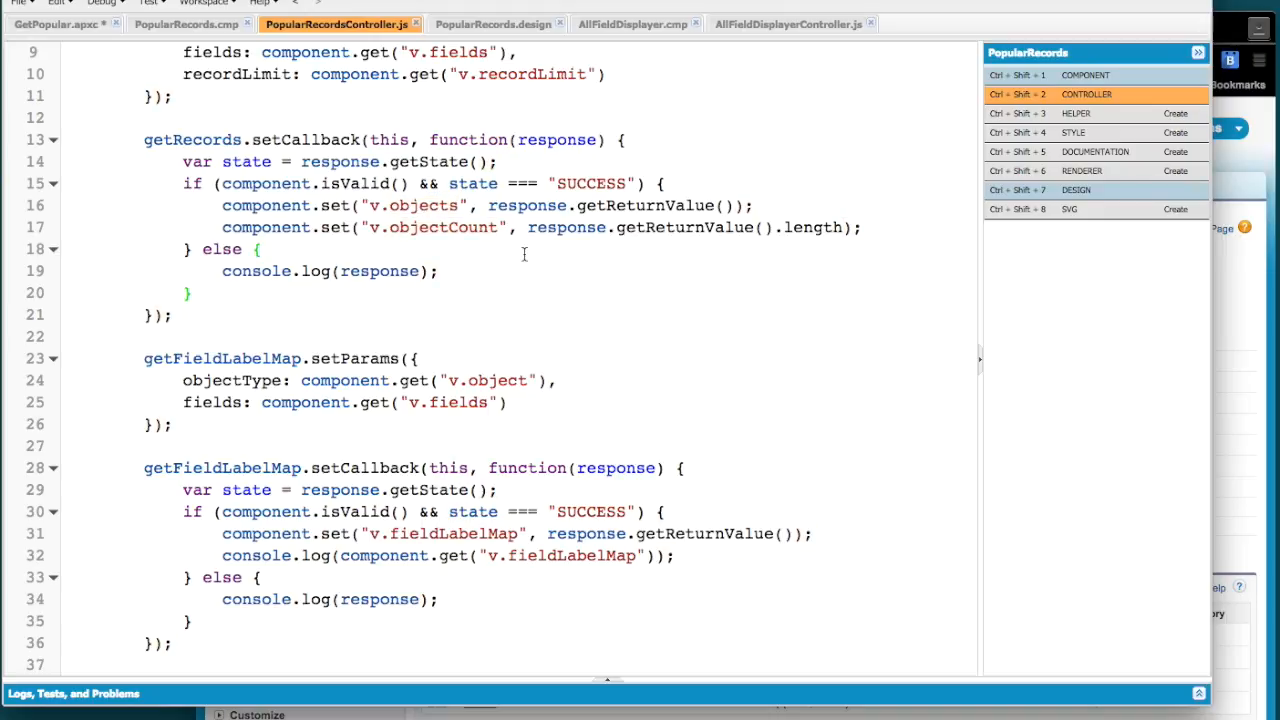
{"action": "scroll", "scroll_direction": "down", "scroll_amount": 3}
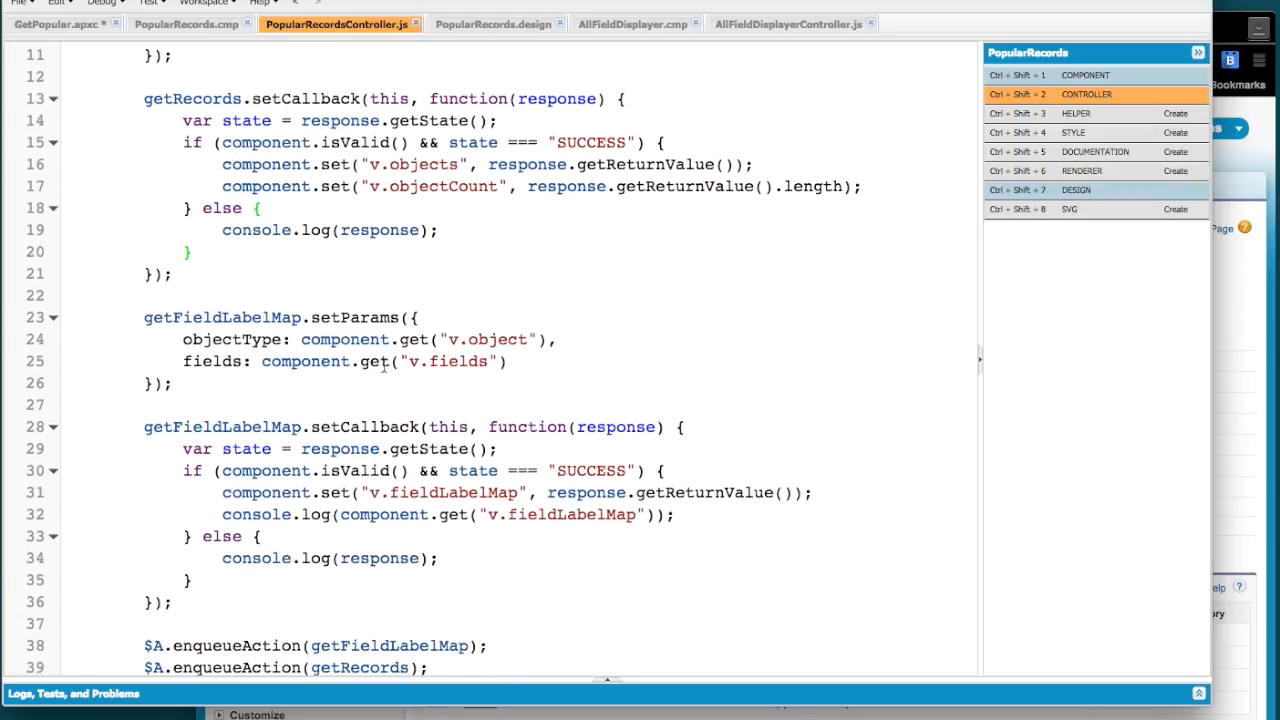
{"action": "scroll", "scroll_direction": "down", "scroll_amount": 3}
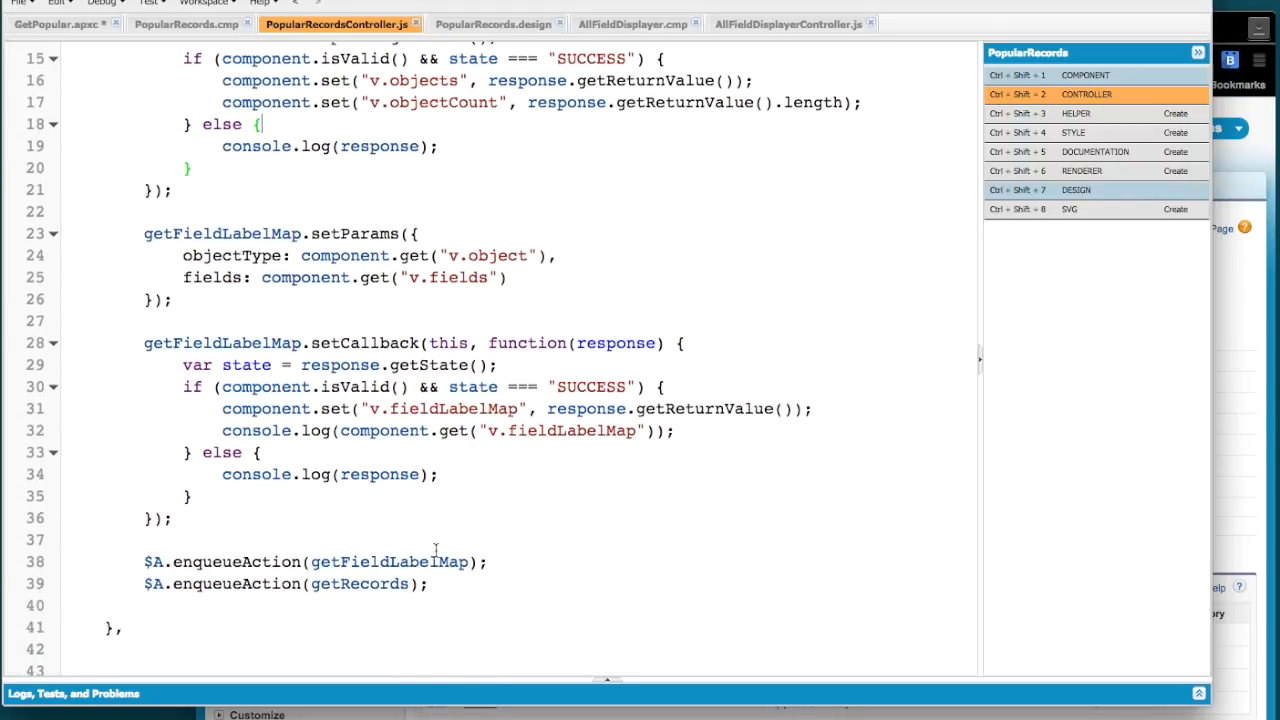
{"action": "mouse_move", "coordinate": [488, 590]}
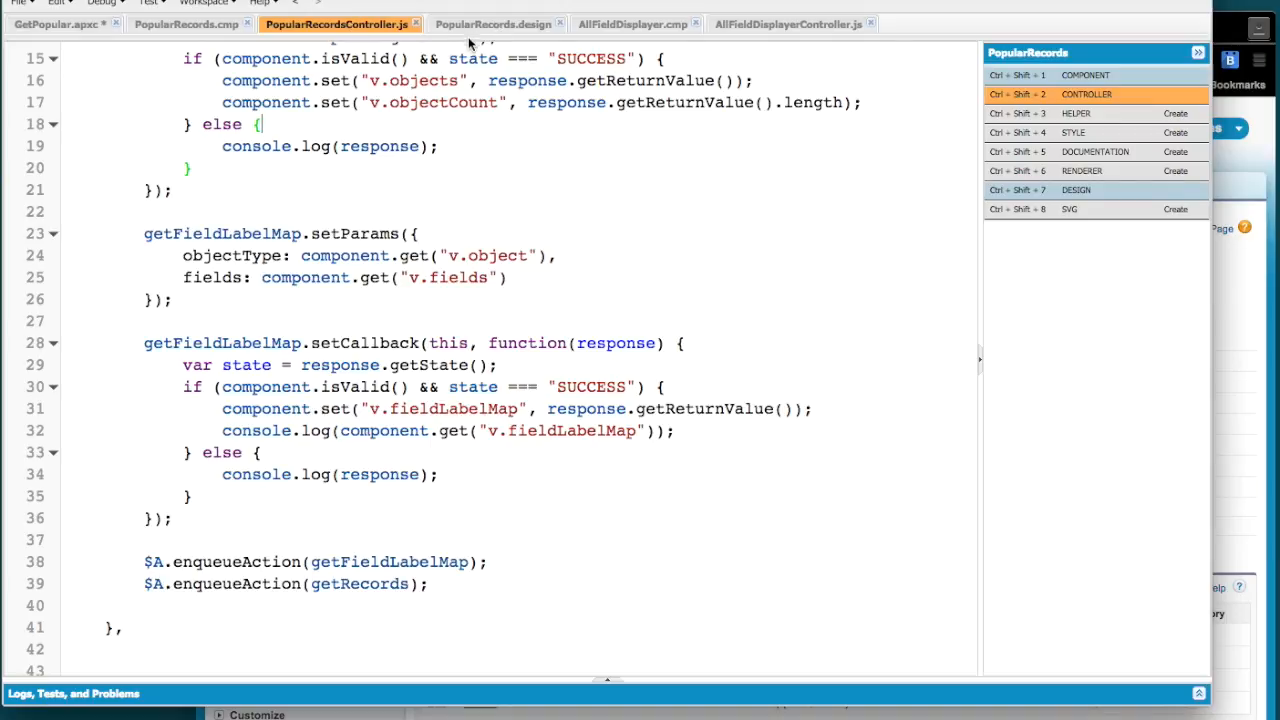
{"action": "scroll", "scroll_direction": "up", "scroll_amount": 3}
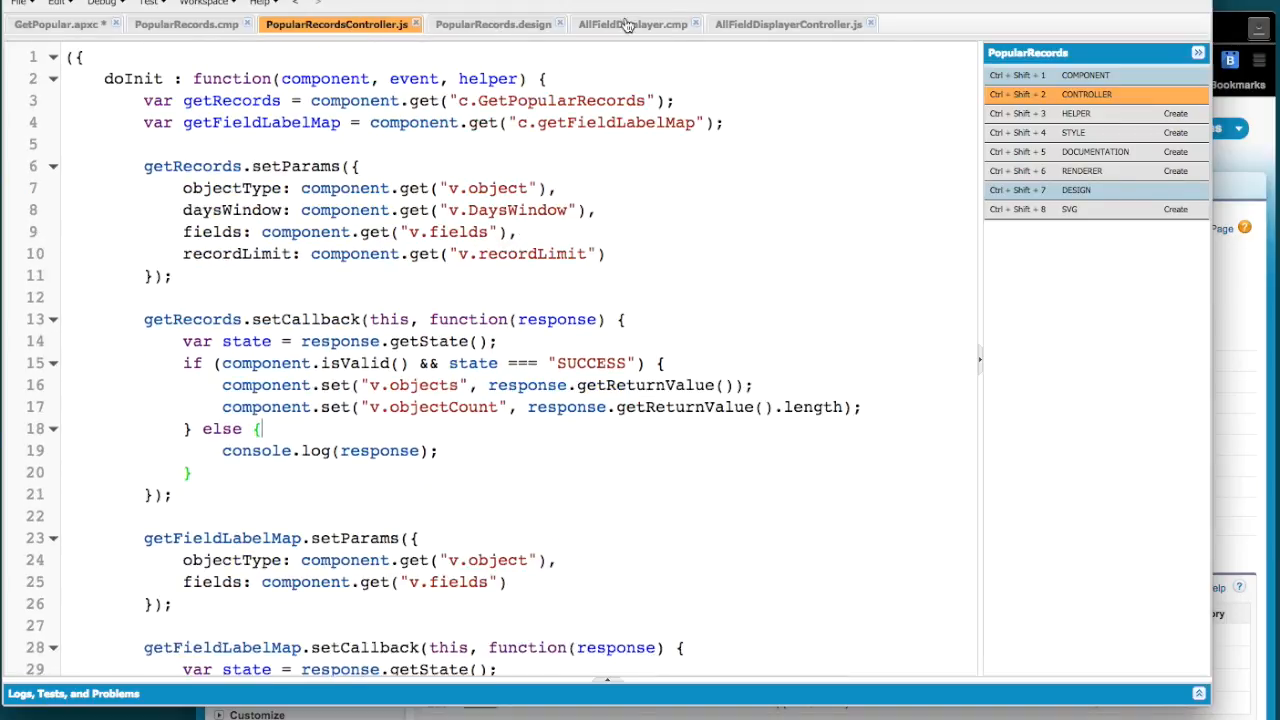
Step: View the AllFieldDisplayer markup, highlighting the sobject attribute type and reading the attribute descriptions
{"action": "left_click", "coordinate": [632, 24]}
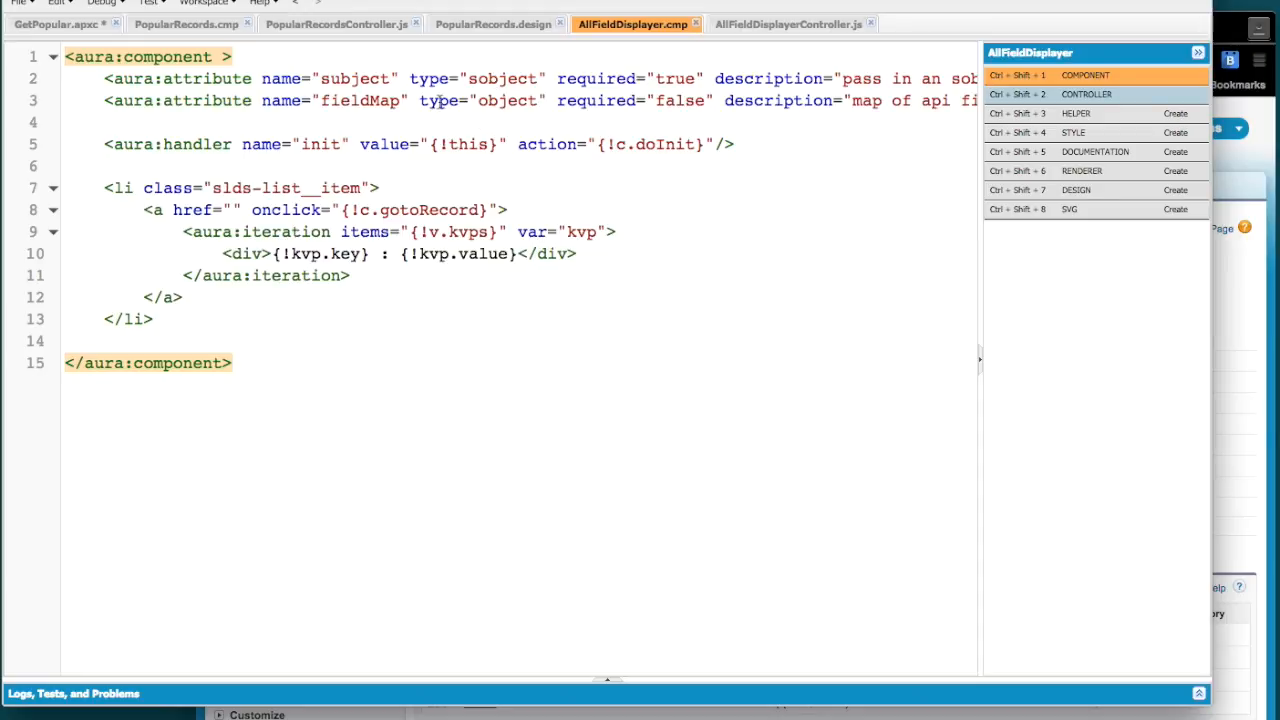
{"action": "double_click", "coordinate": [508, 100]}
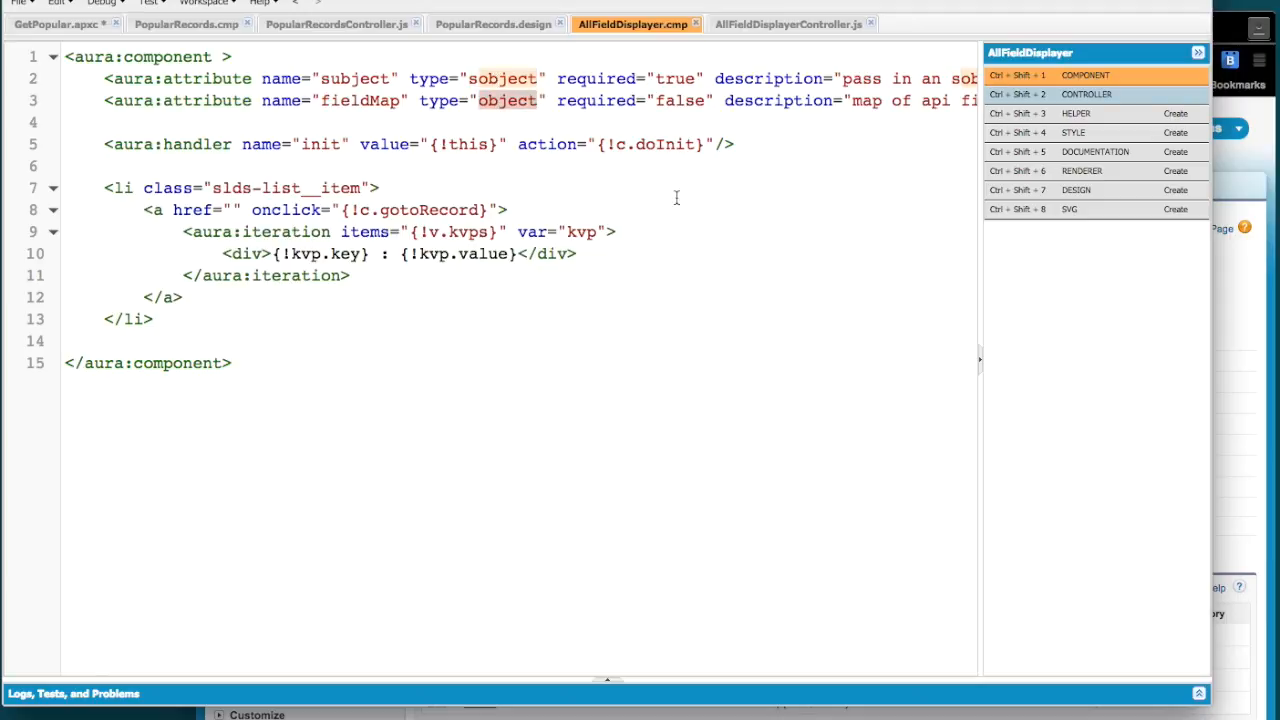
{"action": "scroll", "scroll_direction": "right", "scroll_amount": 3}
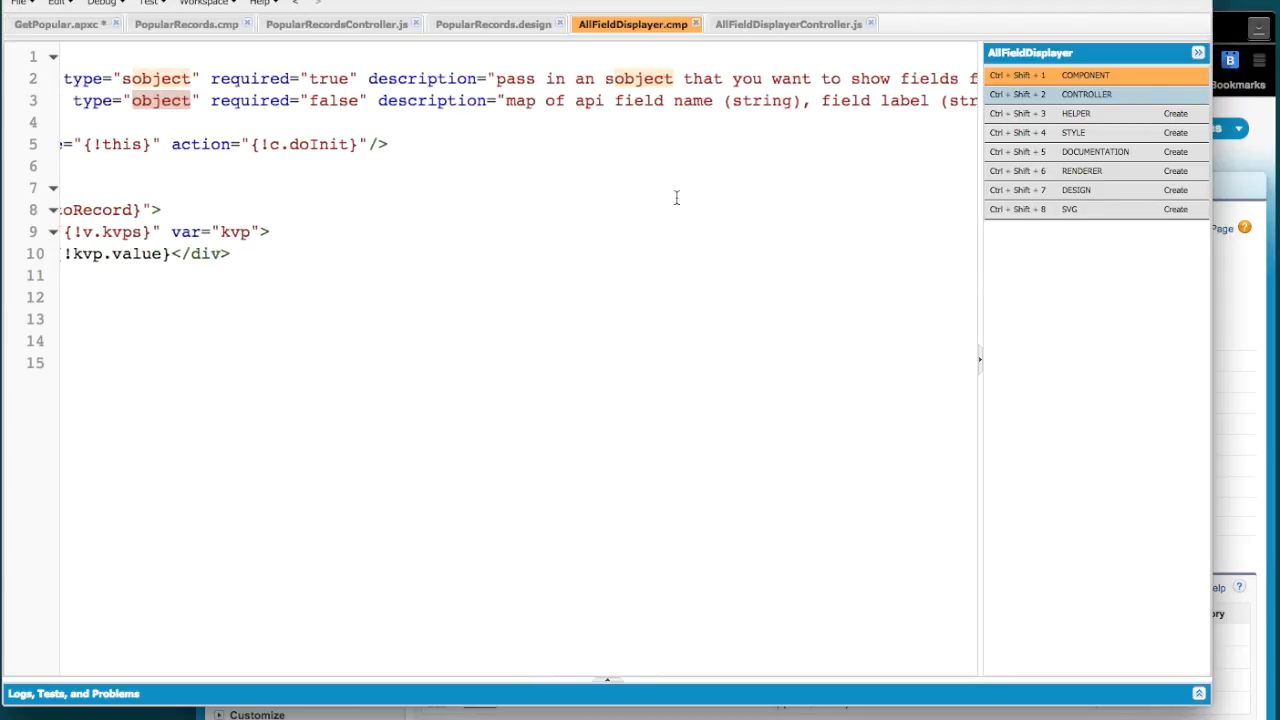
{"action": "scroll", "scroll_direction": "right", "scroll_amount": 3}
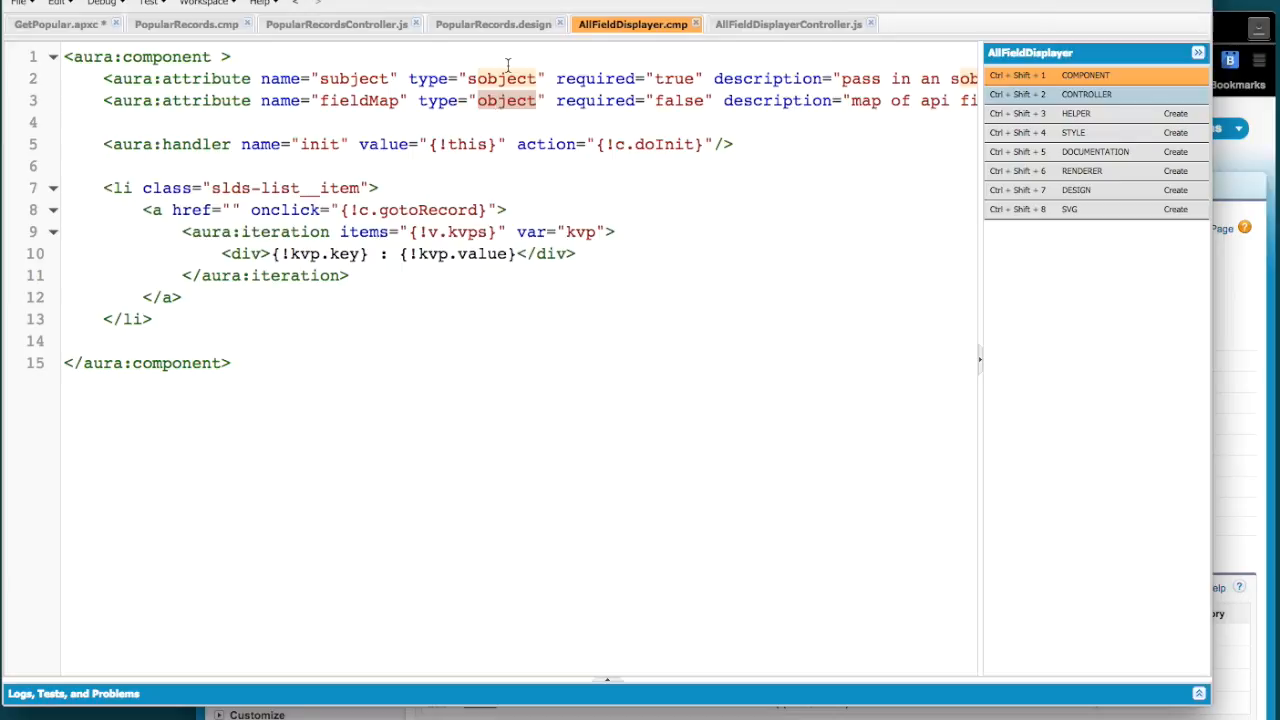
{"action": "mouse_move", "coordinate": [548, 112]}
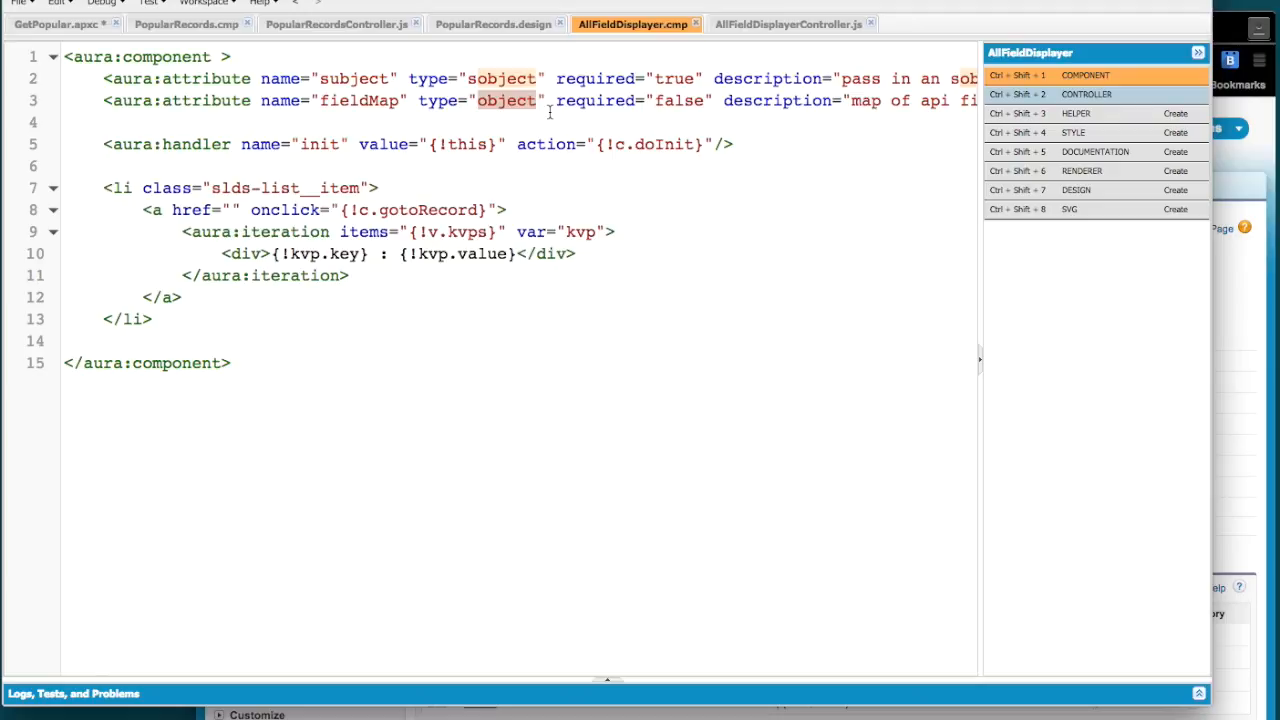
{"action": "mouse_move", "coordinate": [468, 150]}
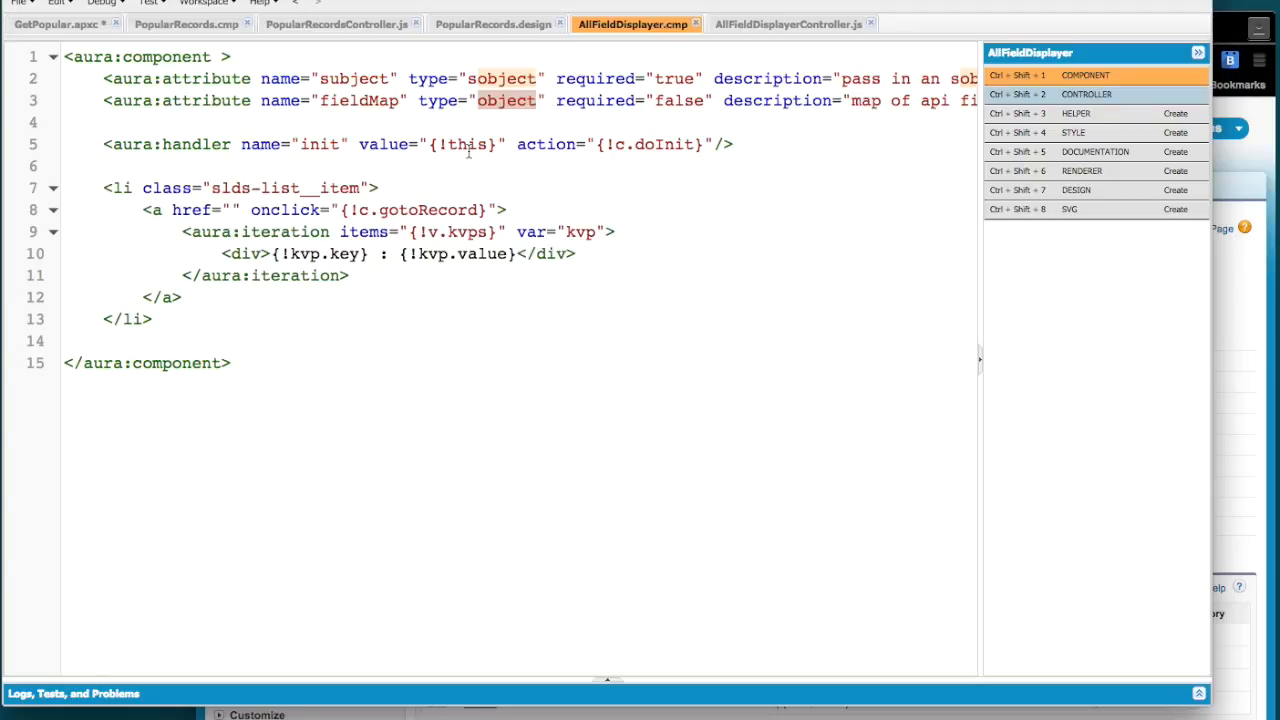
{"action": "mouse_move", "coordinate": [772, 4]}
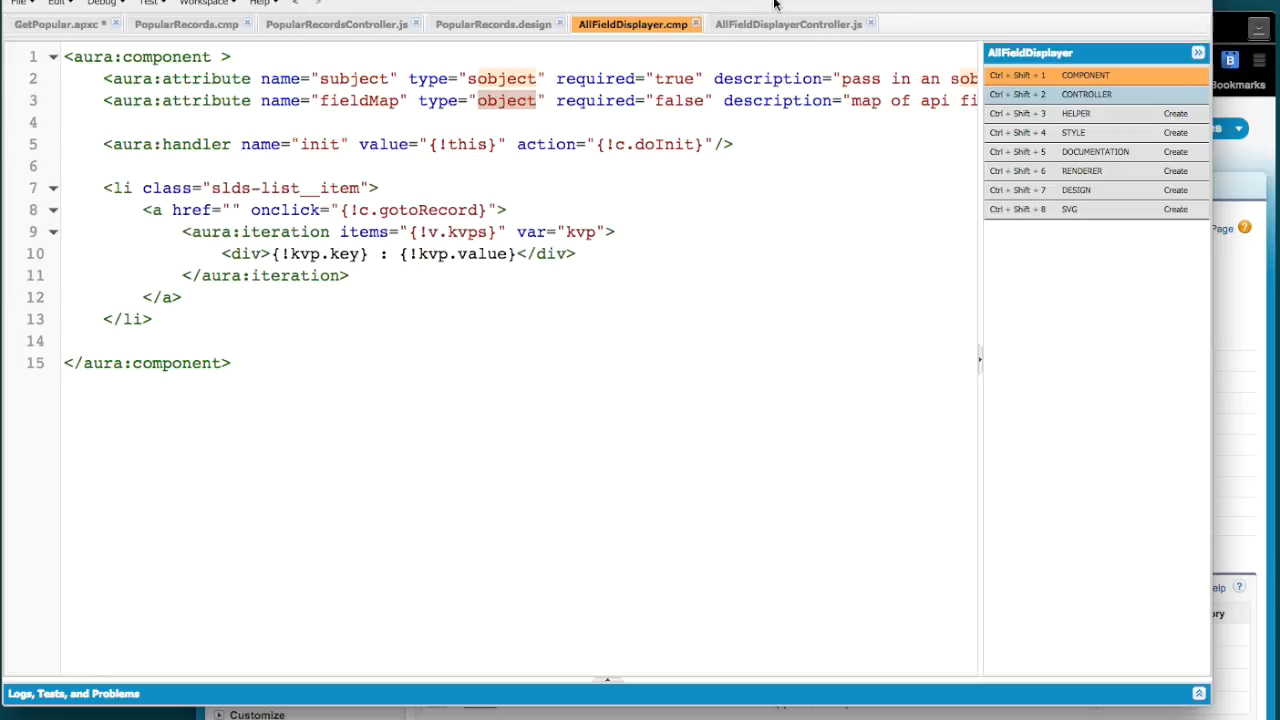
{"action": "left_click", "coordinate": [788, 24]}
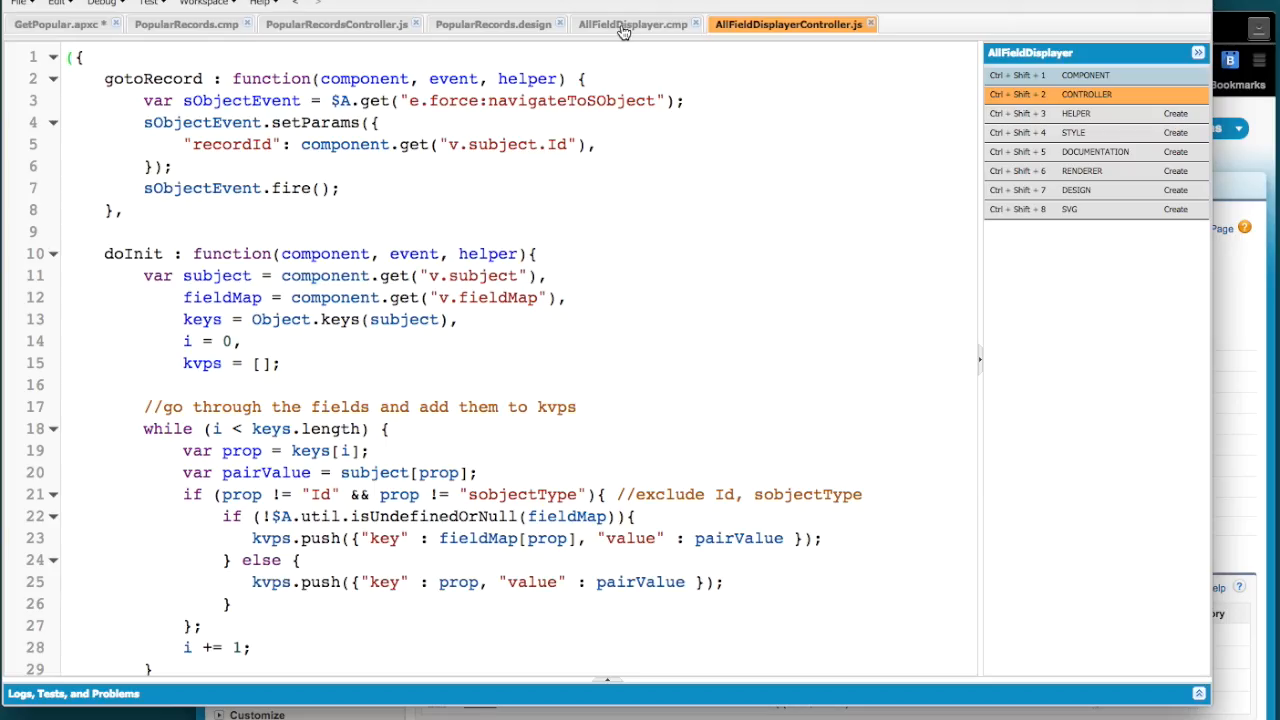
{"action": "left_click", "coordinate": [632, 24]}
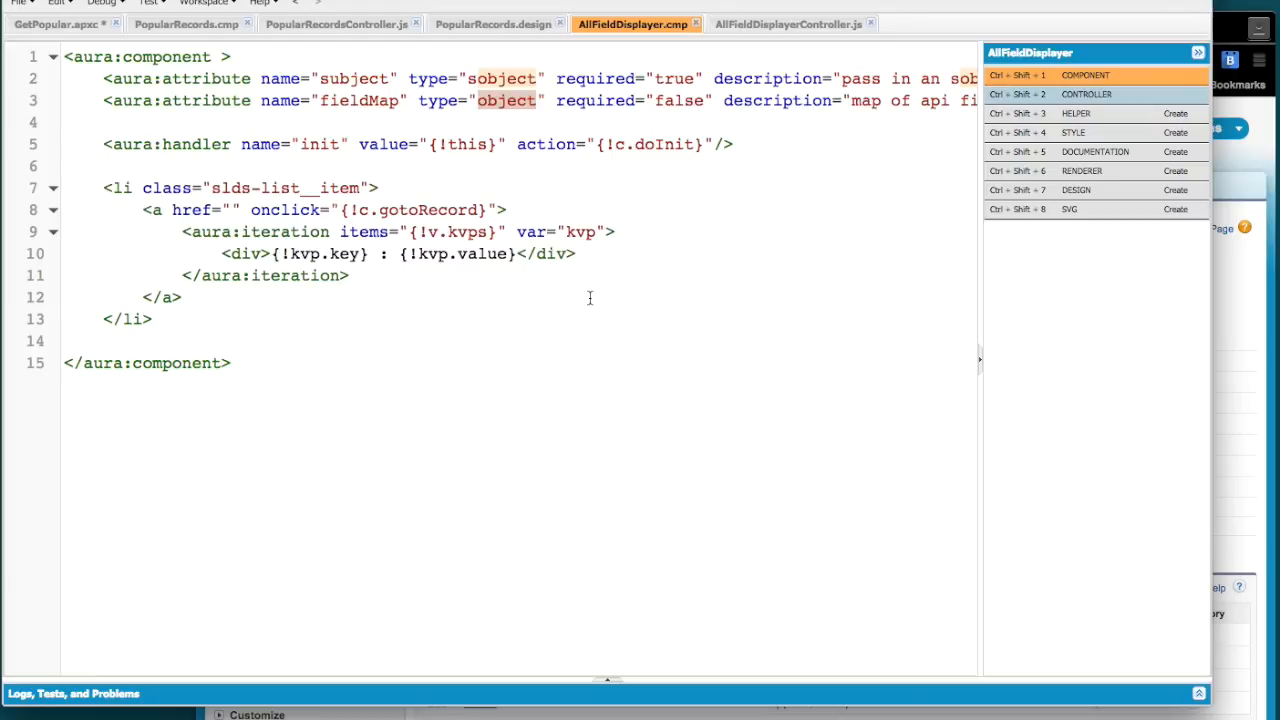
{"action": "mouse_move", "coordinate": [784, 40]}
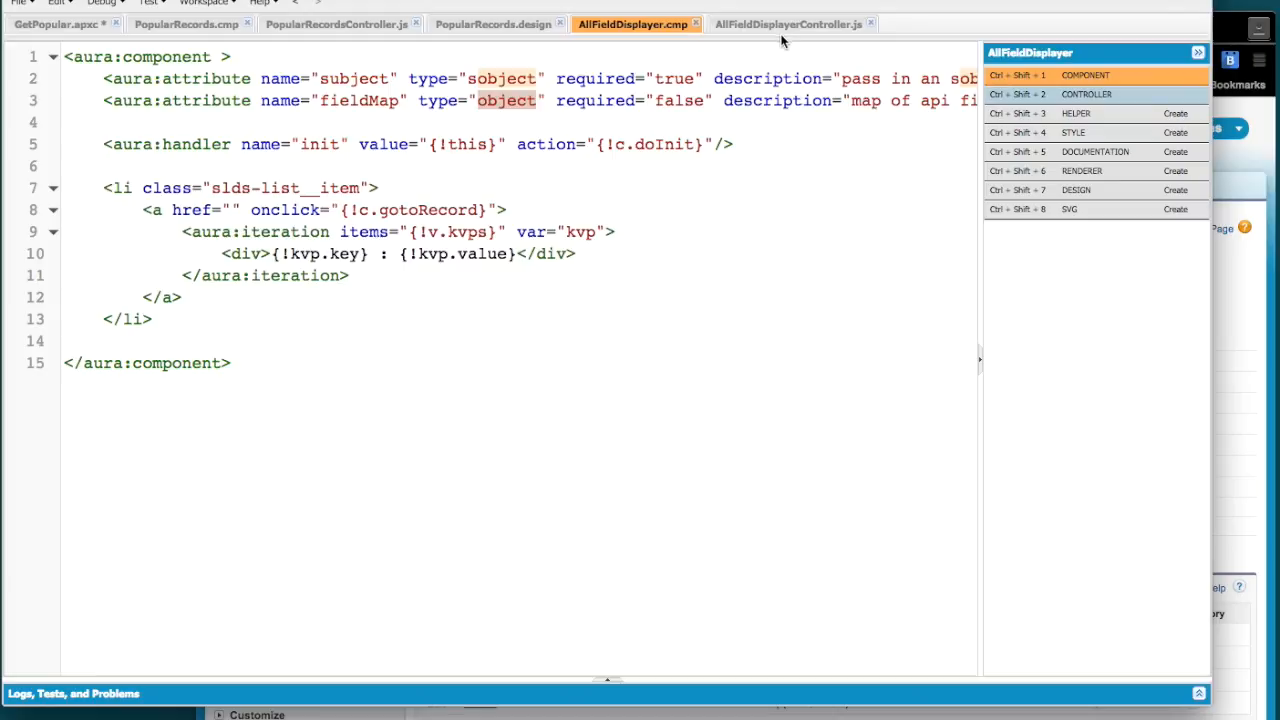
{"action": "left_click", "coordinate": [788, 24]}
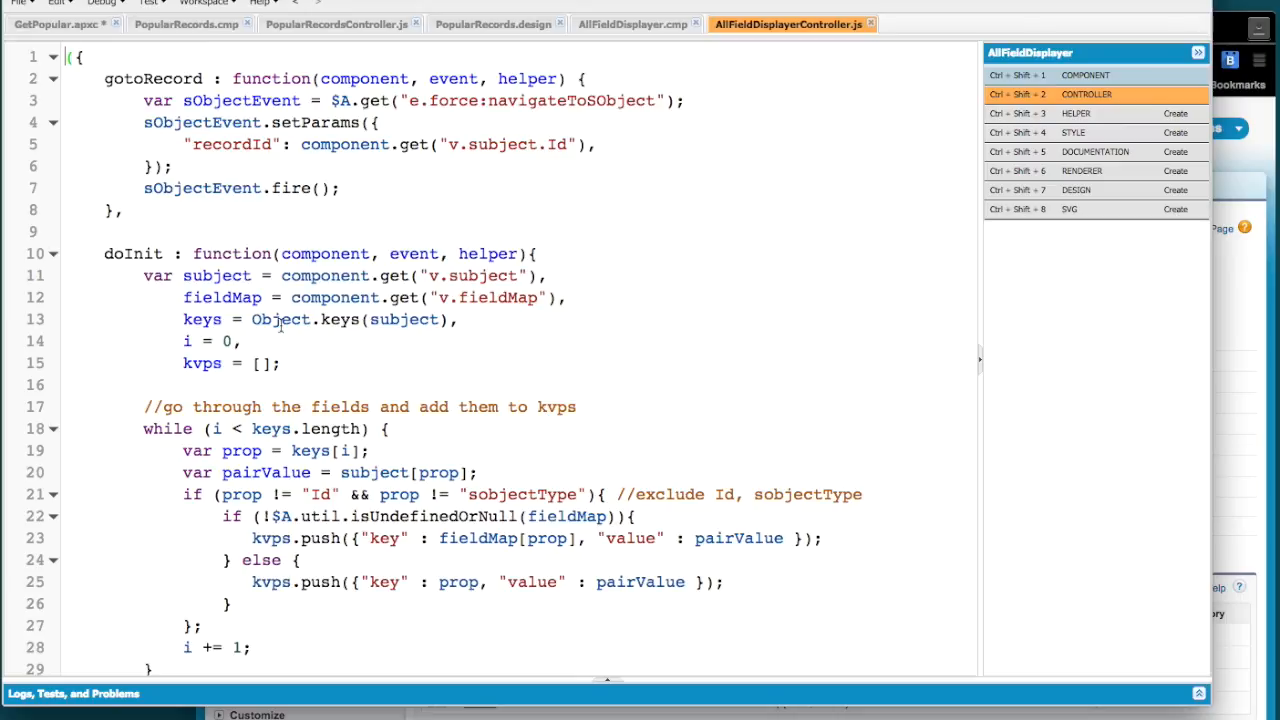
{"action": "scroll", "scroll_direction": "down", "scroll_amount": 3}
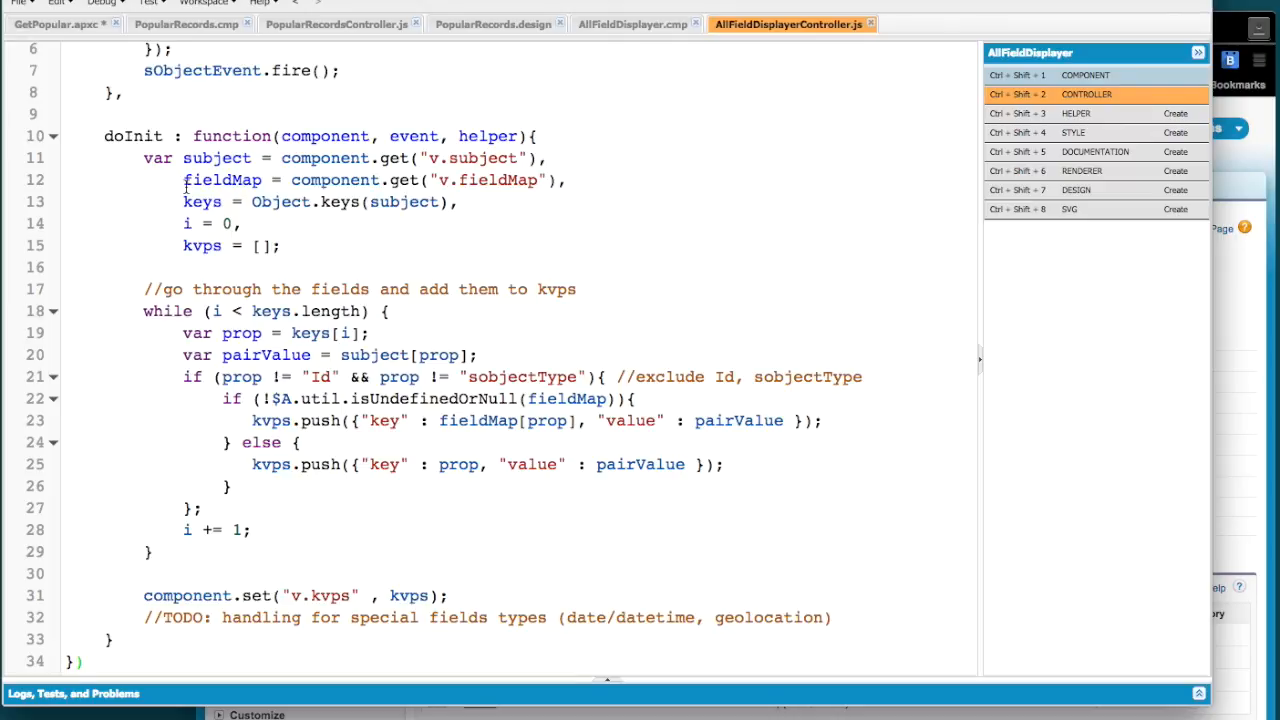
{"action": "mouse_move", "coordinate": [584, 220]}
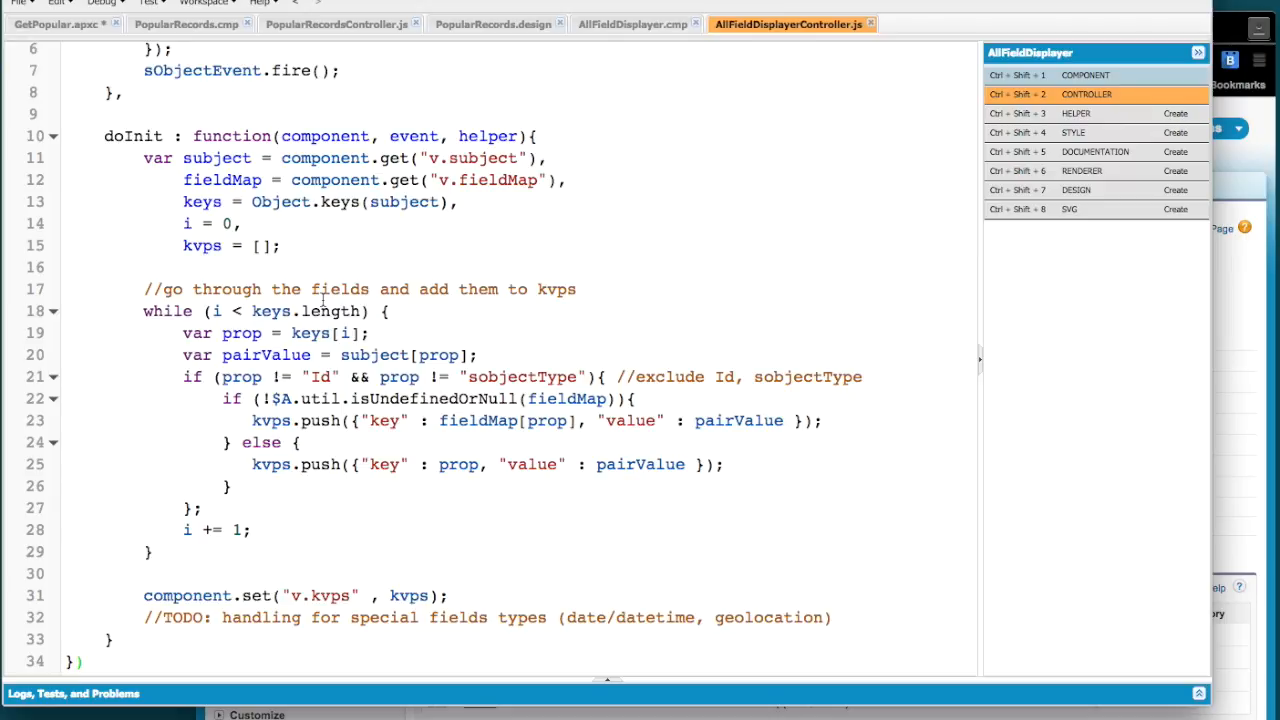
{"action": "mouse_move", "coordinate": [456, 296]}
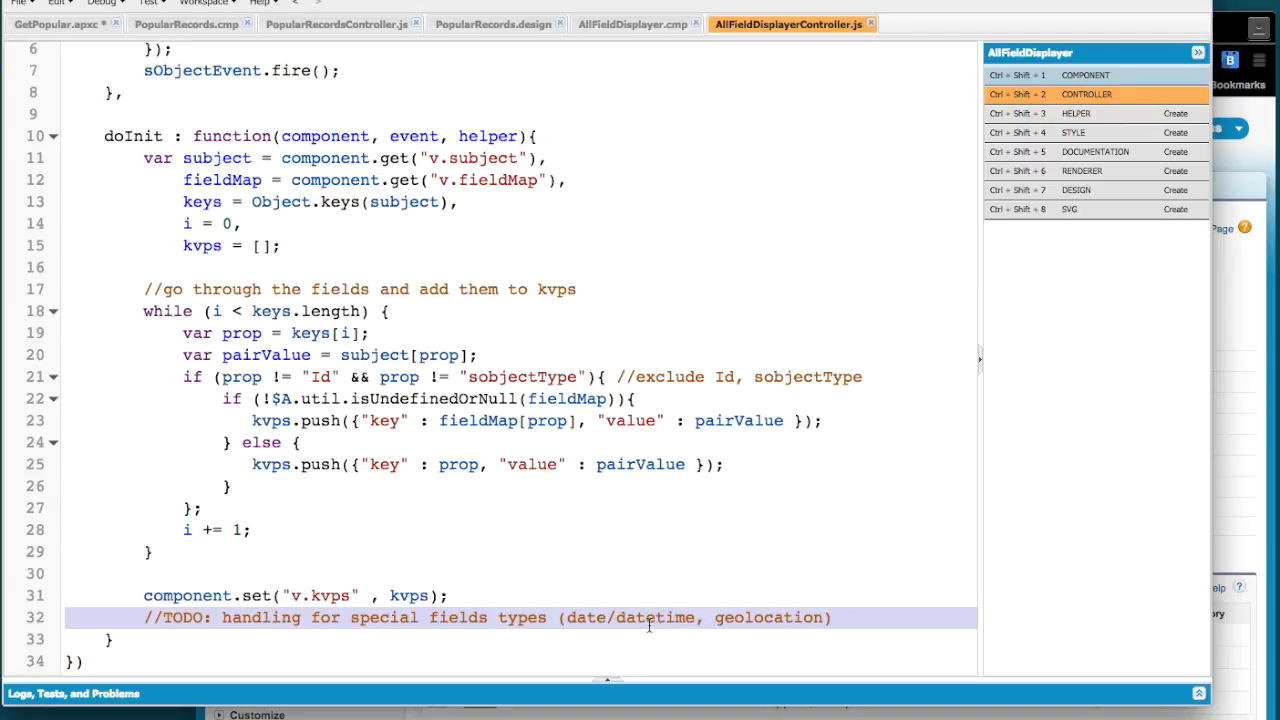
{"action": "mouse_move", "coordinate": [752, 616]}
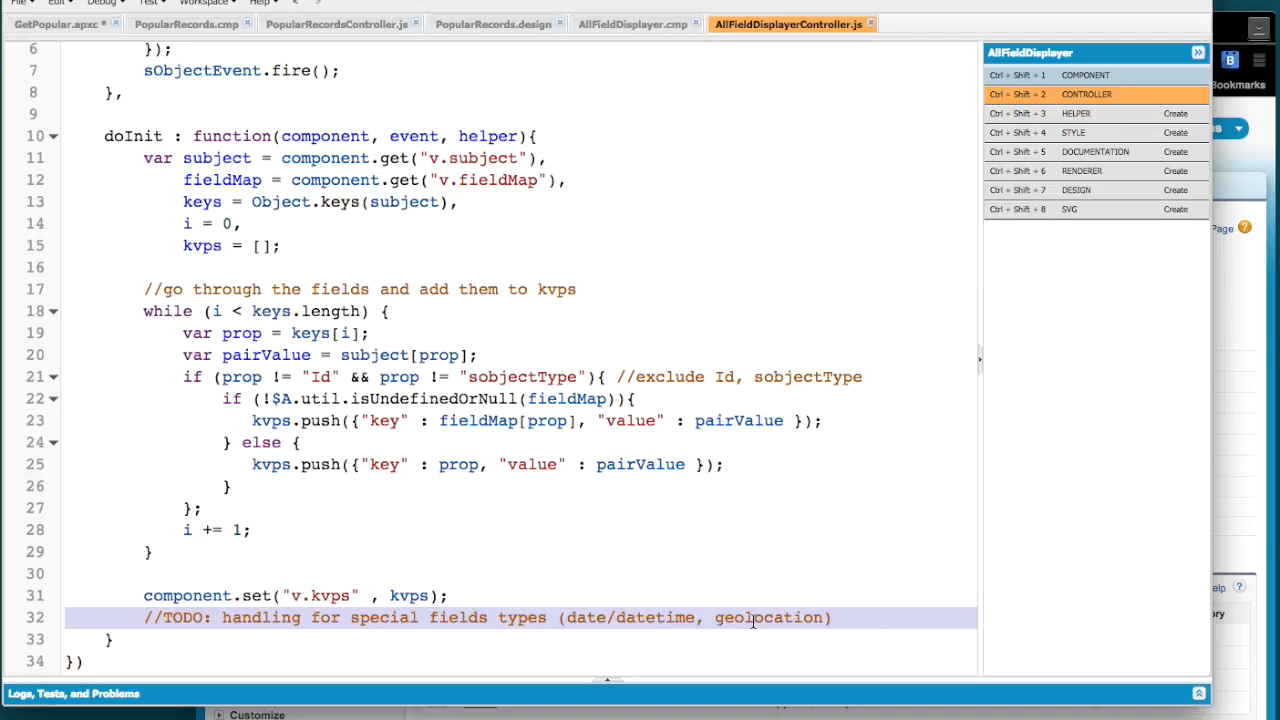
{"action": "double_click", "coordinate": [768, 616]}
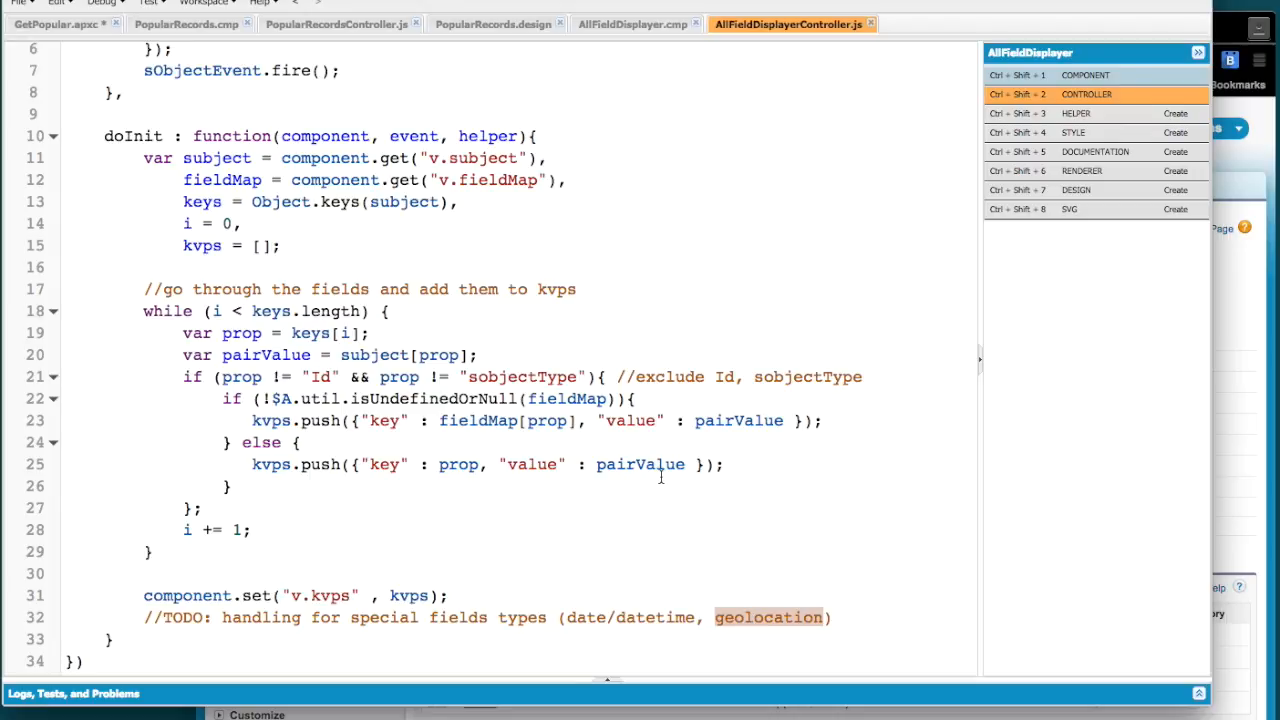
{"action": "mouse_move", "coordinate": [622, 500]}
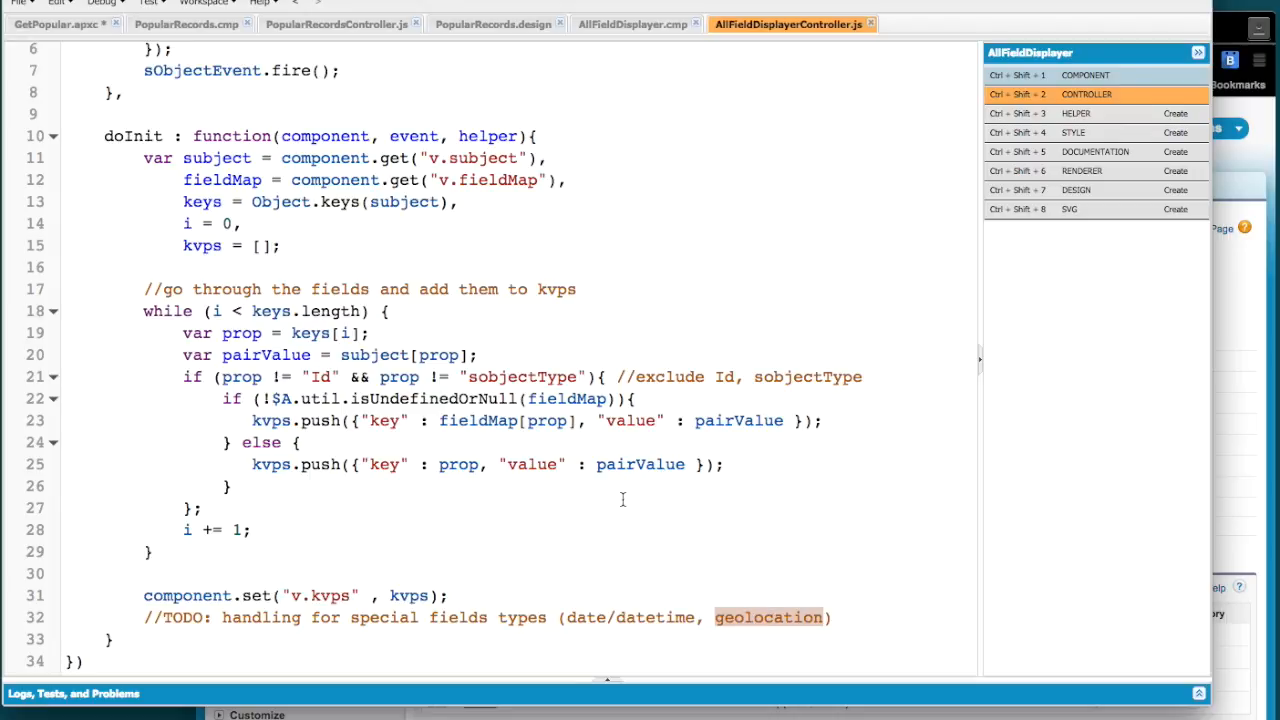
{"action": "mouse_move", "coordinate": [770, 686]}
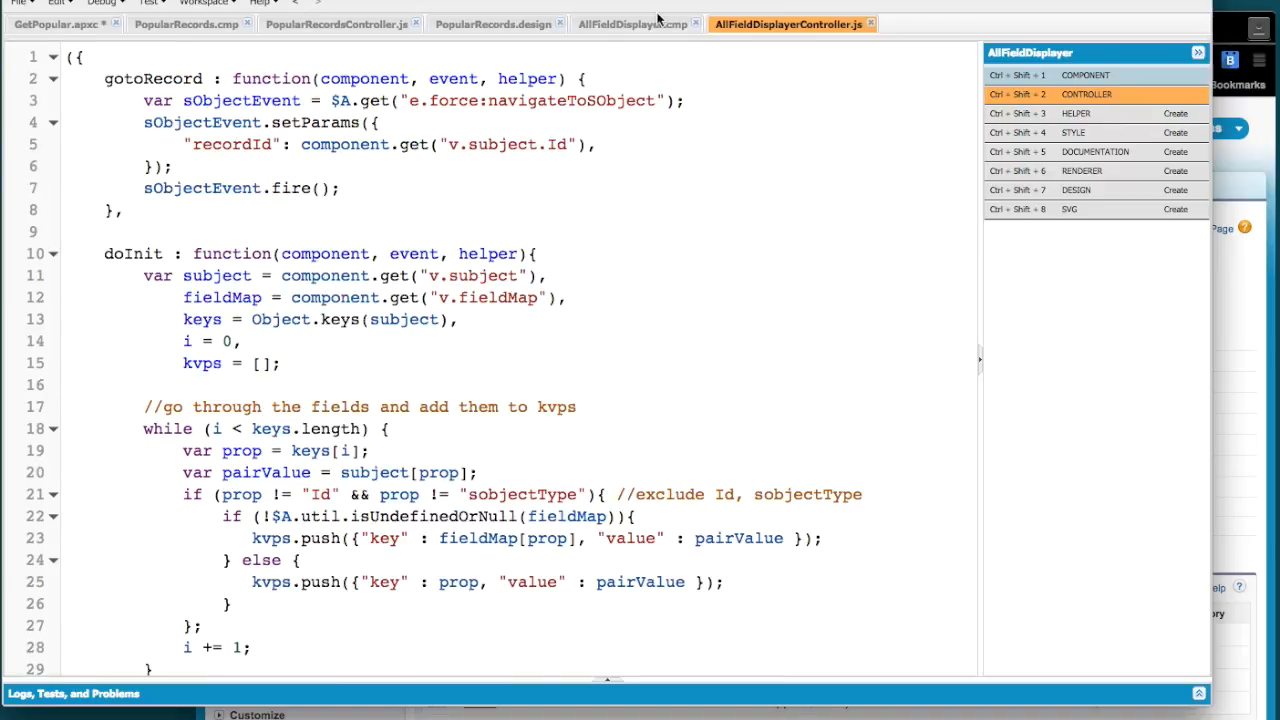
{"action": "scroll", "scroll_direction": "down", "scroll_amount": 3}
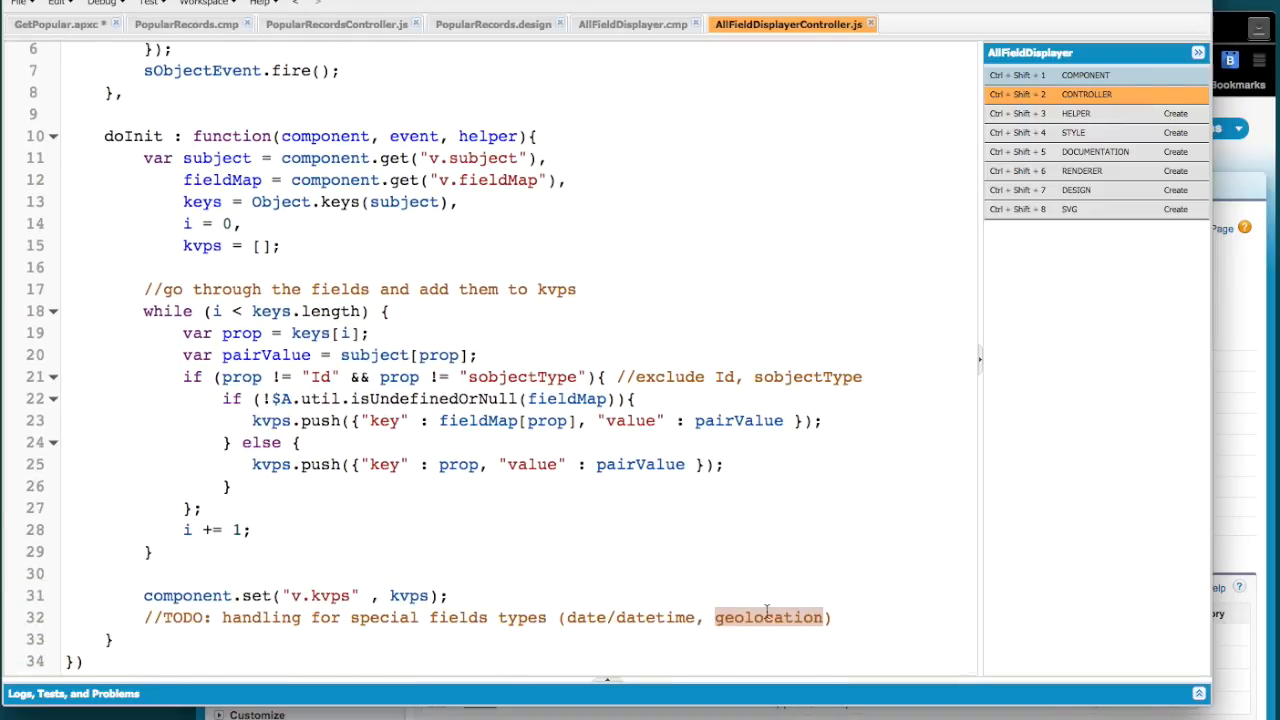
{"action": "scroll", "scroll_direction": "up", "scroll_amount": 3}
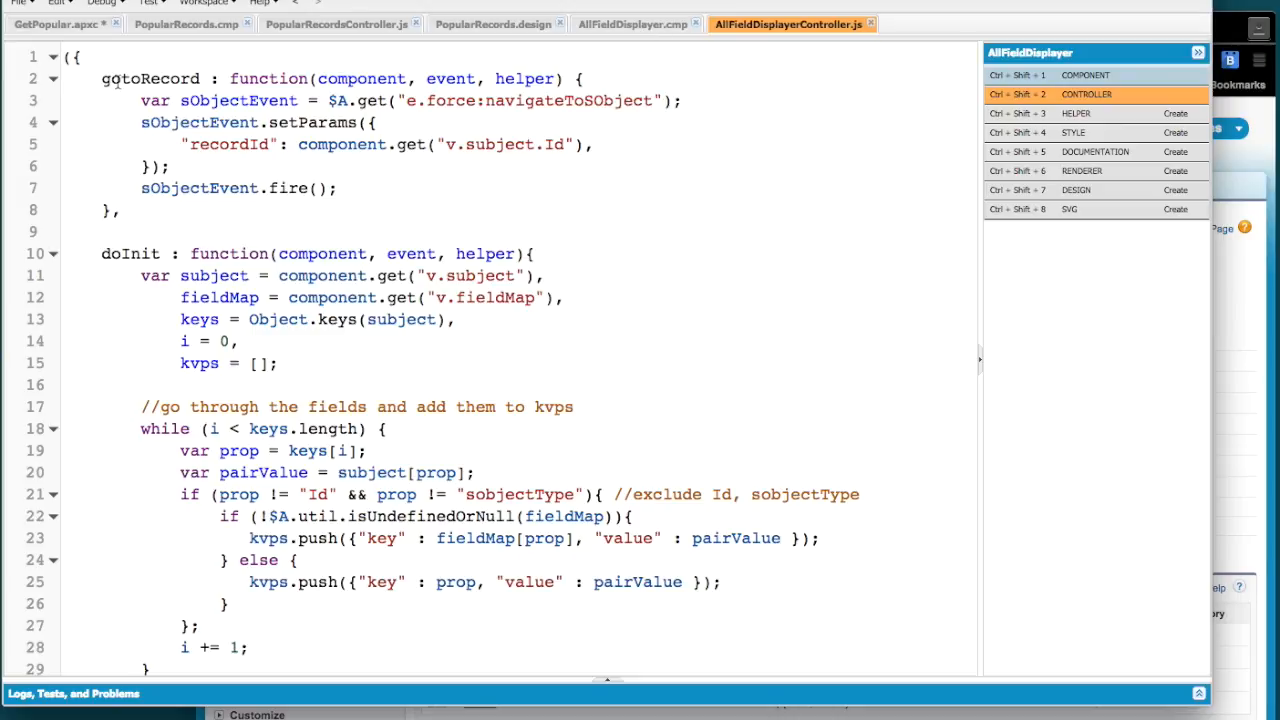
{"action": "mouse_move", "coordinate": [220, 190]}
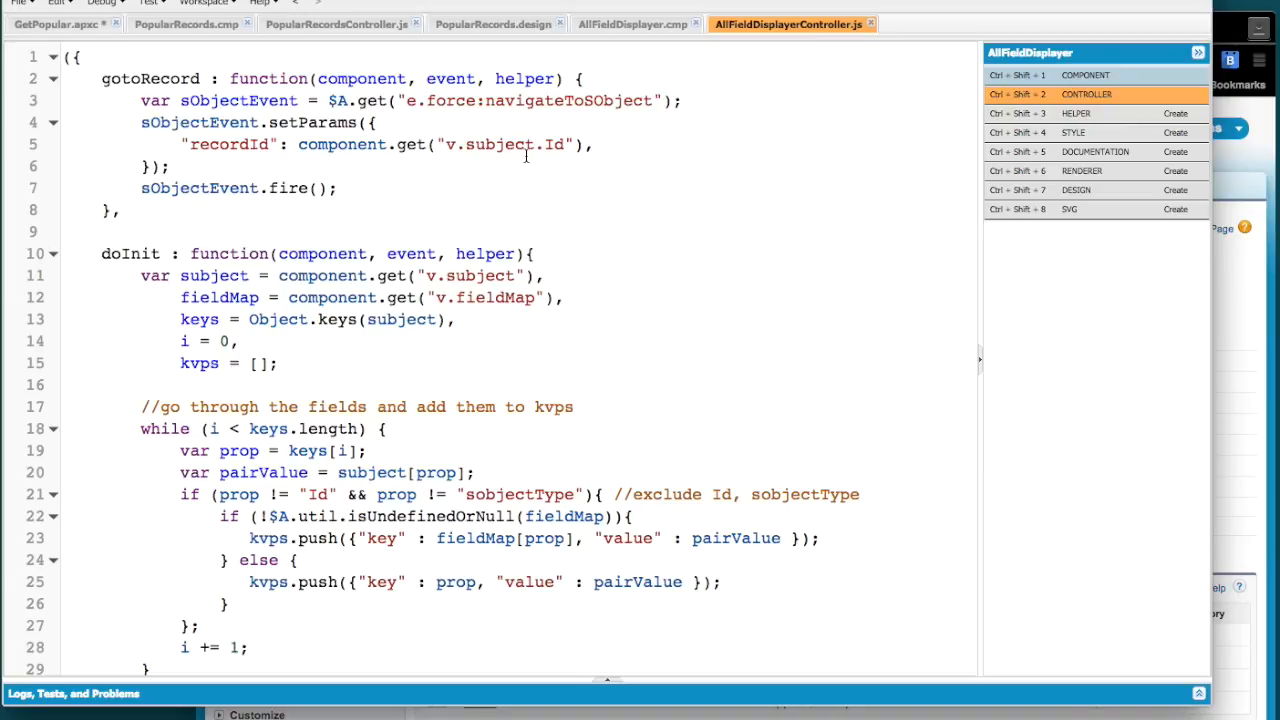
{"action": "mouse_move", "coordinate": [618, 24]}
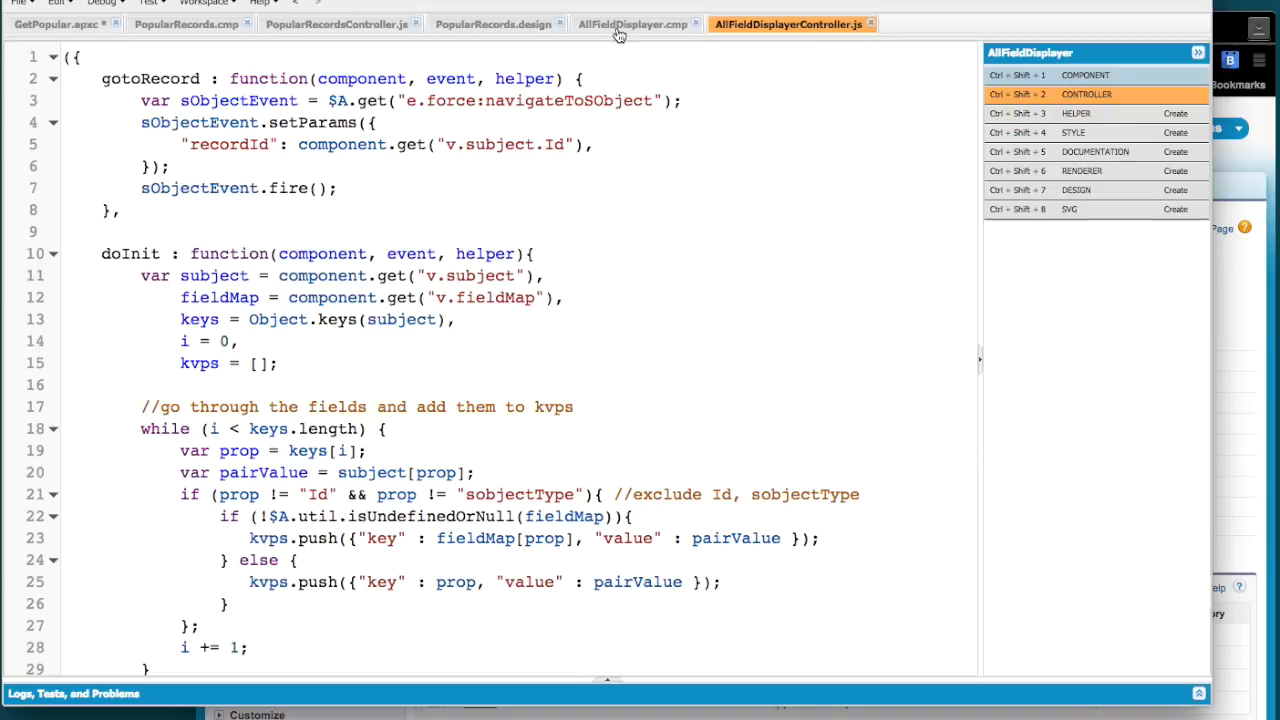
{"action": "left_click", "coordinate": [632, 24]}
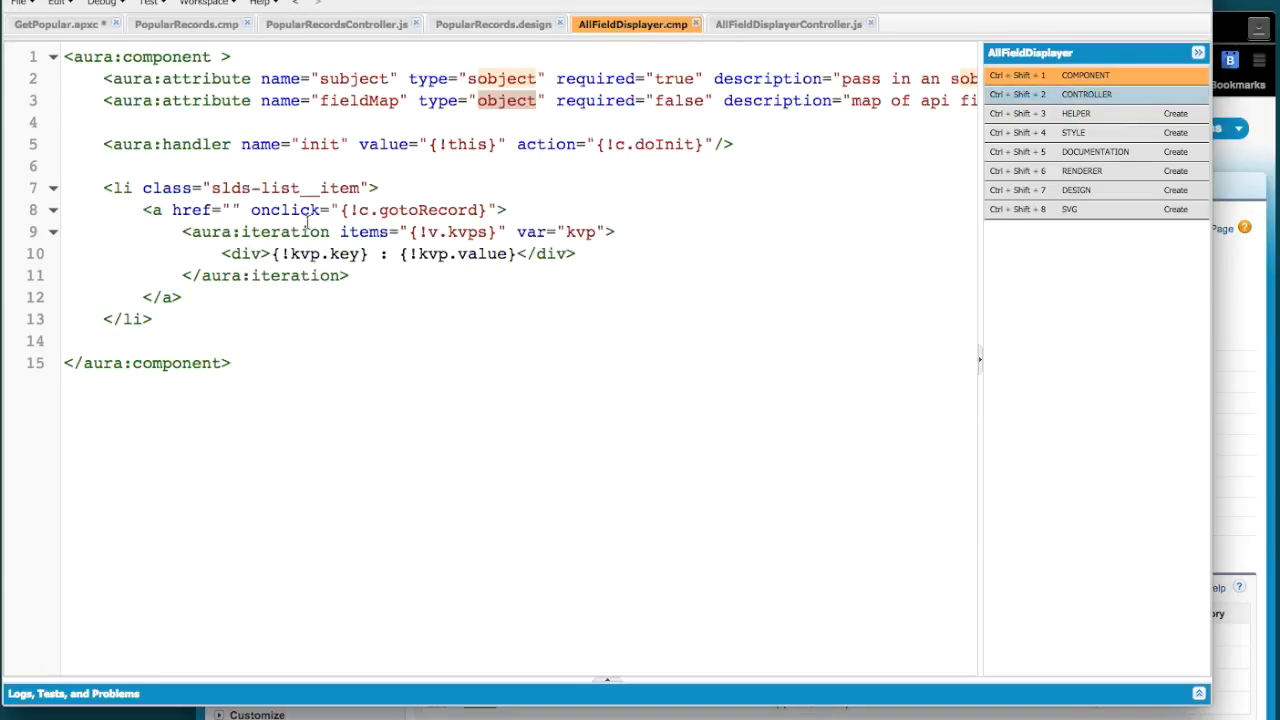
Step: After selecting the onclick handler in the markup, bring the Salesforce1 Popular list back into view
{"action": "double_click", "coordinate": [430, 210]}
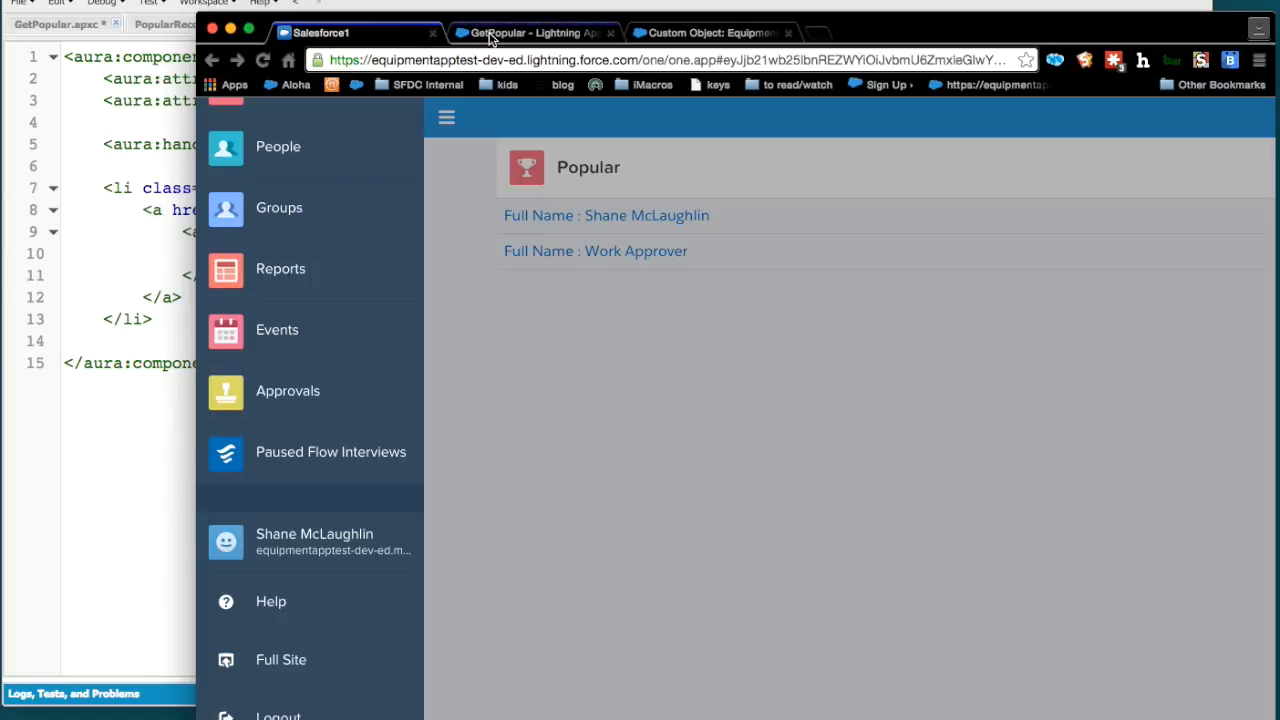
{"action": "left_click", "coordinate": [448, 116]}
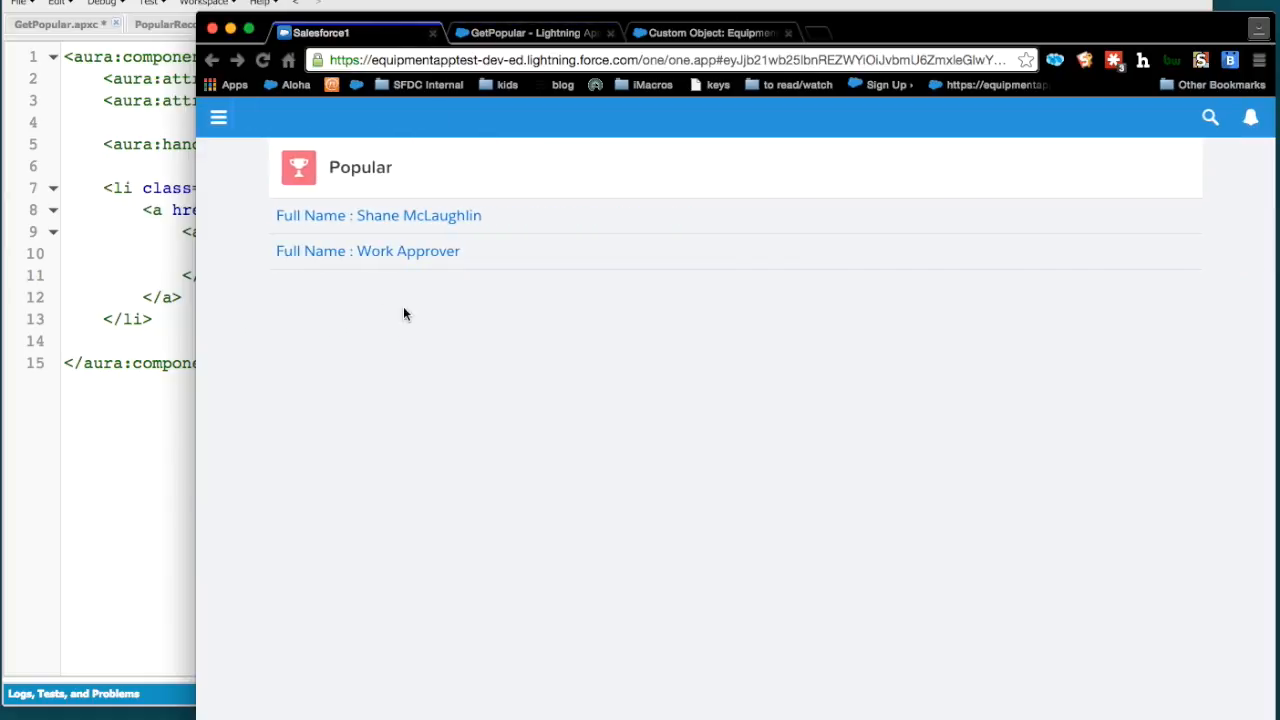